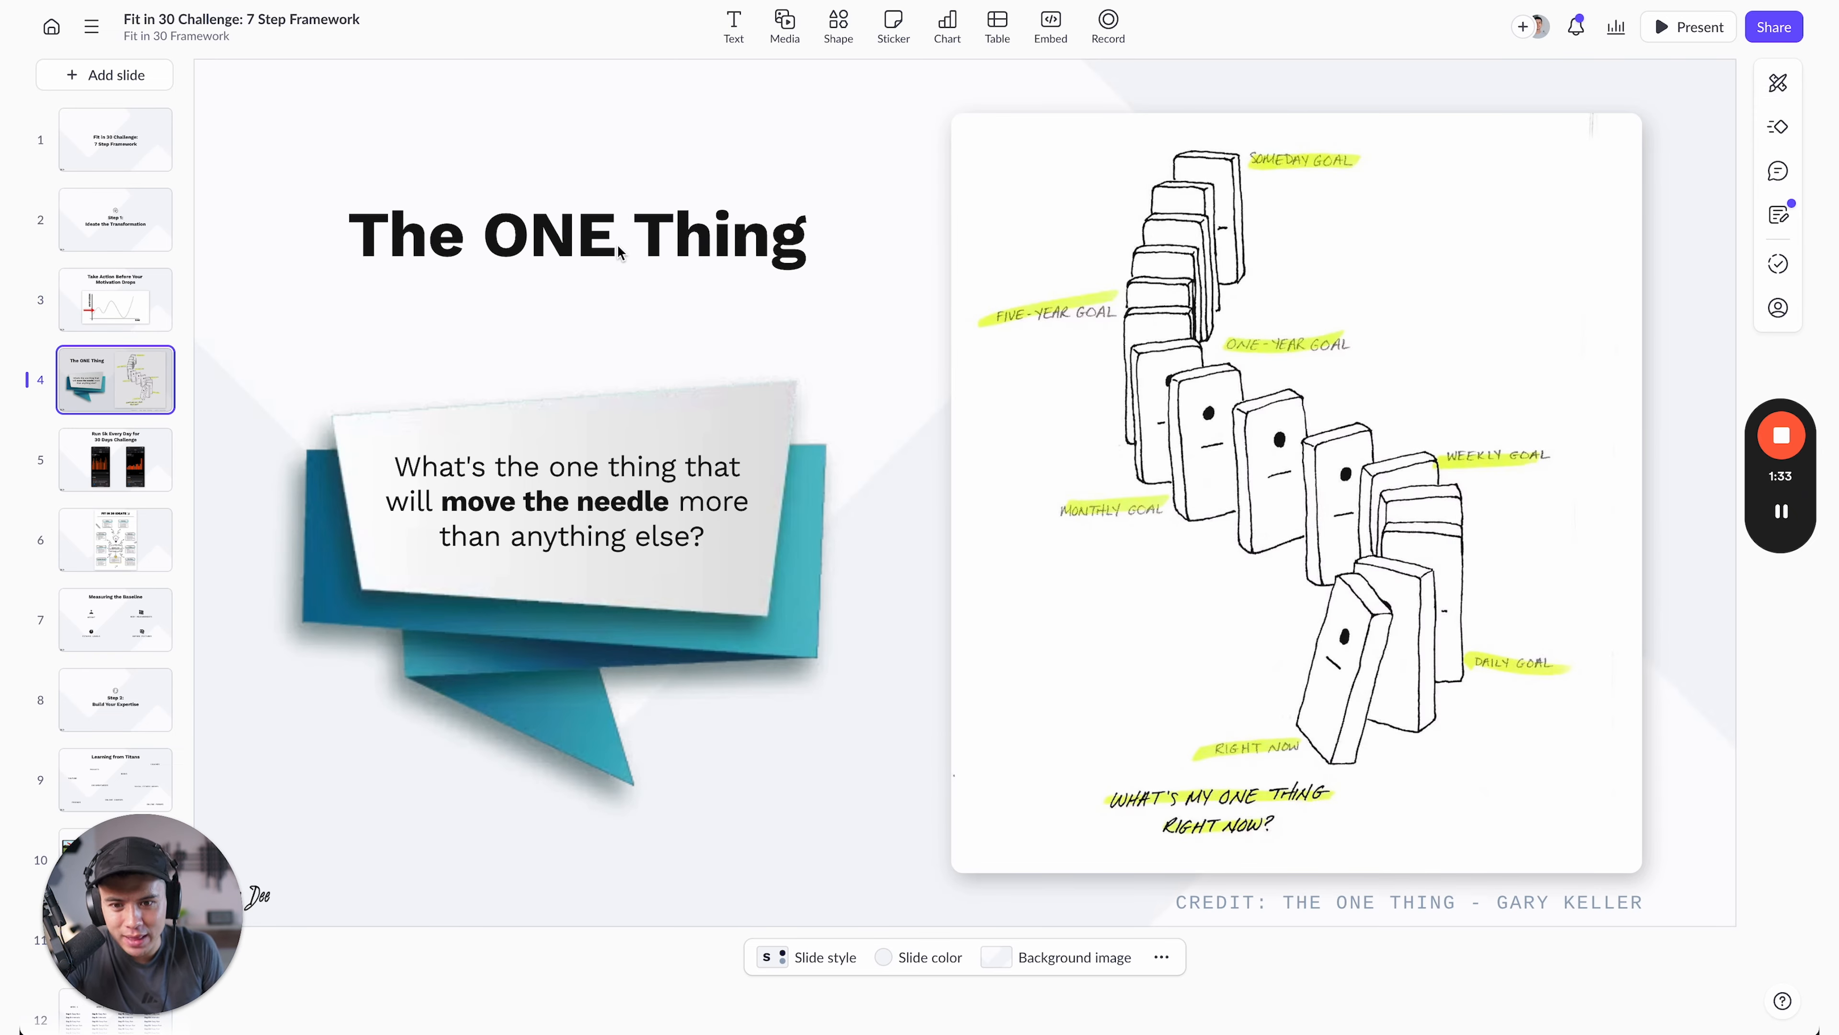
{"action": "mouse_move", "coordinate": [402, 303]}
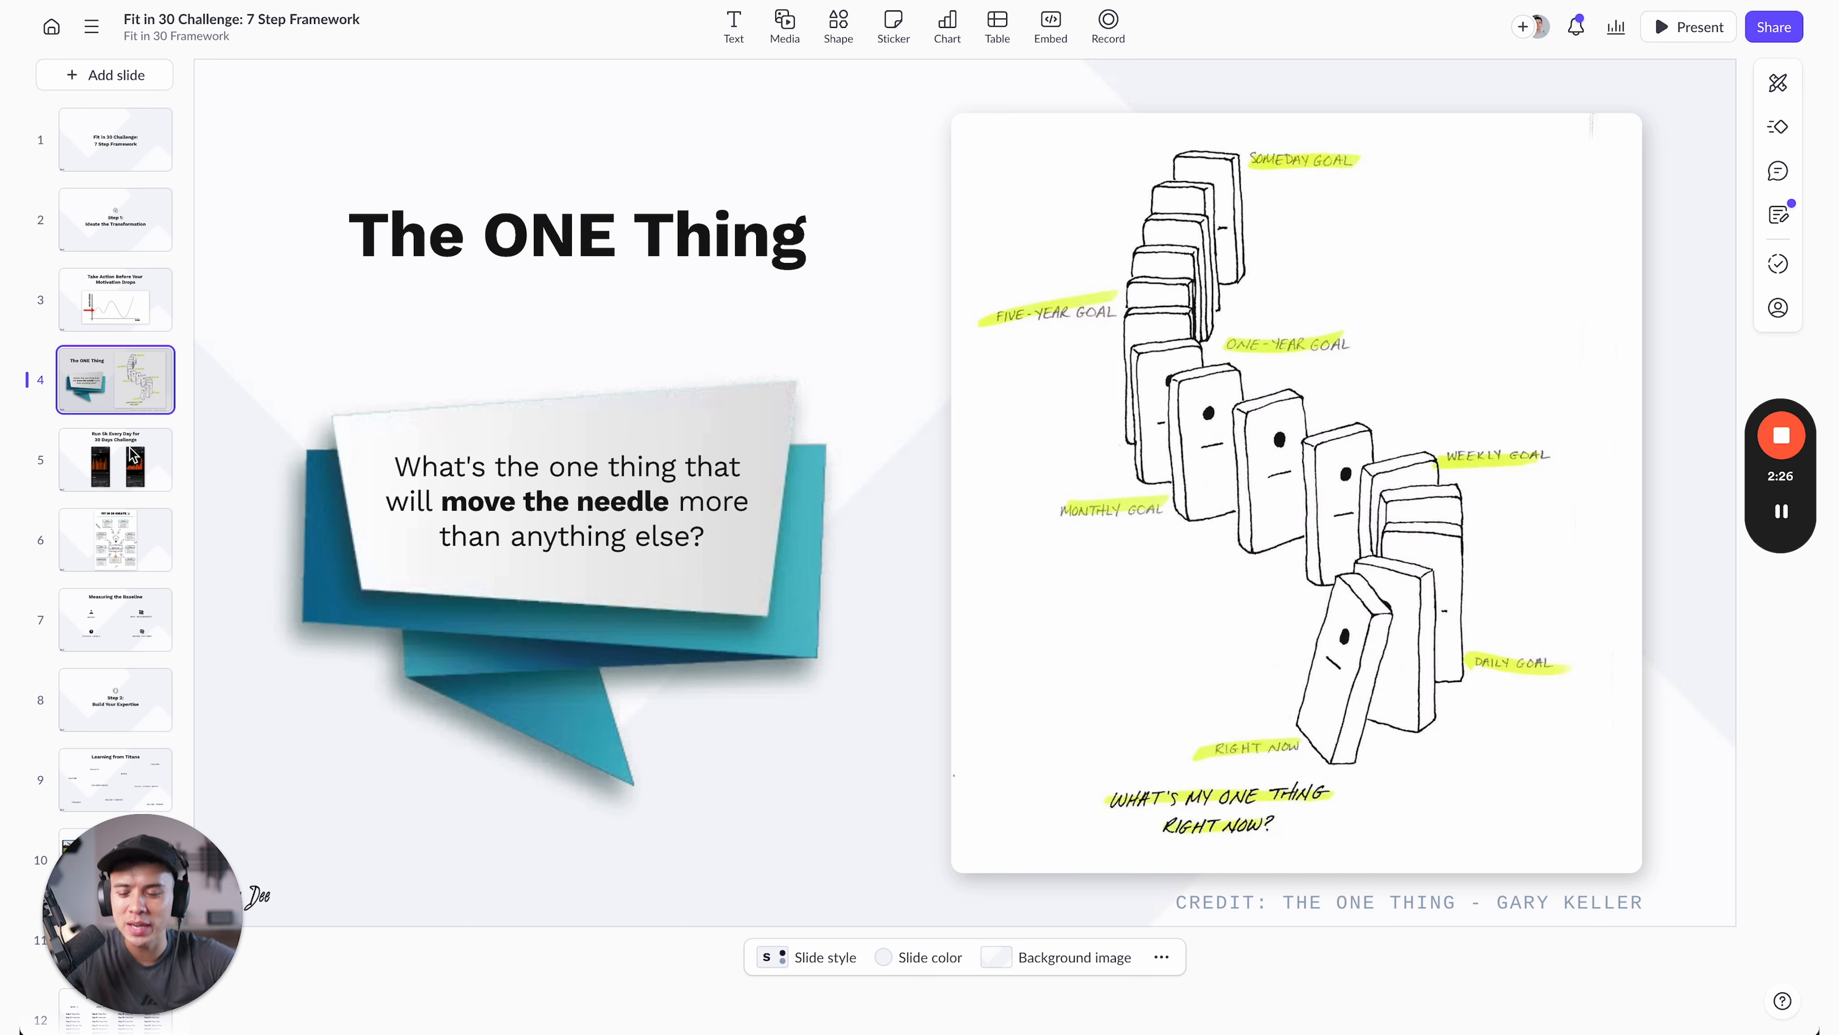
- Show the Run 5k Every Day slide and add arrows pointing out the step-count spikes in both charts
{"action": "left_click", "coordinate": [115, 459]}
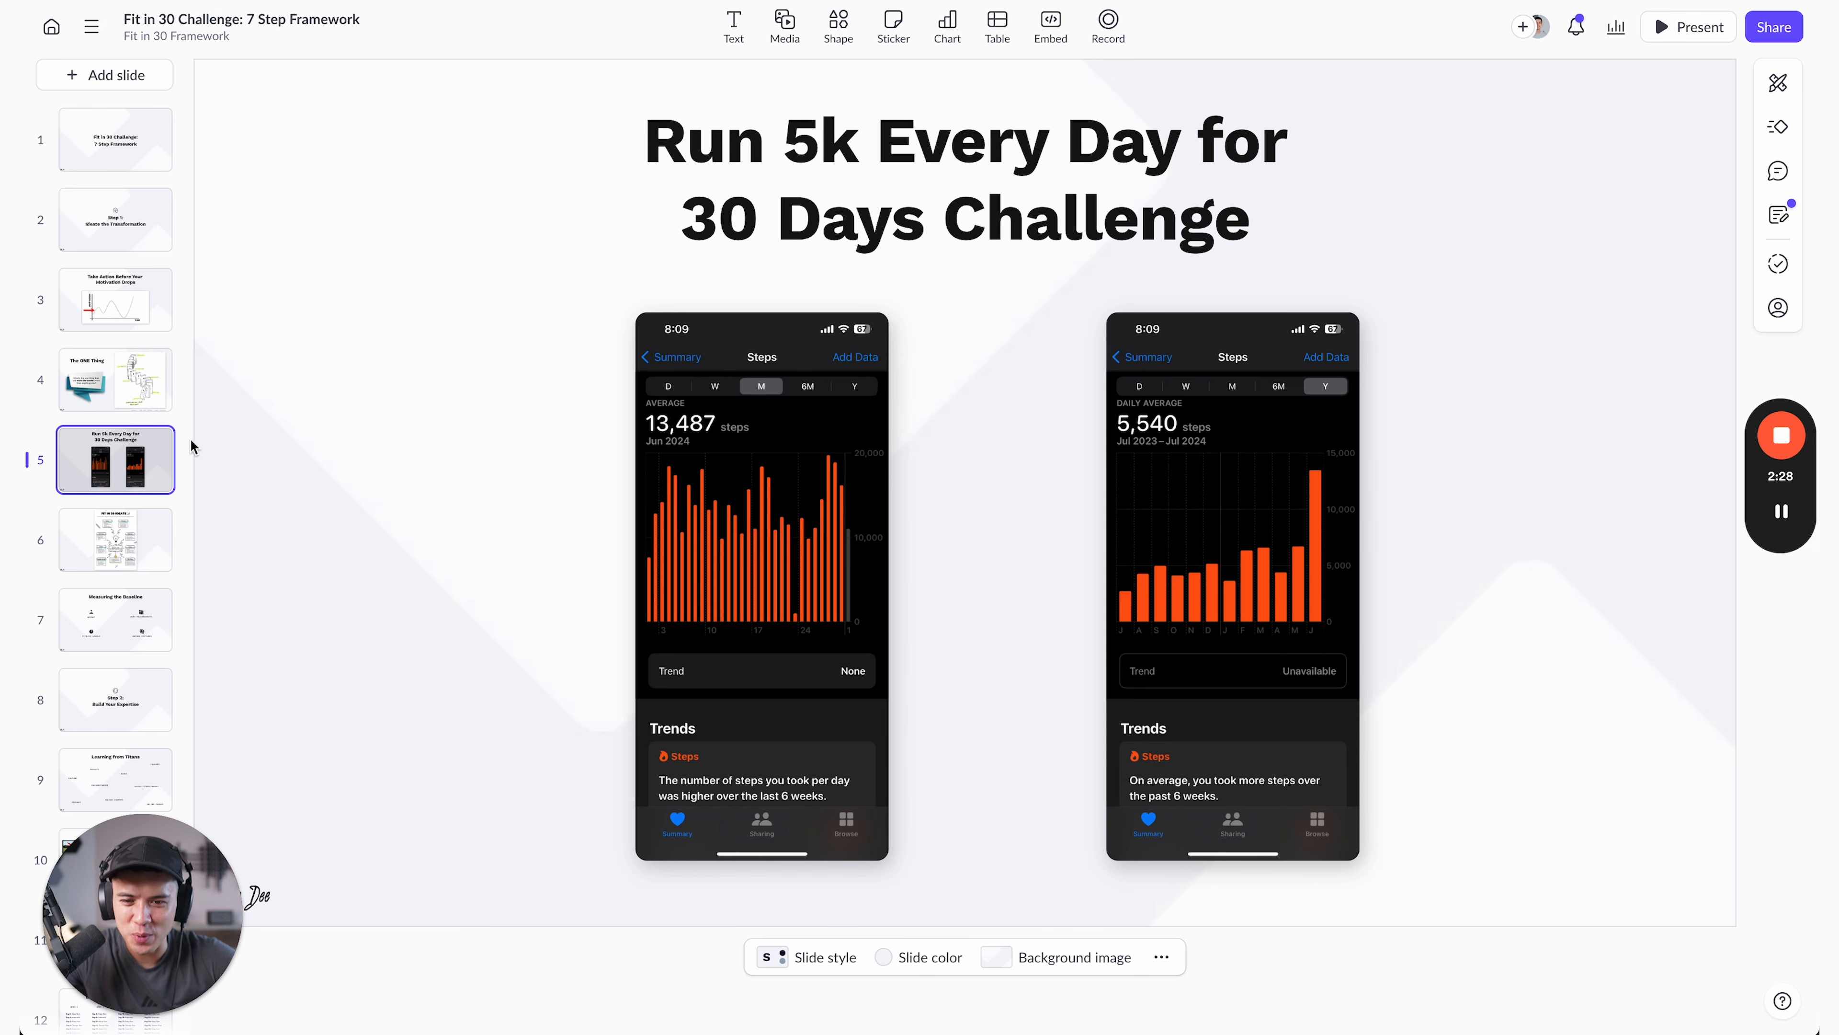
{"action": "mouse_move", "coordinate": [760, 530]}
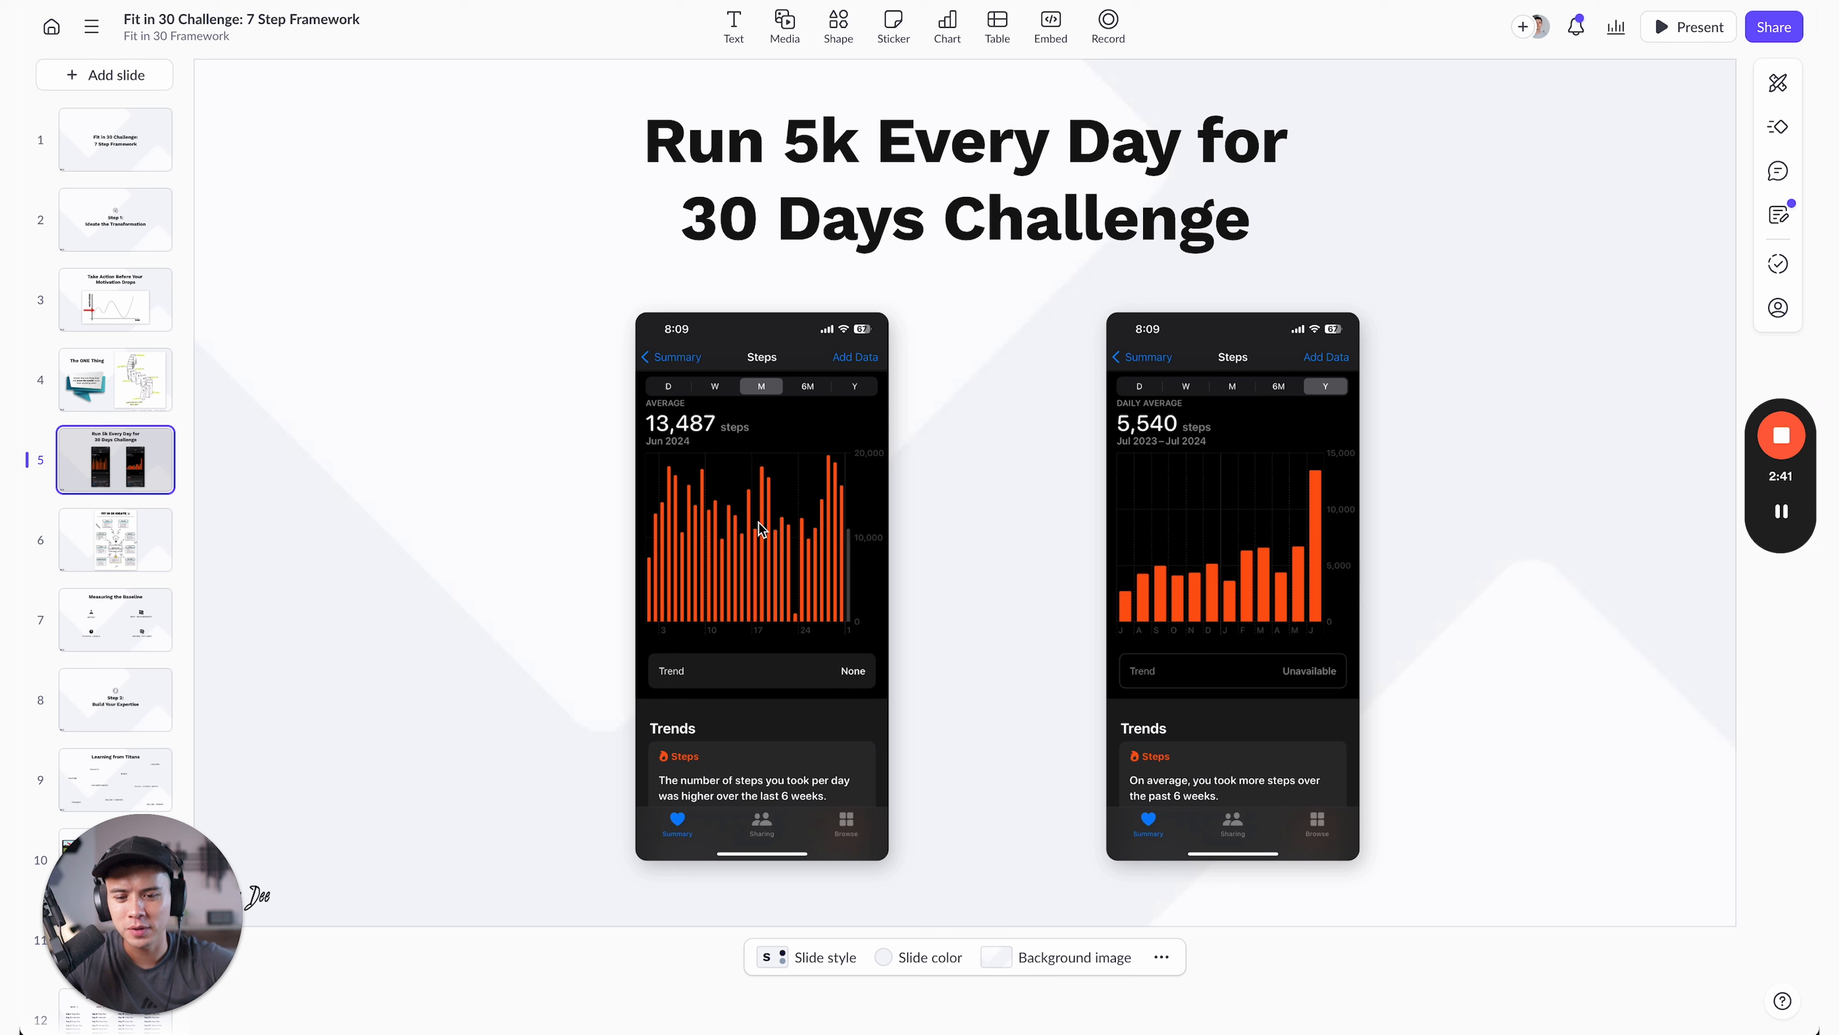
{"action": "mouse_move", "coordinate": [760, 530]}
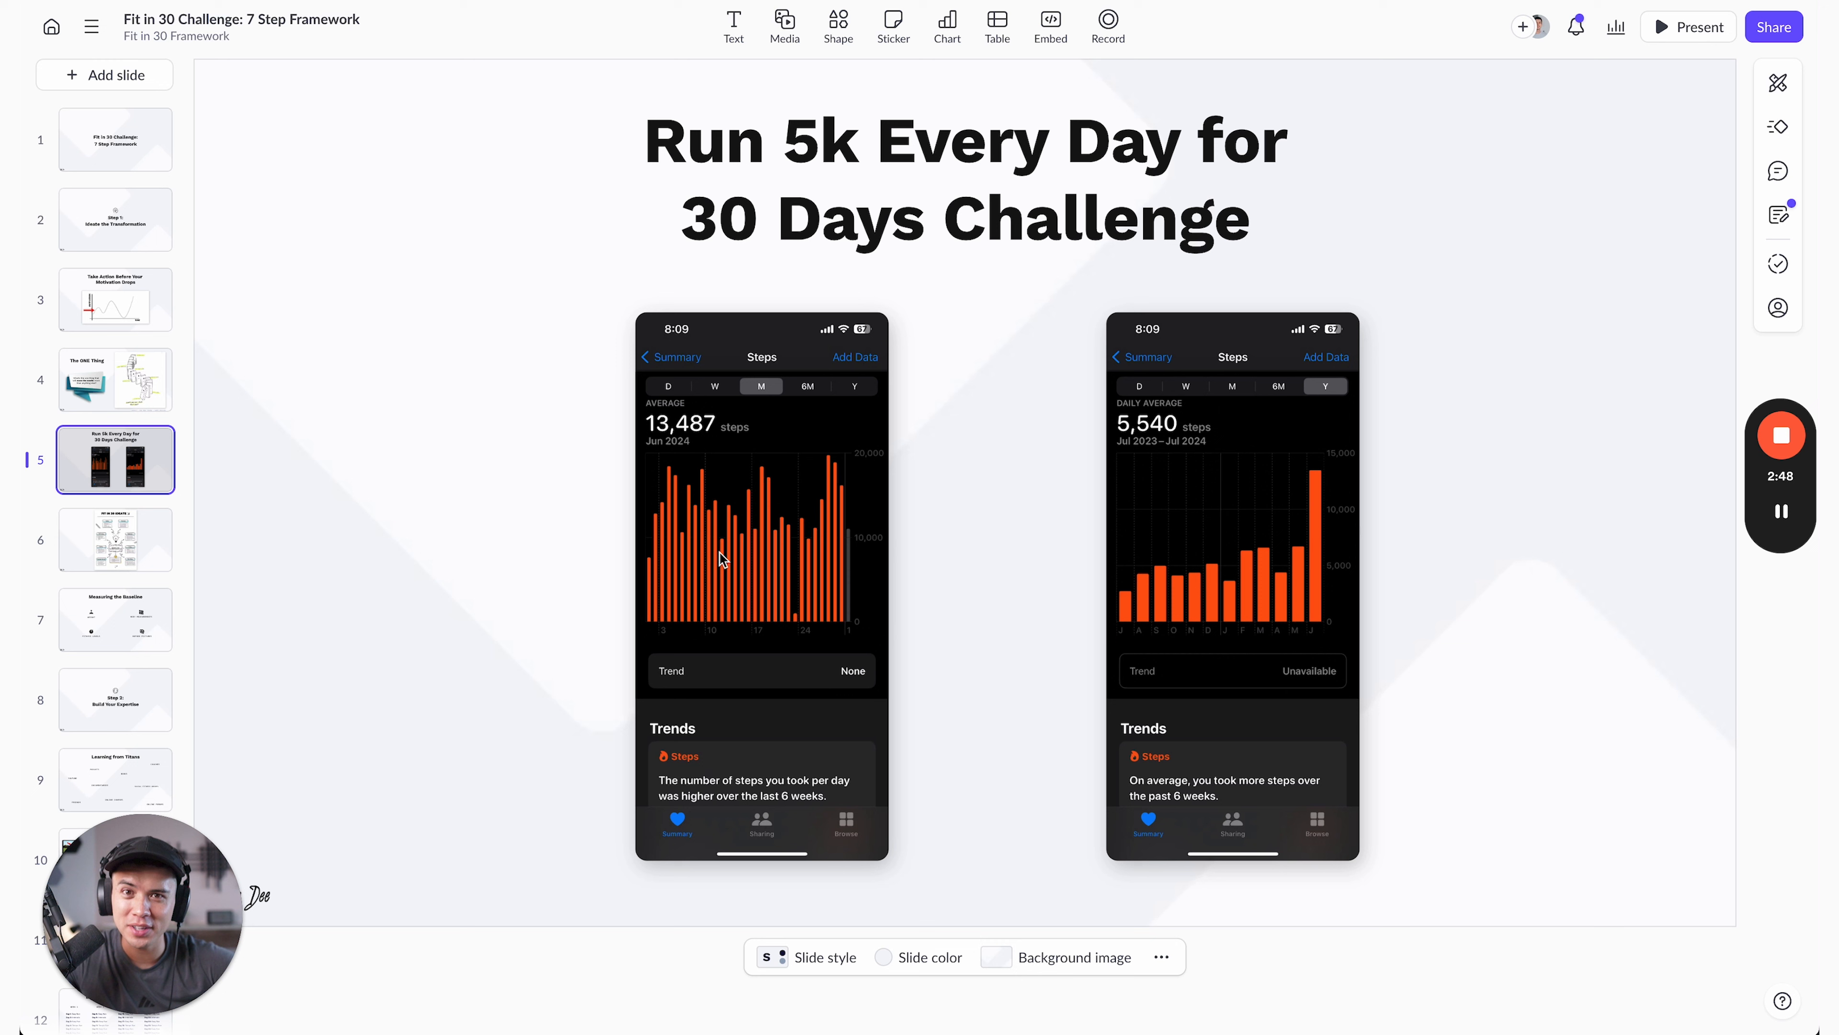
{"action": "mouse_move", "coordinate": [719, 569]}
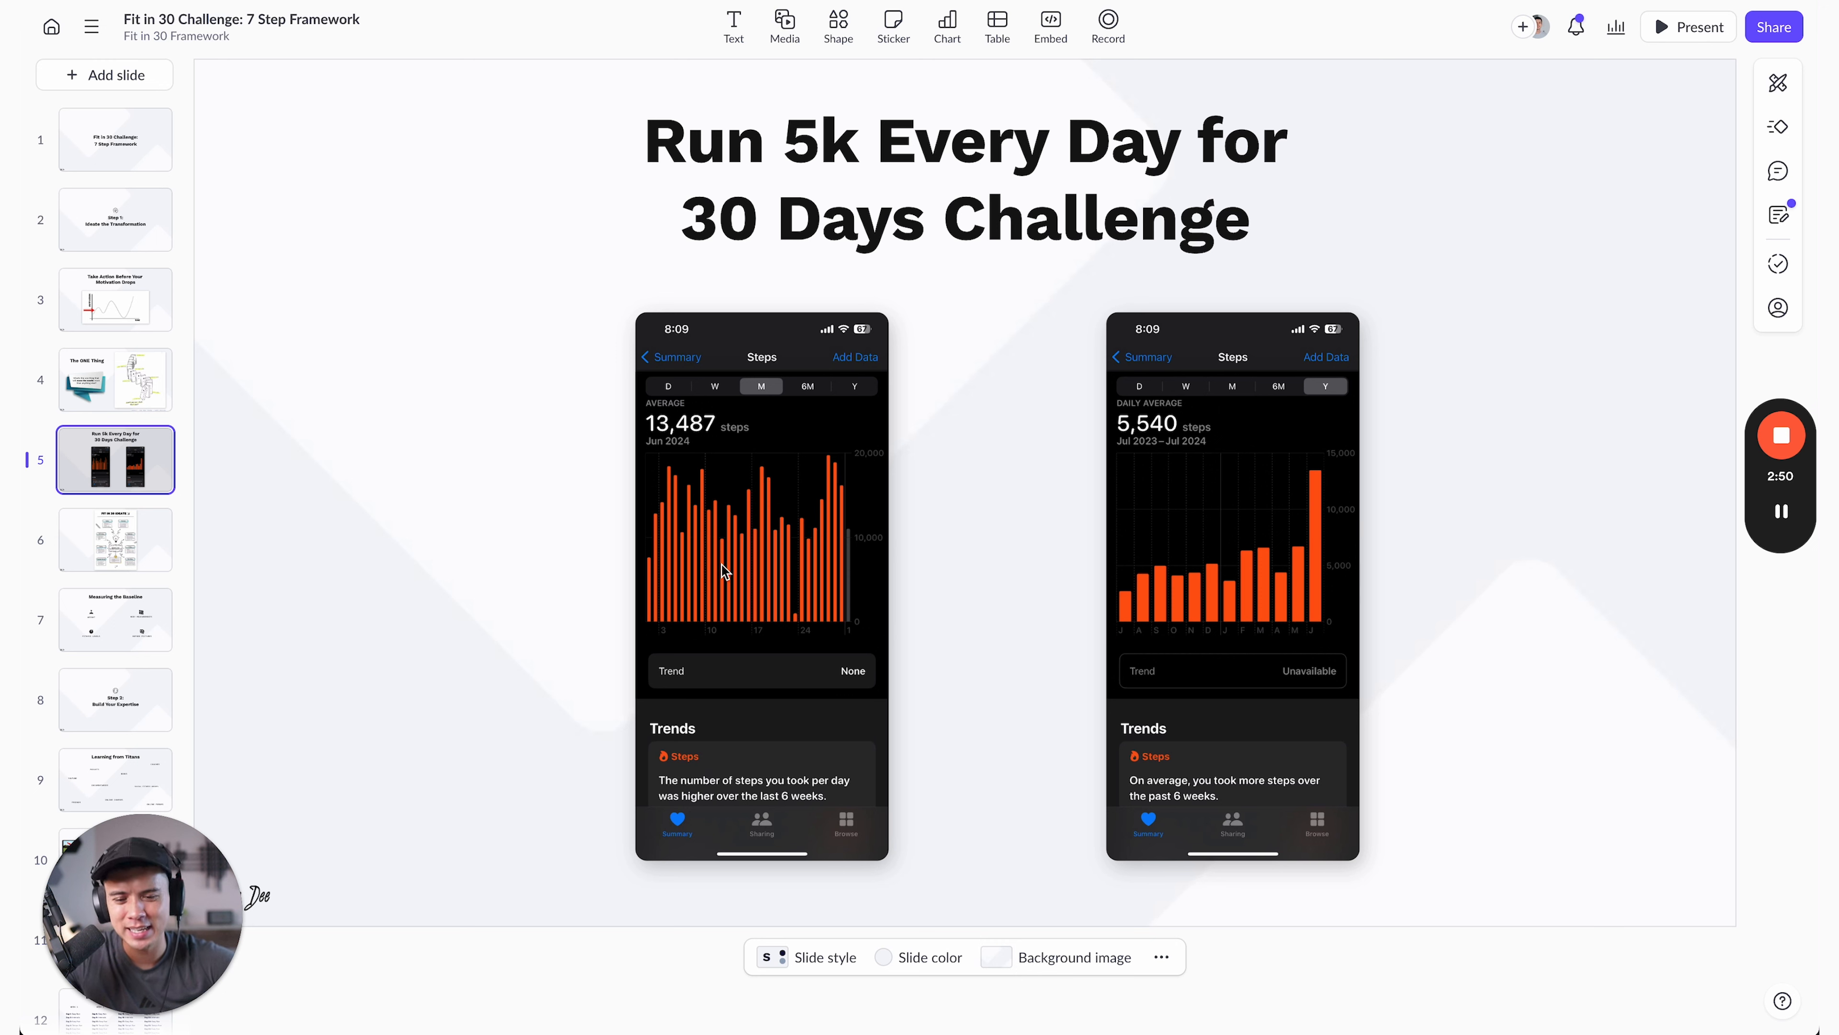
{"action": "left_click_drag", "start_coordinate": [842, 798], "coordinate": [801, 639]}
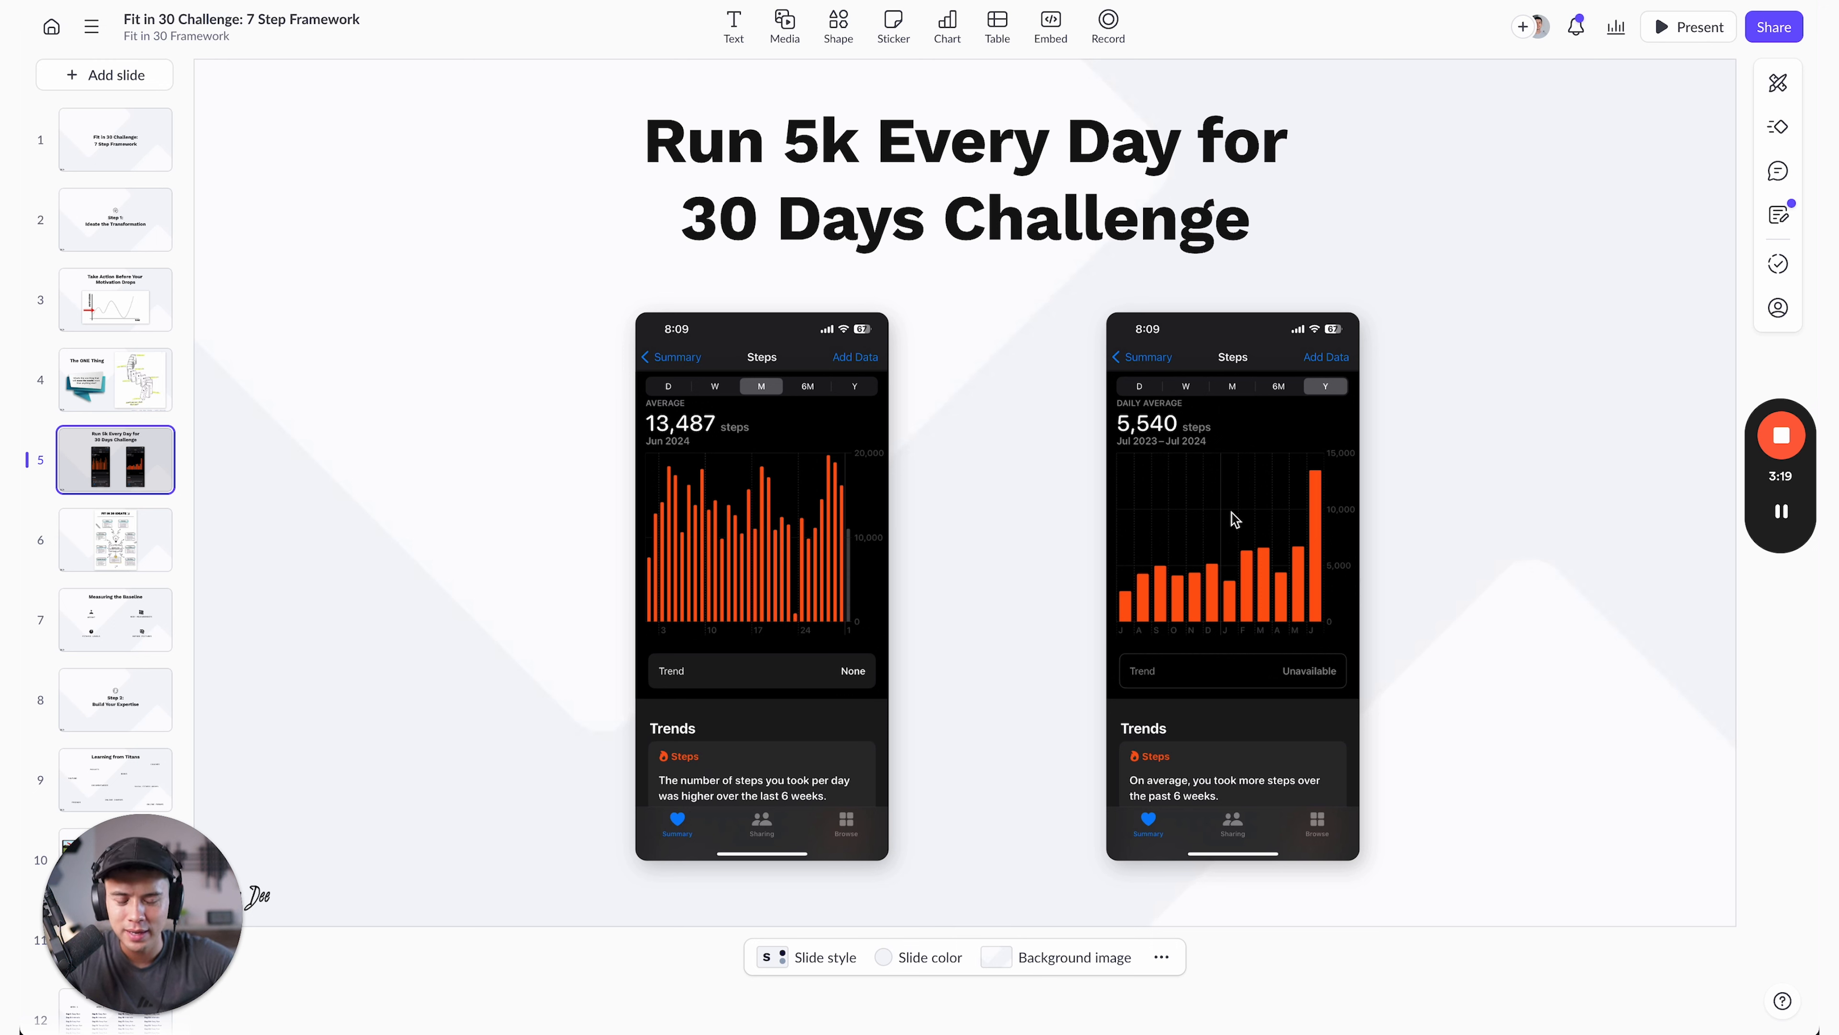
{"action": "mouse_move", "coordinate": [1144, 613]}
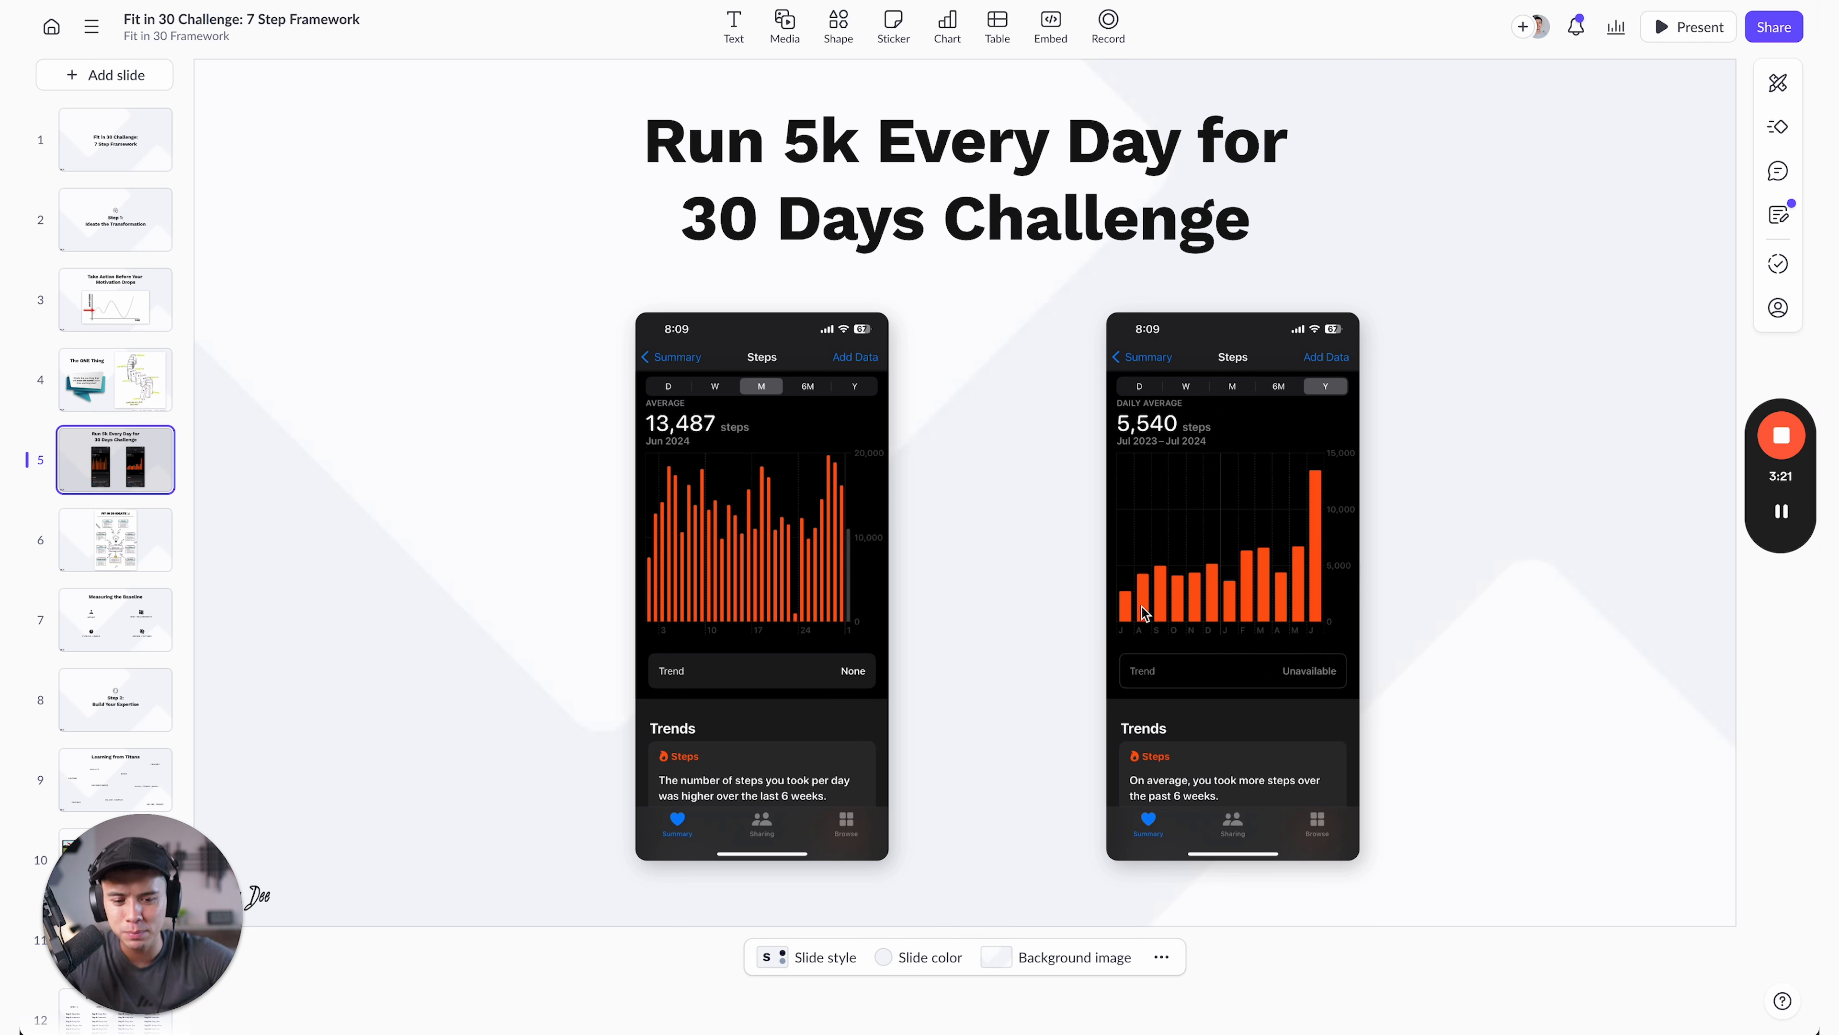
{"action": "mouse_move", "coordinate": [1295, 609]}
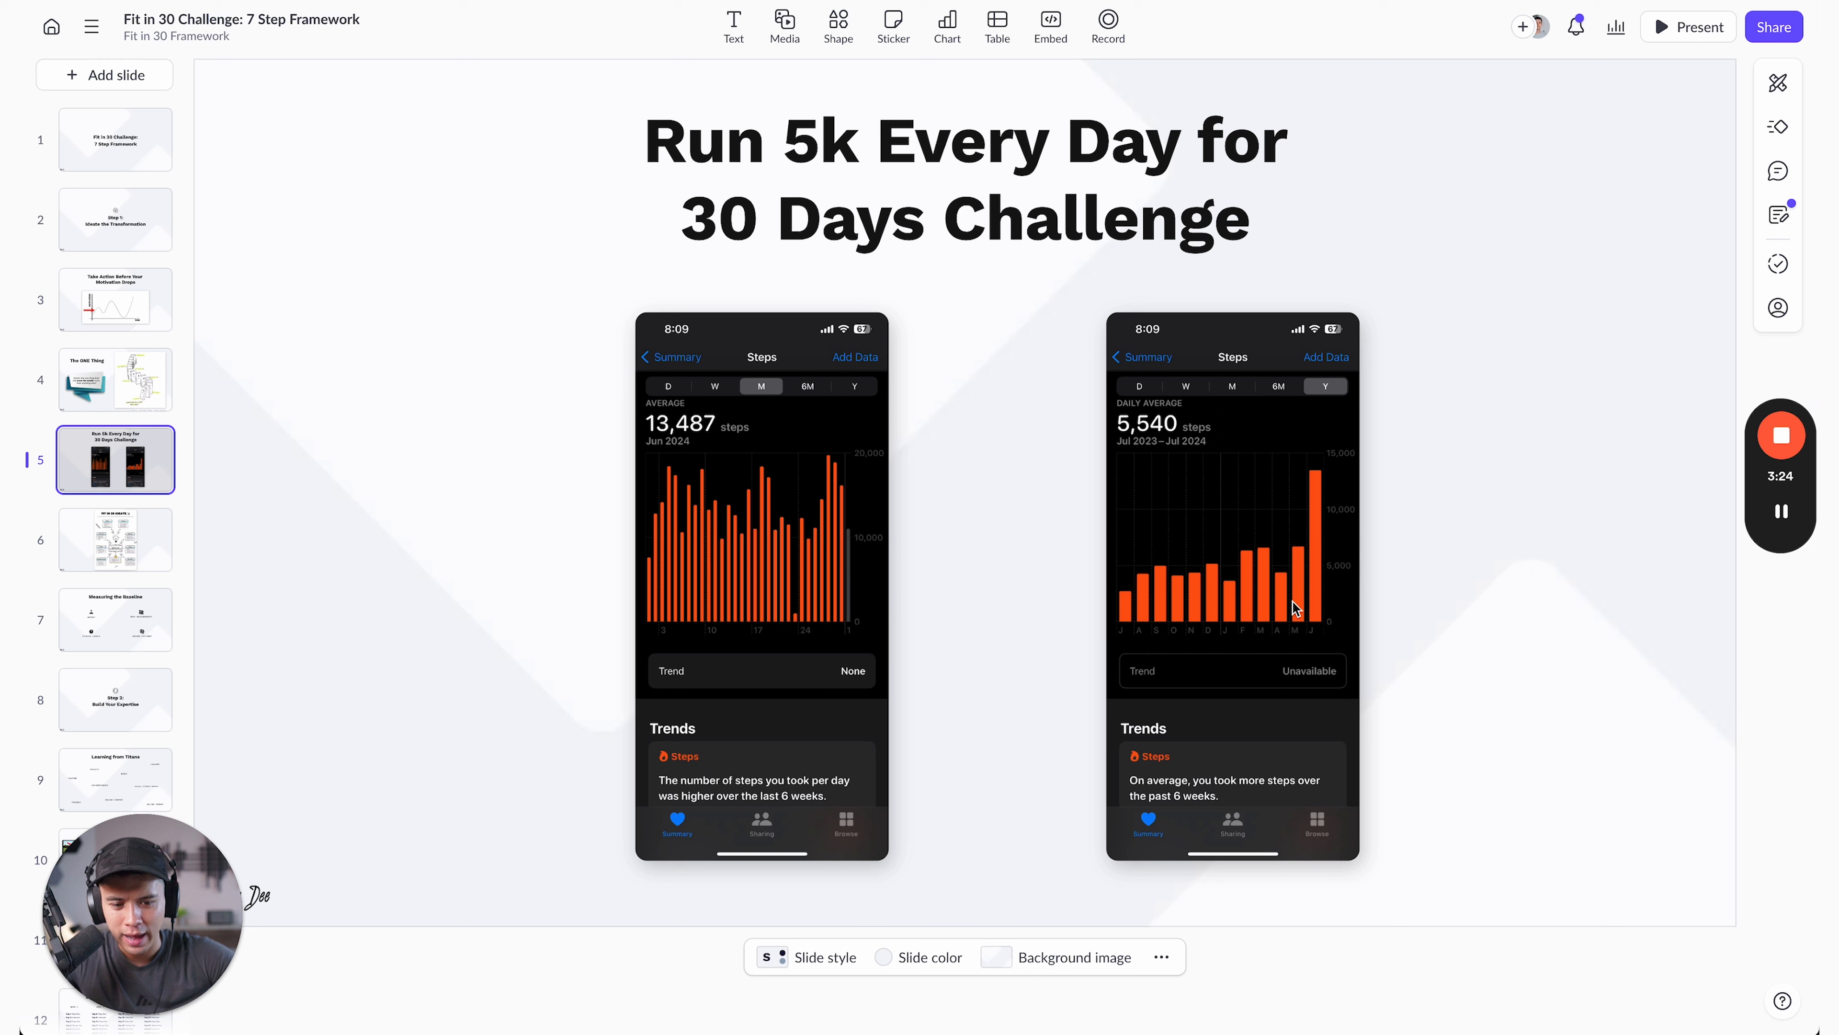
{"action": "left_click_drag", "start_coordinate": [1454, 340], "coordinate": [1349, 469]}
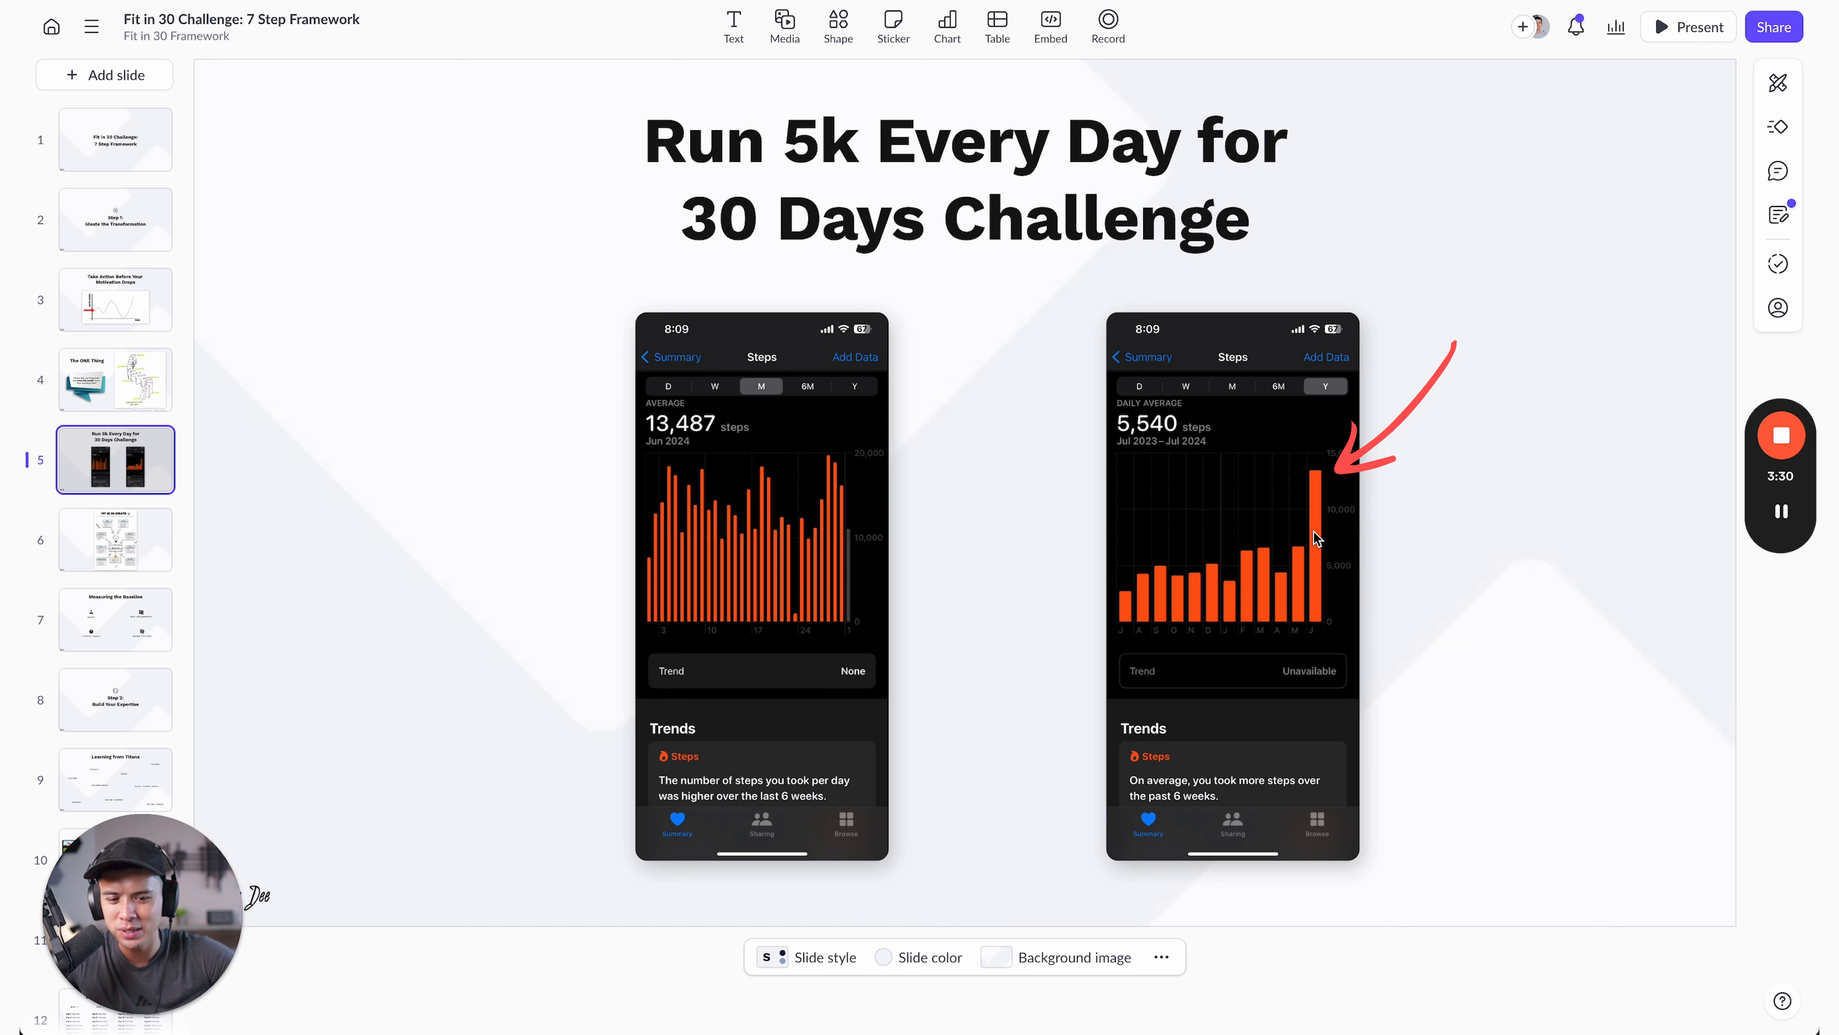
{"action": "mouse_move", "coordinate": [1266, 549]}
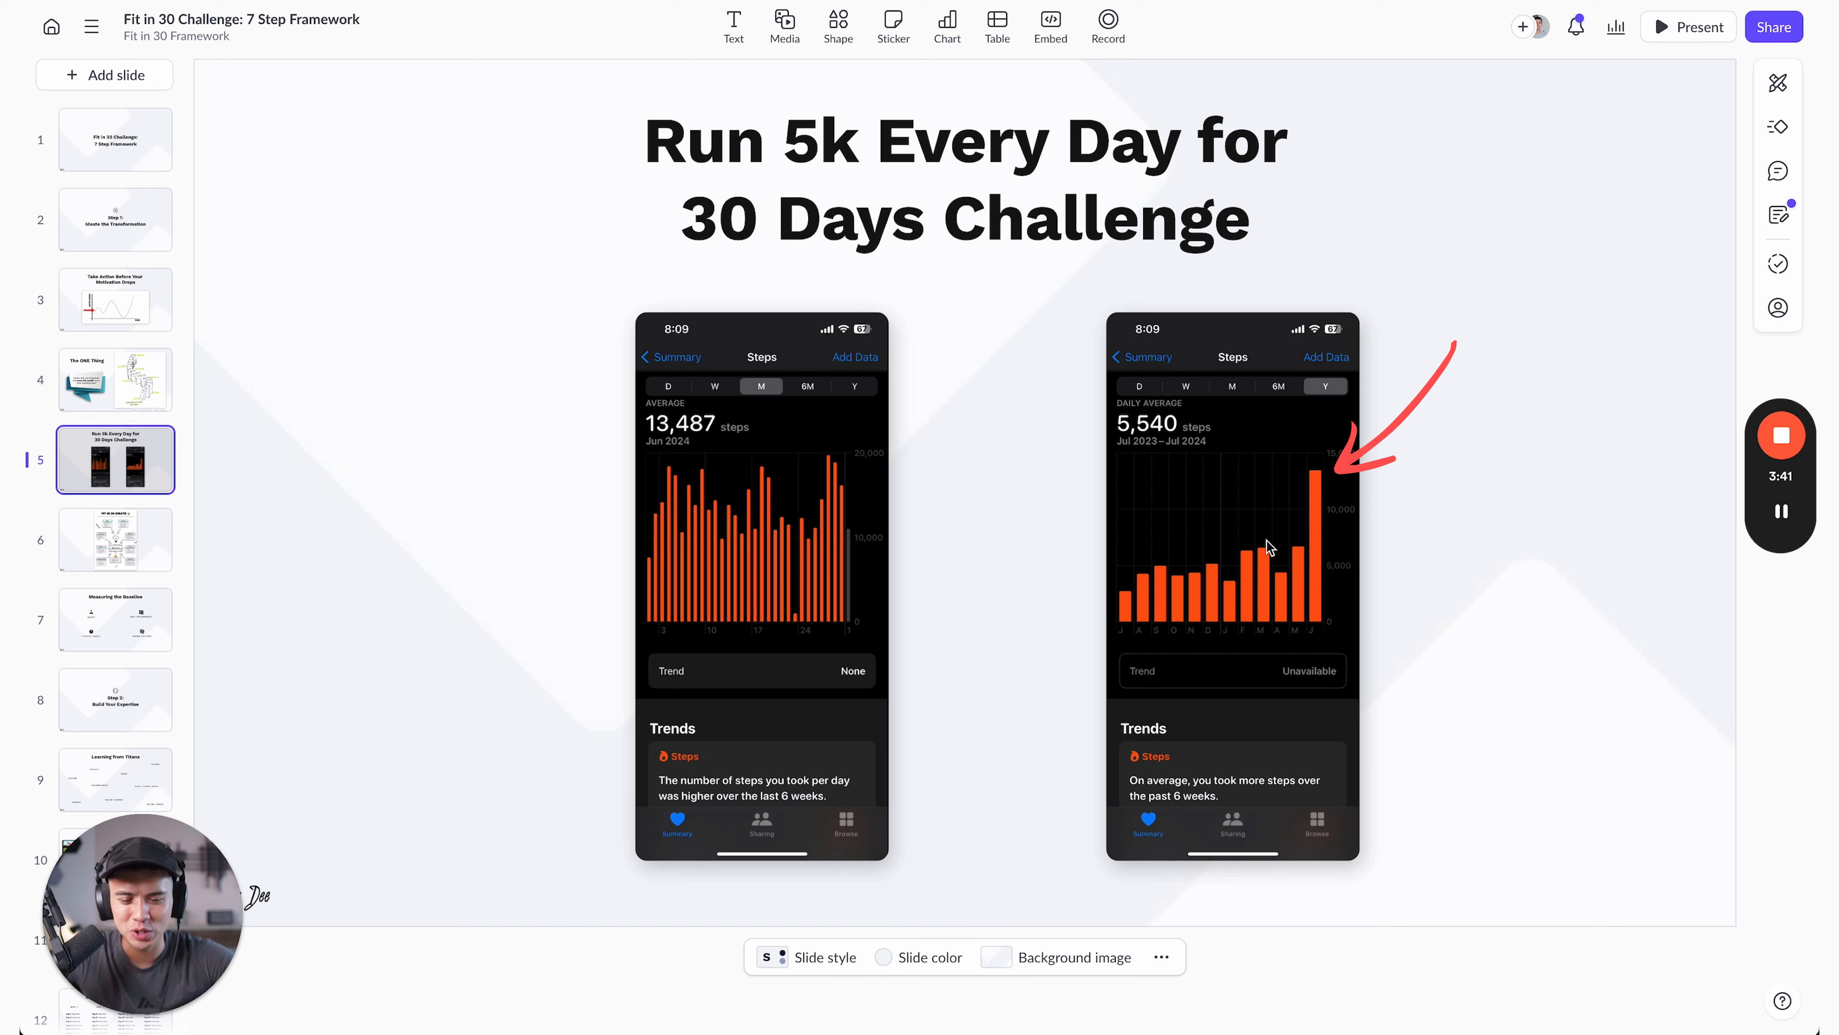
{"action": "mouse_move", "coordinate": [1320, 578]}
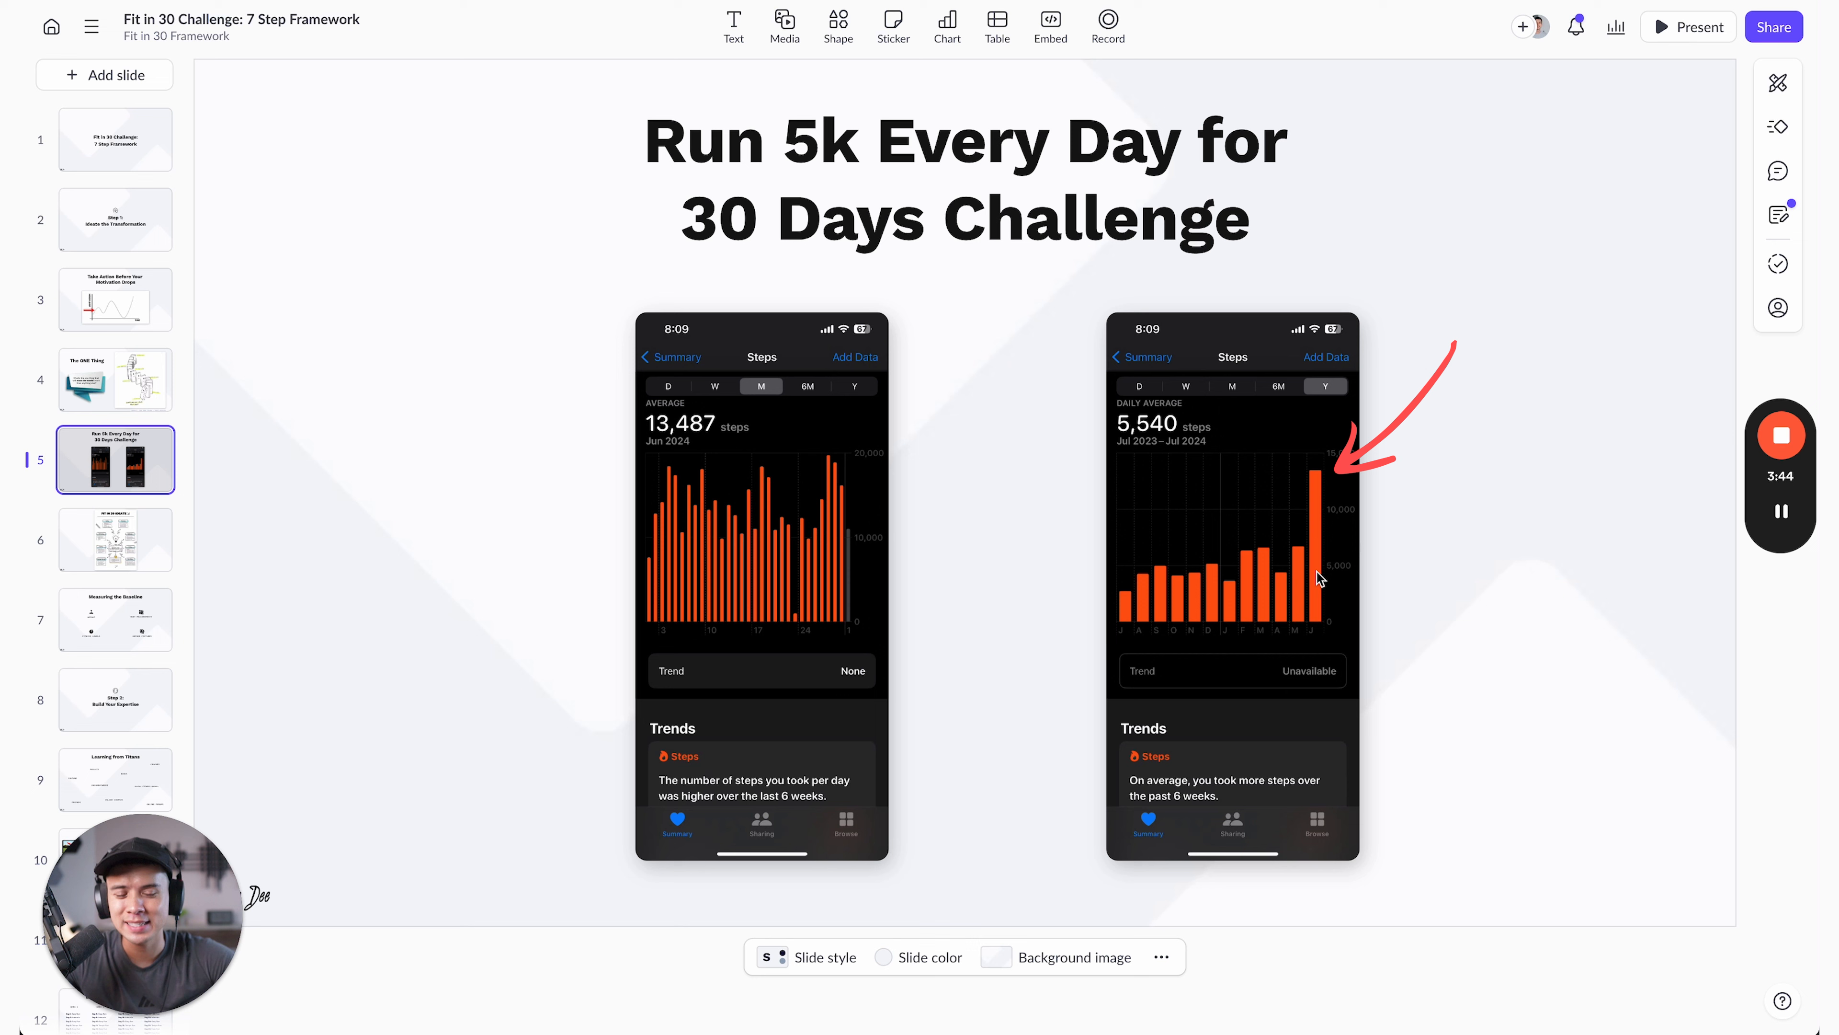
{"action": "mouse_move", "coordinate": [1315, 590]}
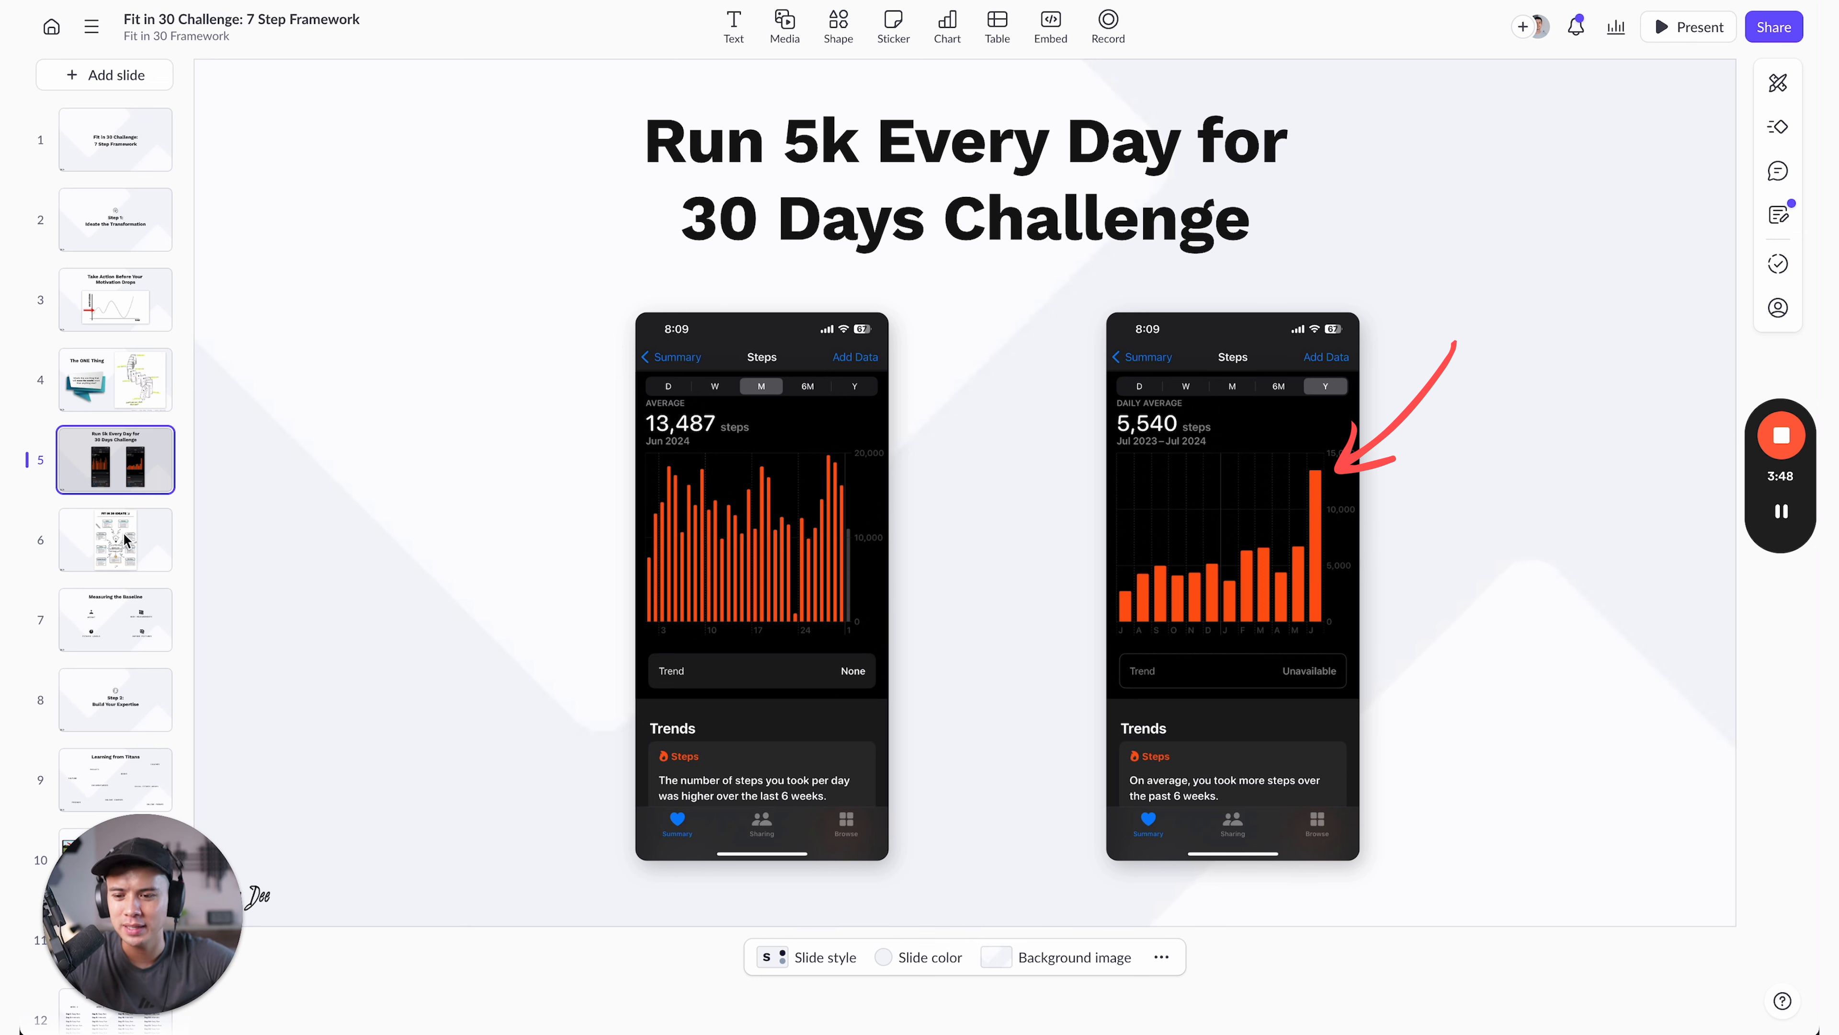
- Show slide 6, the Fit in 30 Ideate mind map of challenge options
{"action": "left_click", "coordinate": [115, 538]}
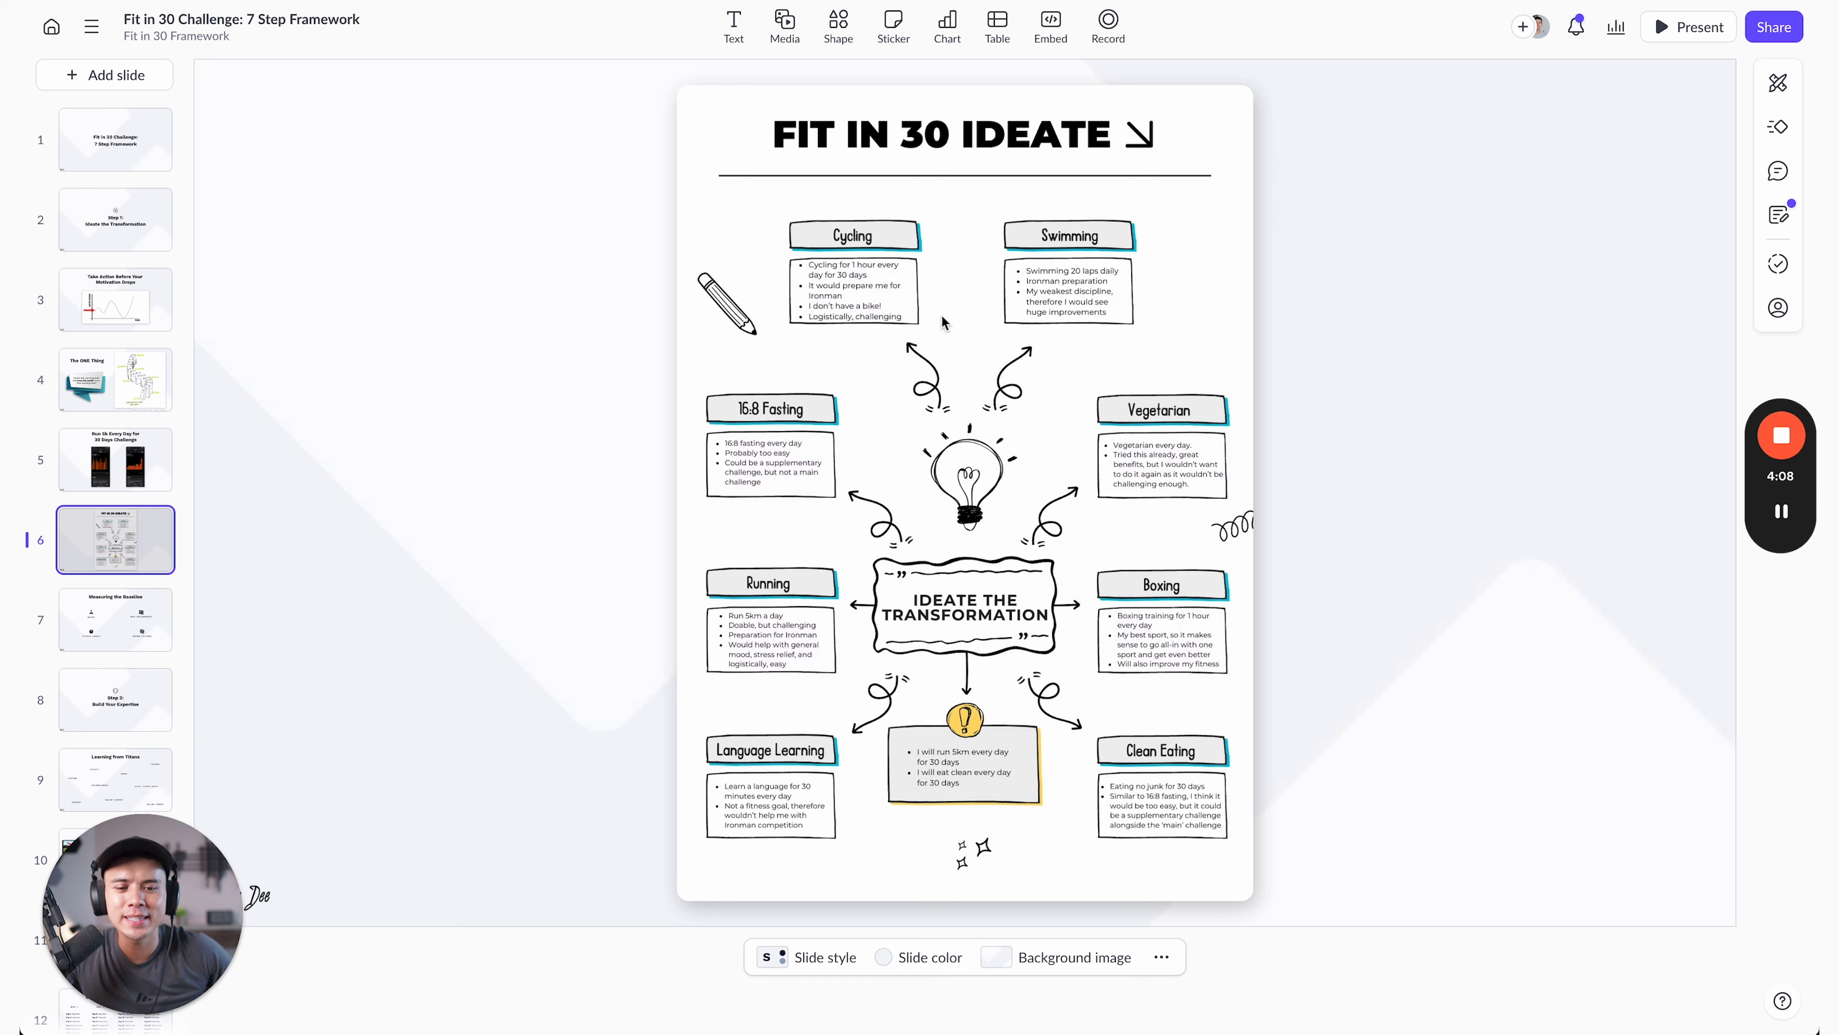
{"action": "mouse_move", "coordinate": [858, 231]}
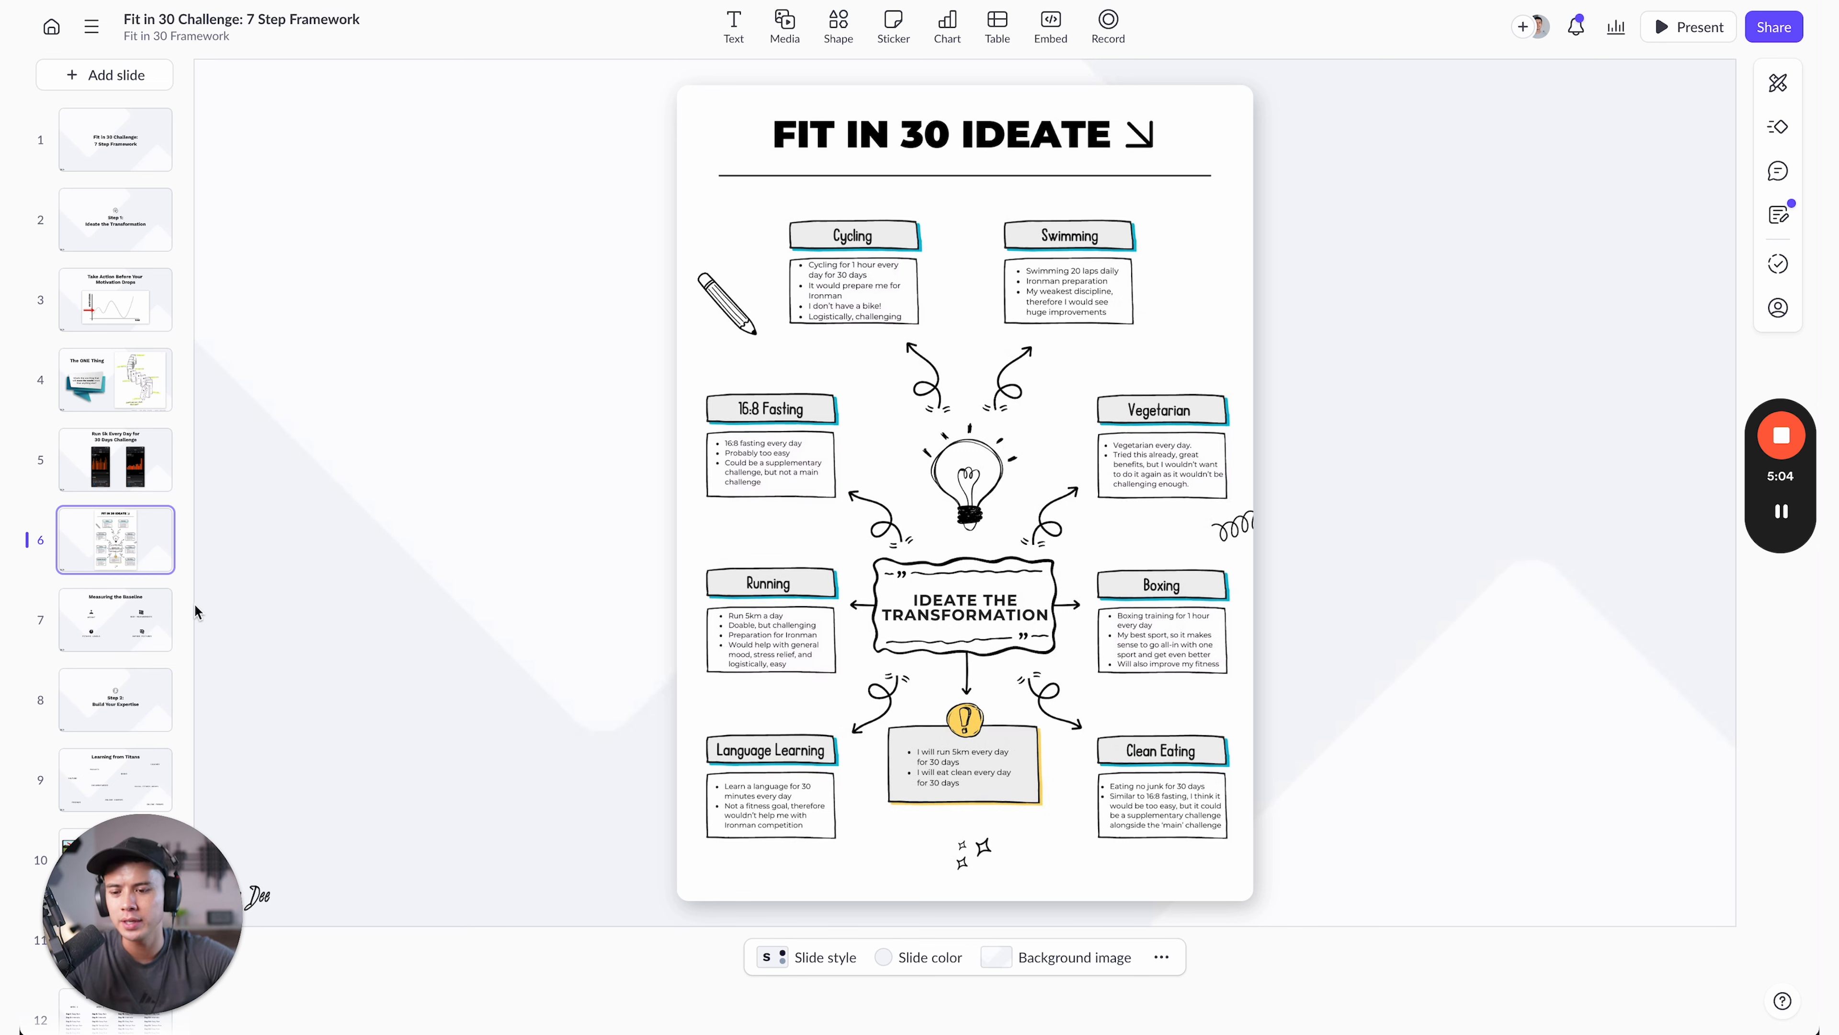
- Show slide 7, Measuring the Baseline with weight, measurements, fitness levels and before pictures
{"action": "left_click", "coordinate": [115, 620]}
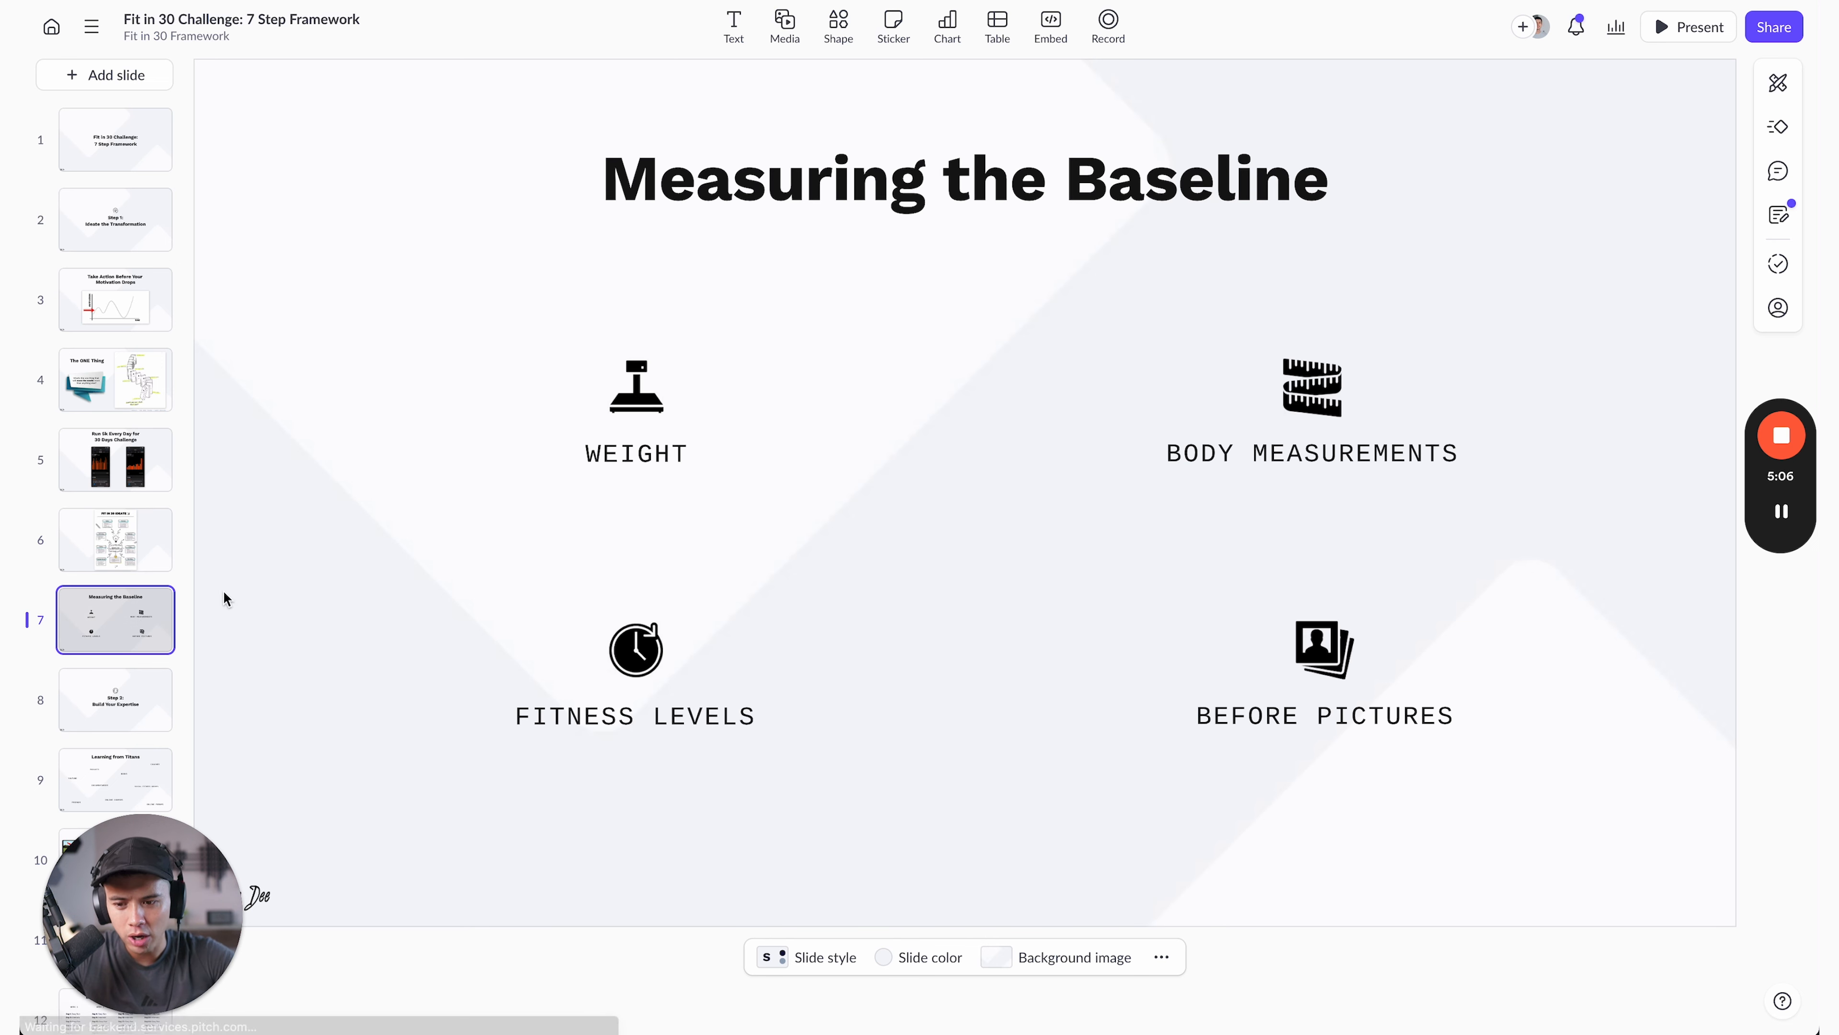
{"action": "mouse_move", "coordinate": [456, 491]}
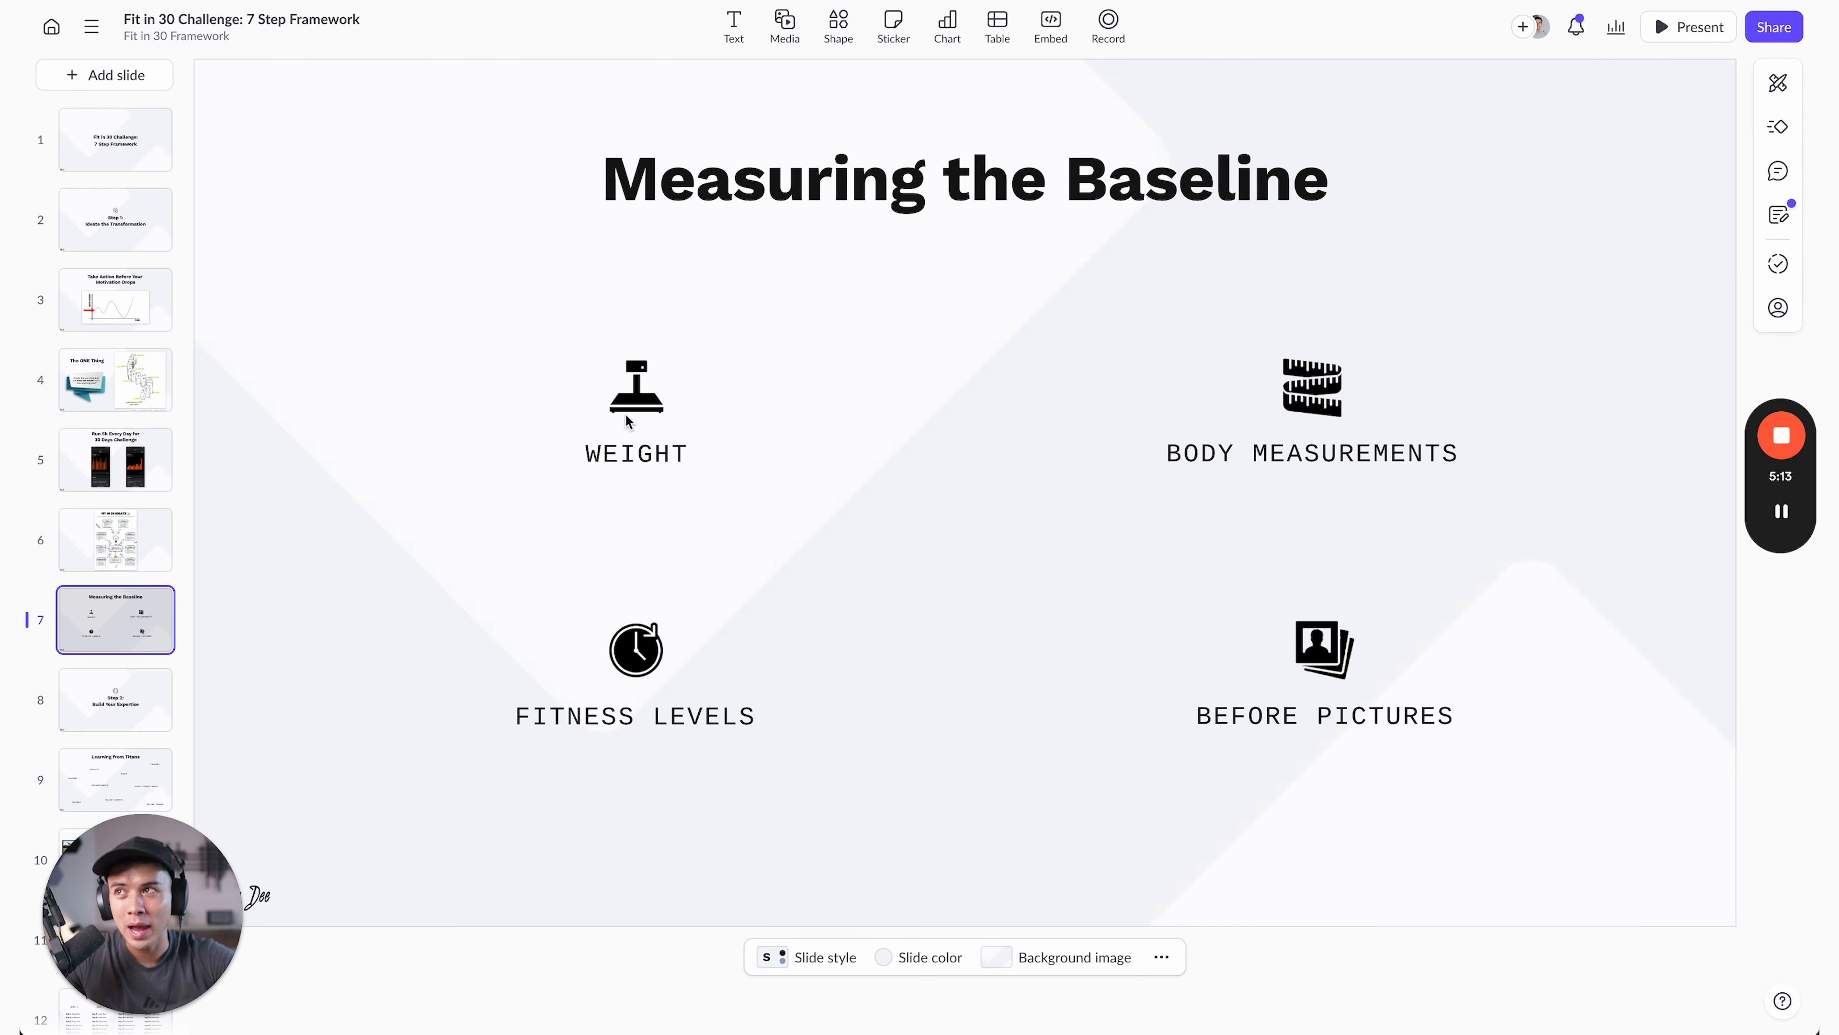
{"action": "mouse_move", "coordinate": [1306, 413]}
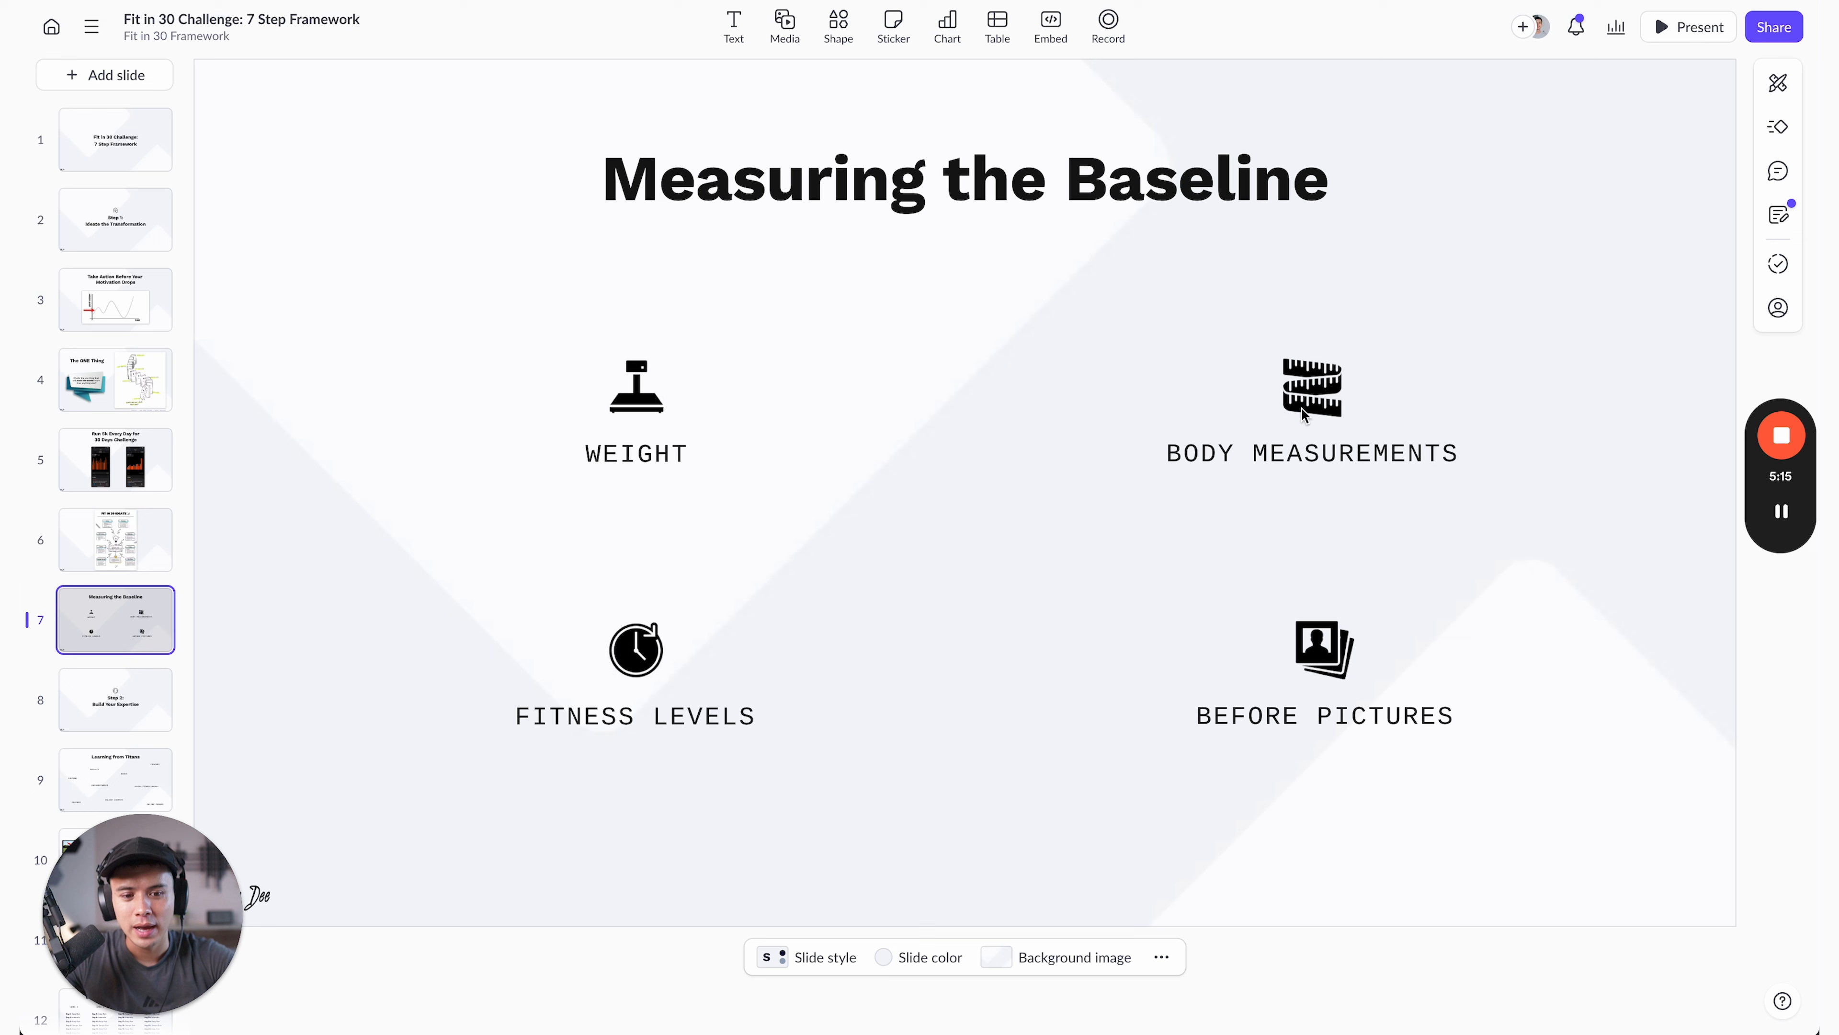
{"action": "mouse_move", "coordinate": [666, 690]}
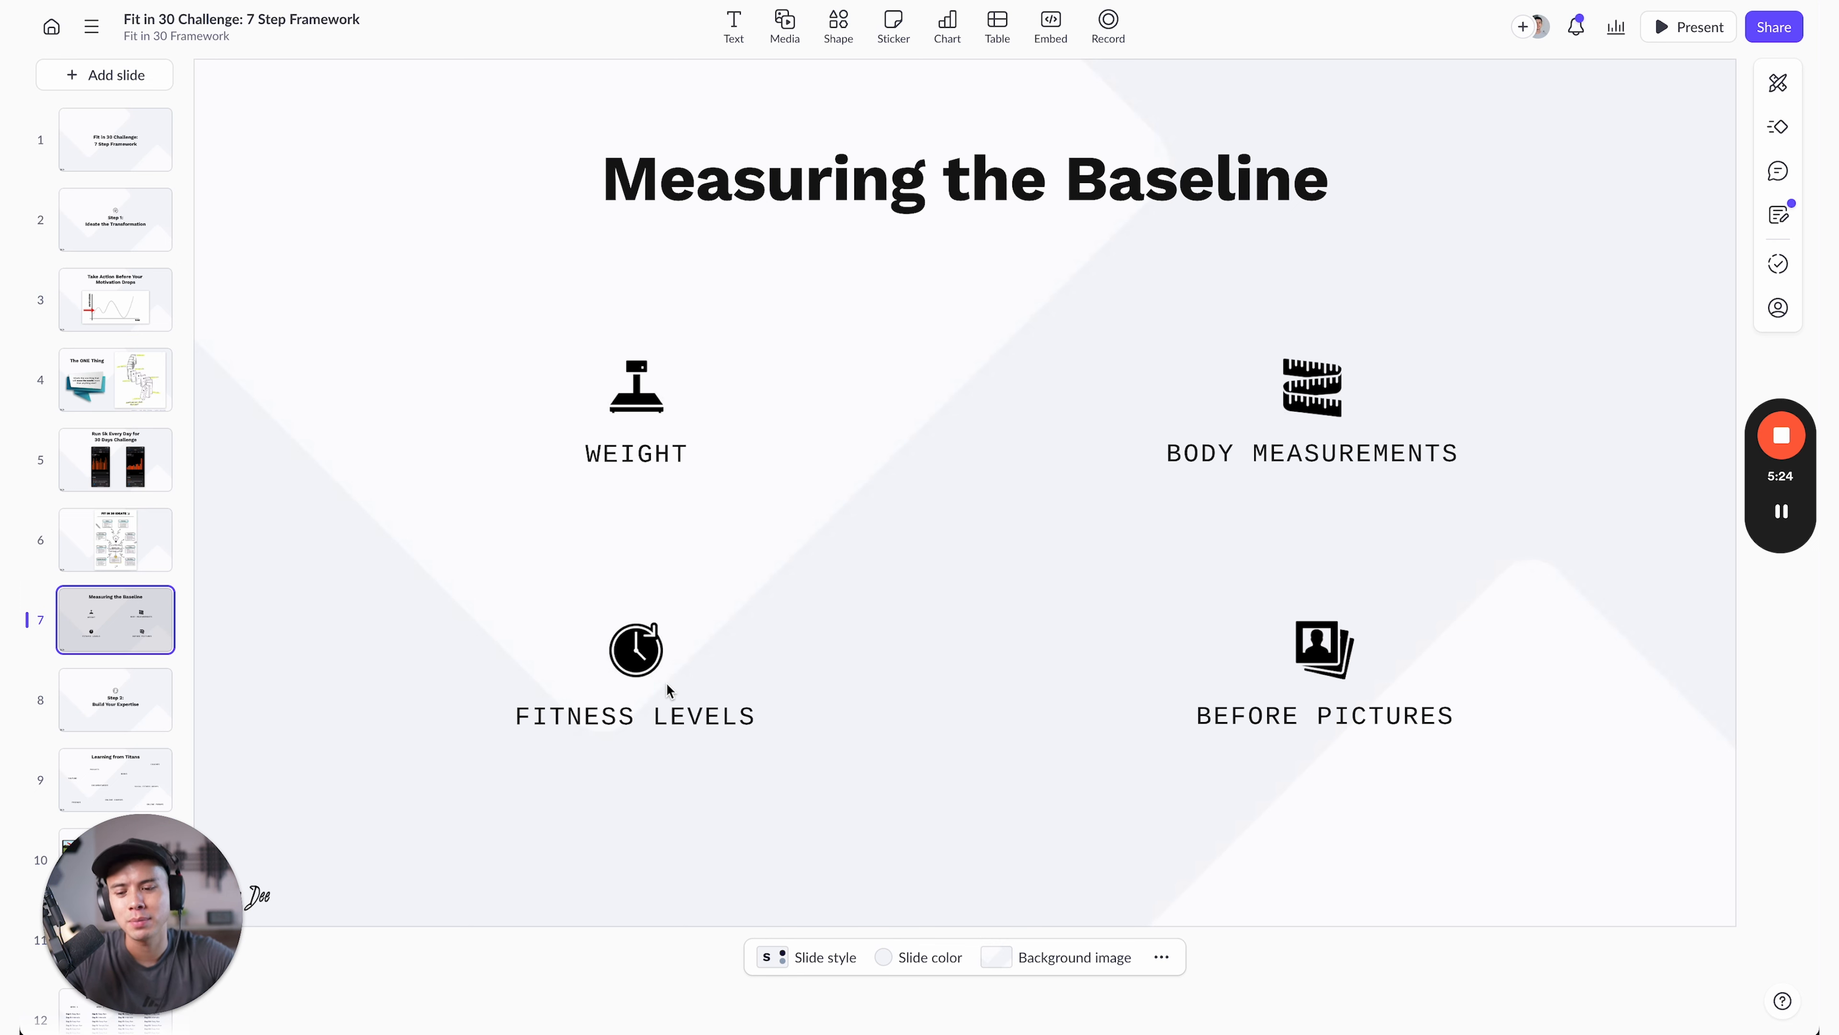
{"action": "mouse_move", "coordinate": [868, 470]}
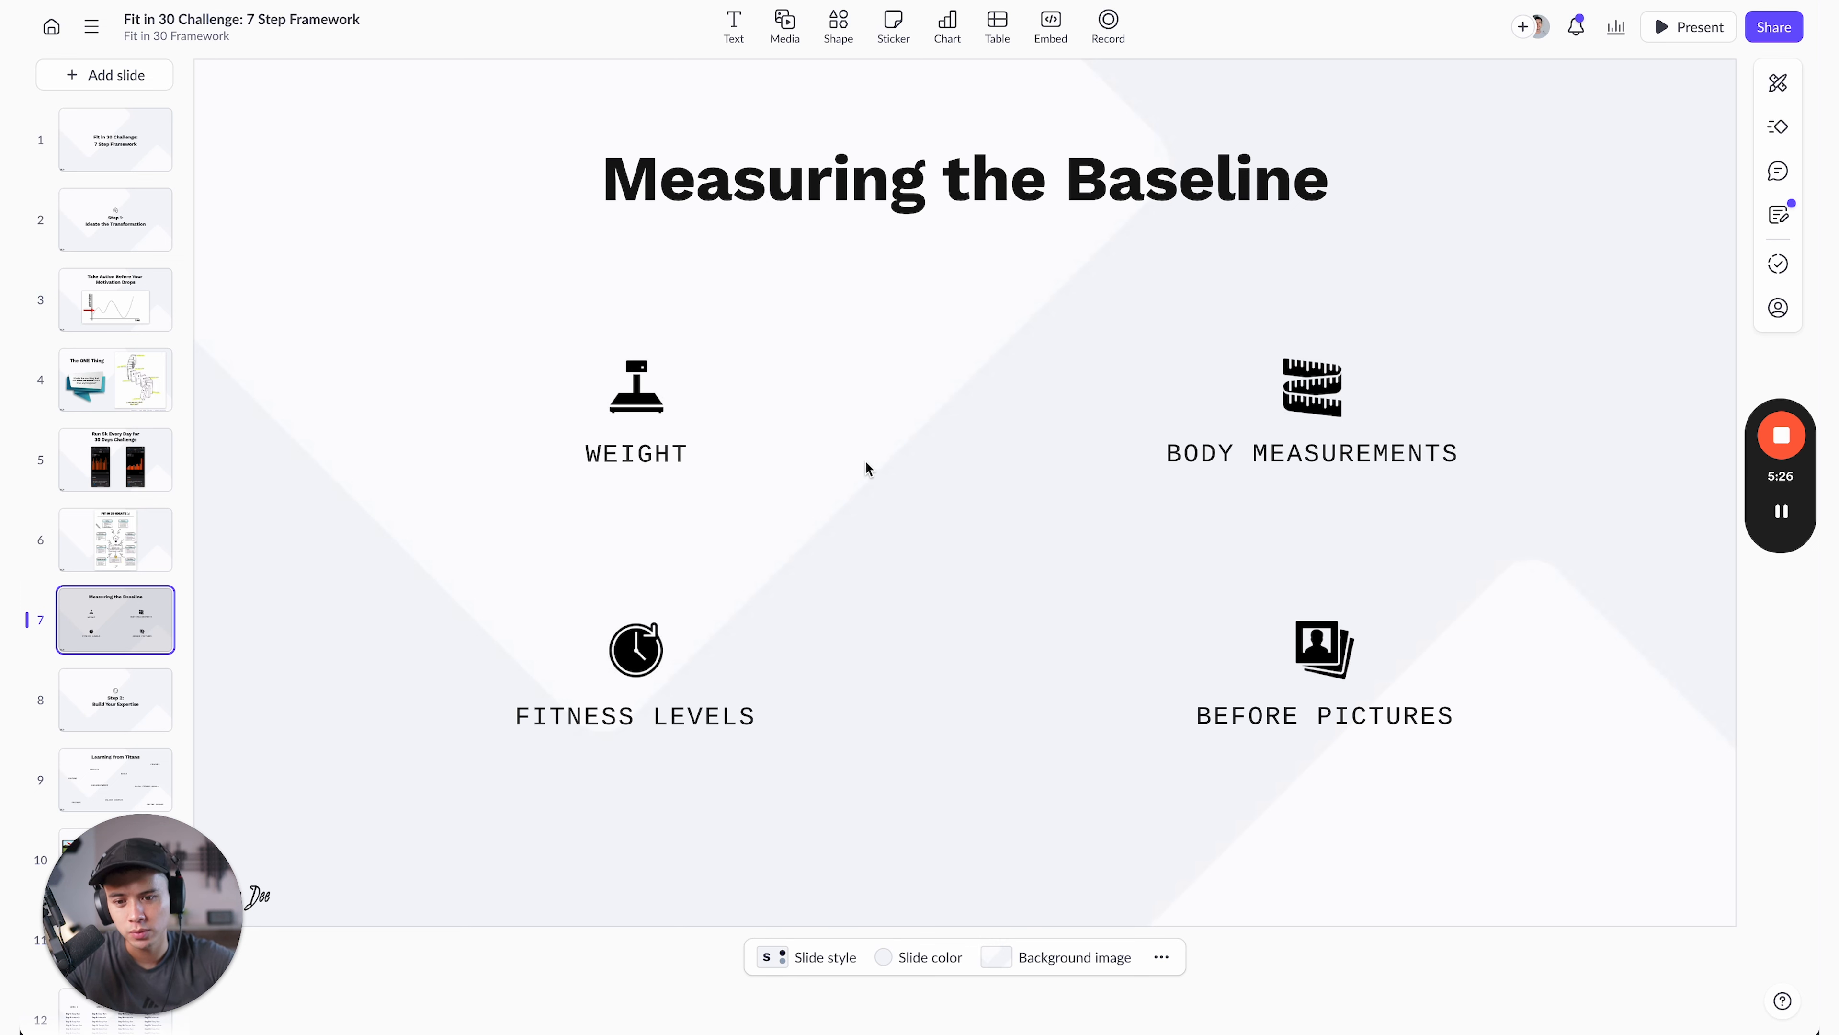
{"action": "mouse_move", "coordinate": [840, 434]}
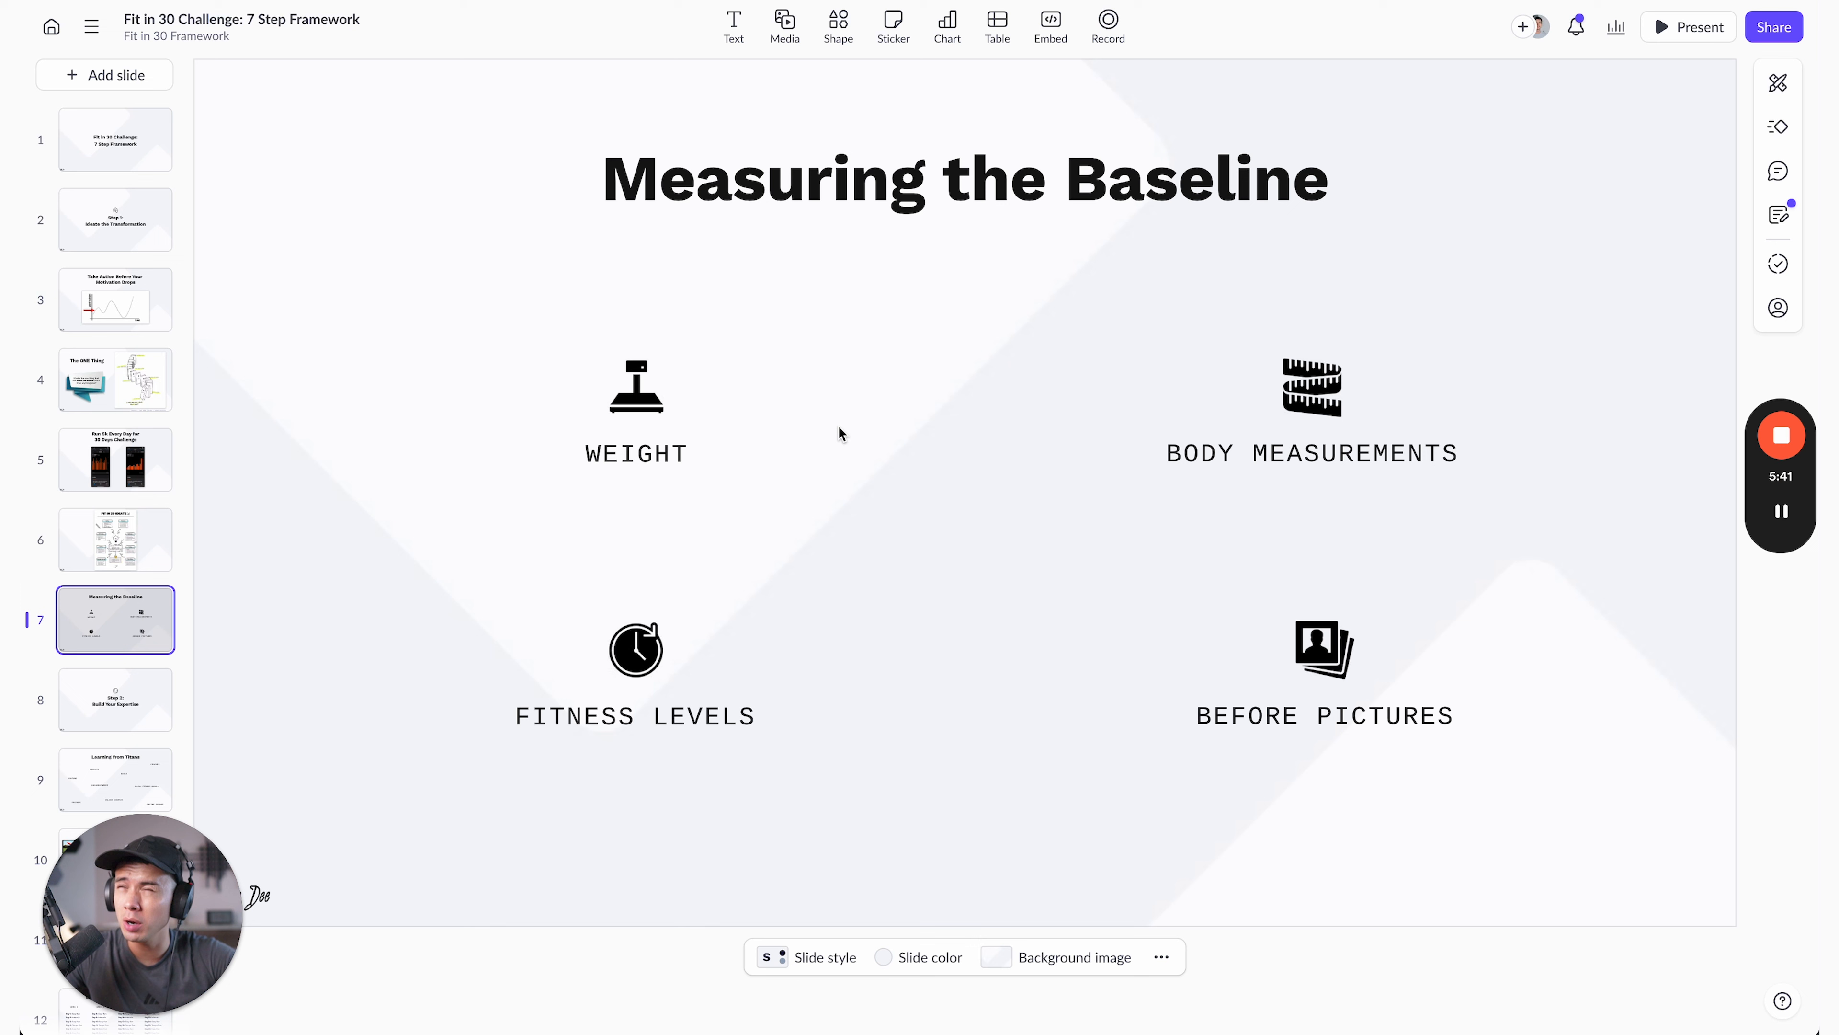
{"action": "mouse_move", "coordinate": [839, 417]}
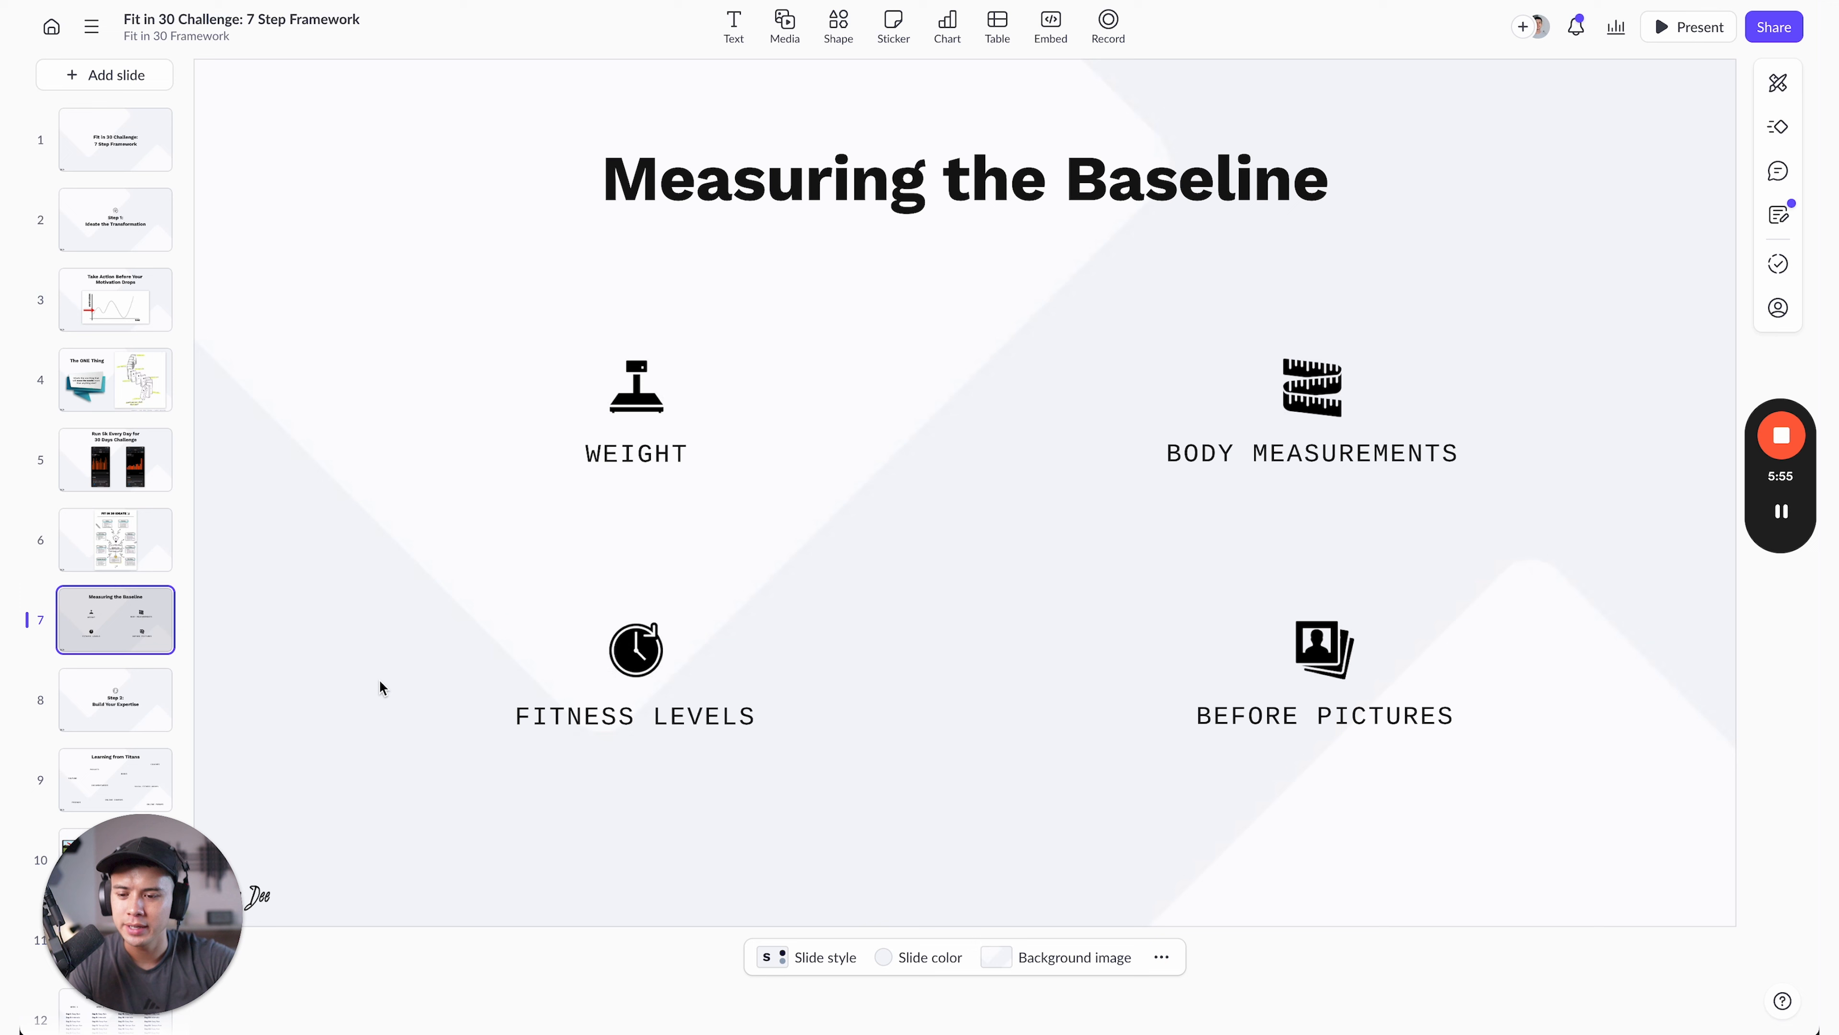
- Show slide 9, Learning from Titans with podcasts, books, YouTube, coaches and courses
{"action": "left_click", "coordinate": [114, 700]}
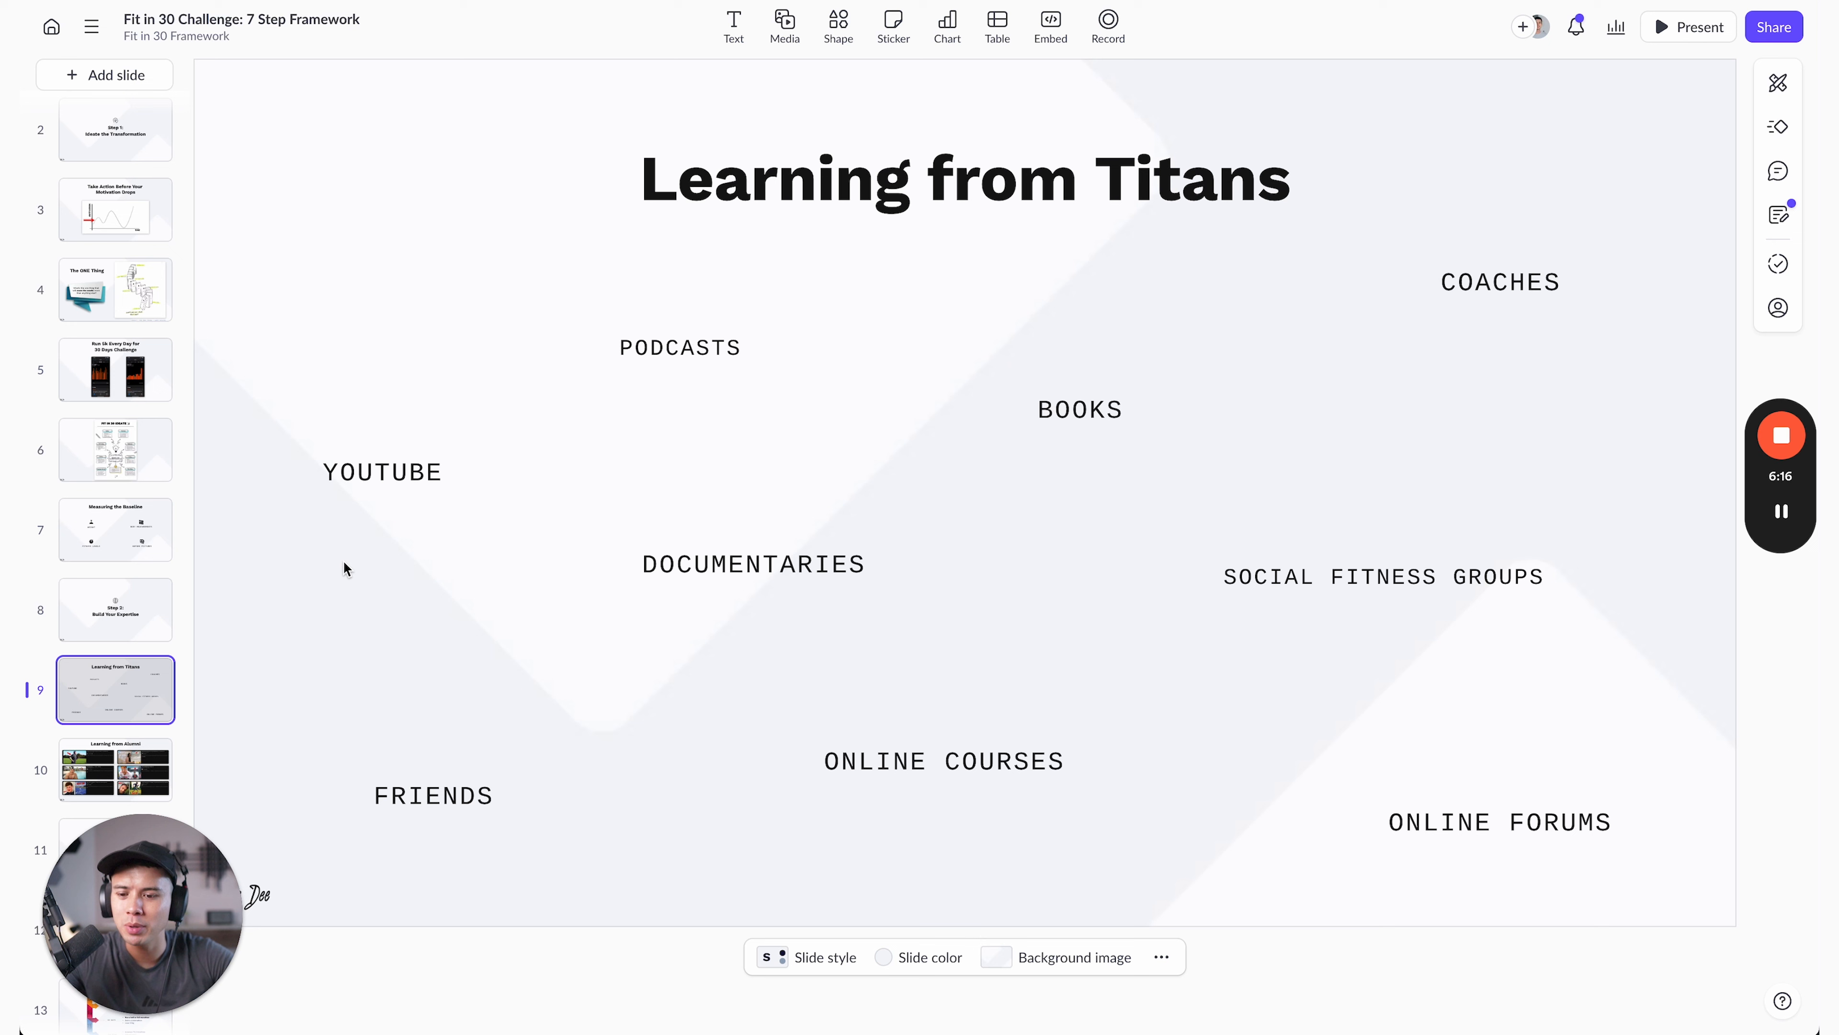
{"action": "mouse_move", "coordinate": [513, 469]}
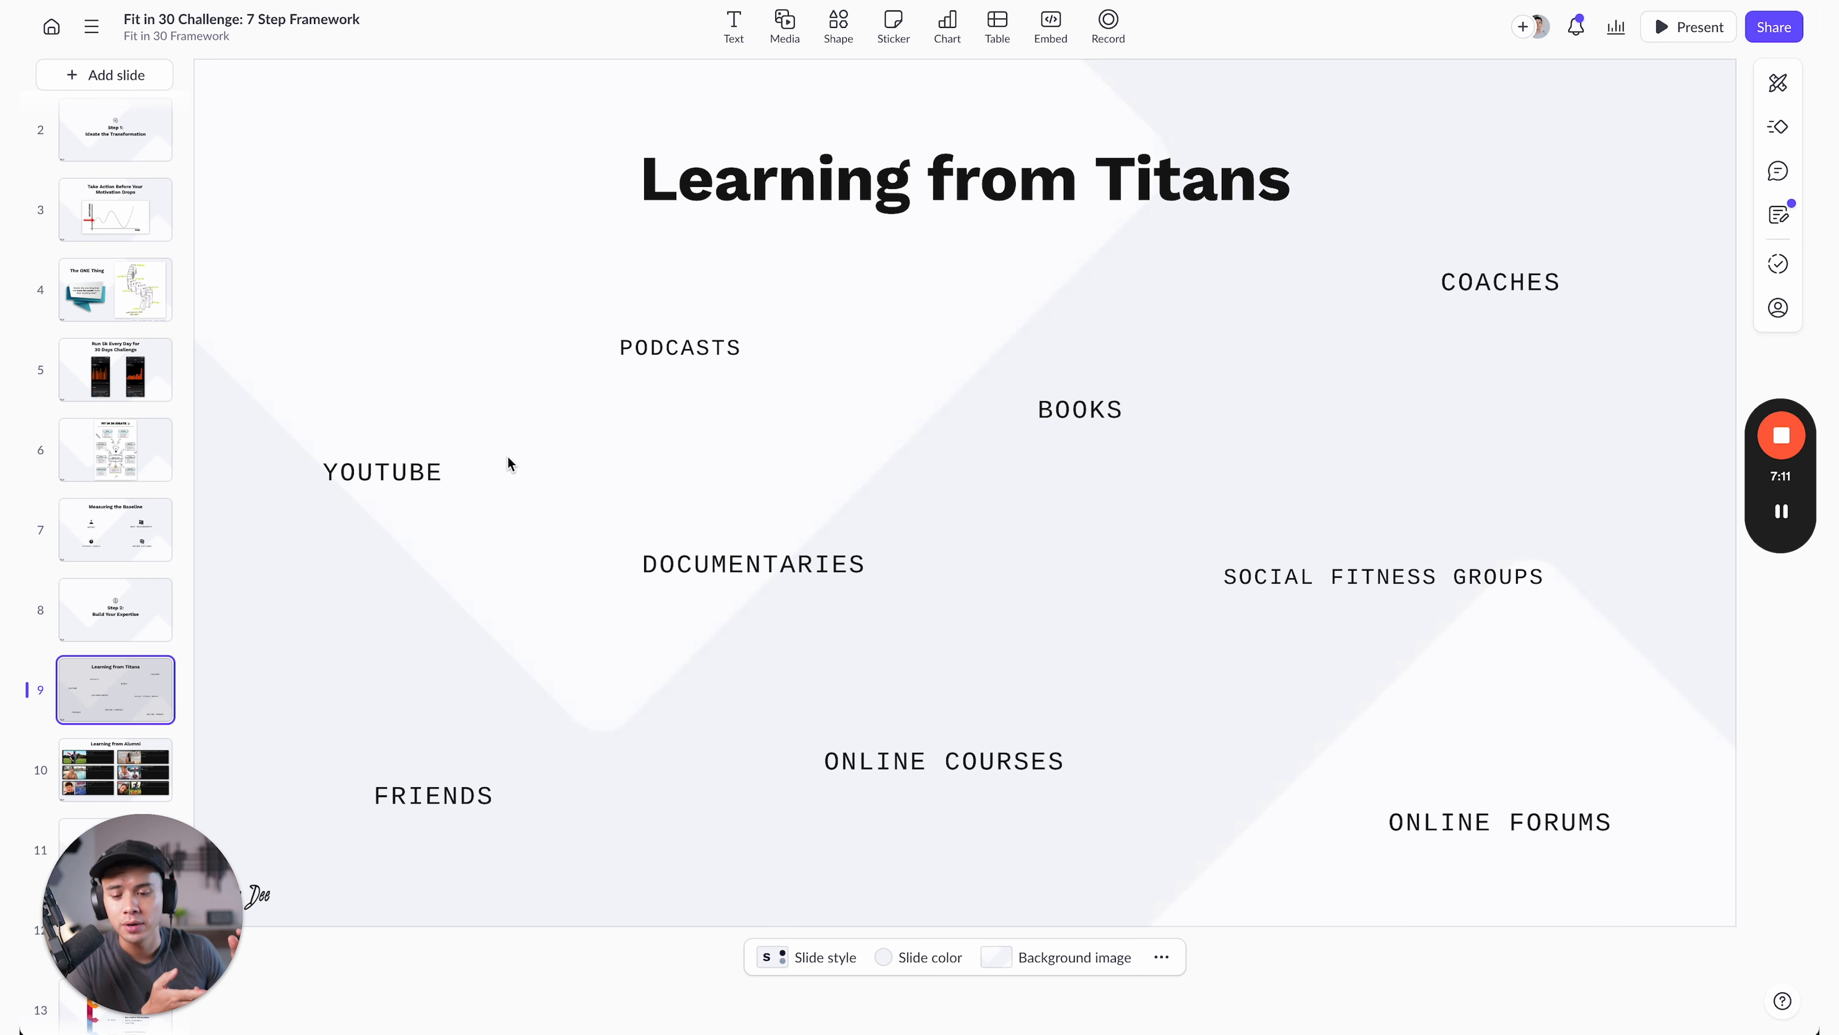
- Show slide 10, Learning from Alumni with its six challenge-journey video previews
{"action": "left_click", "coordinate": [115, 743]}
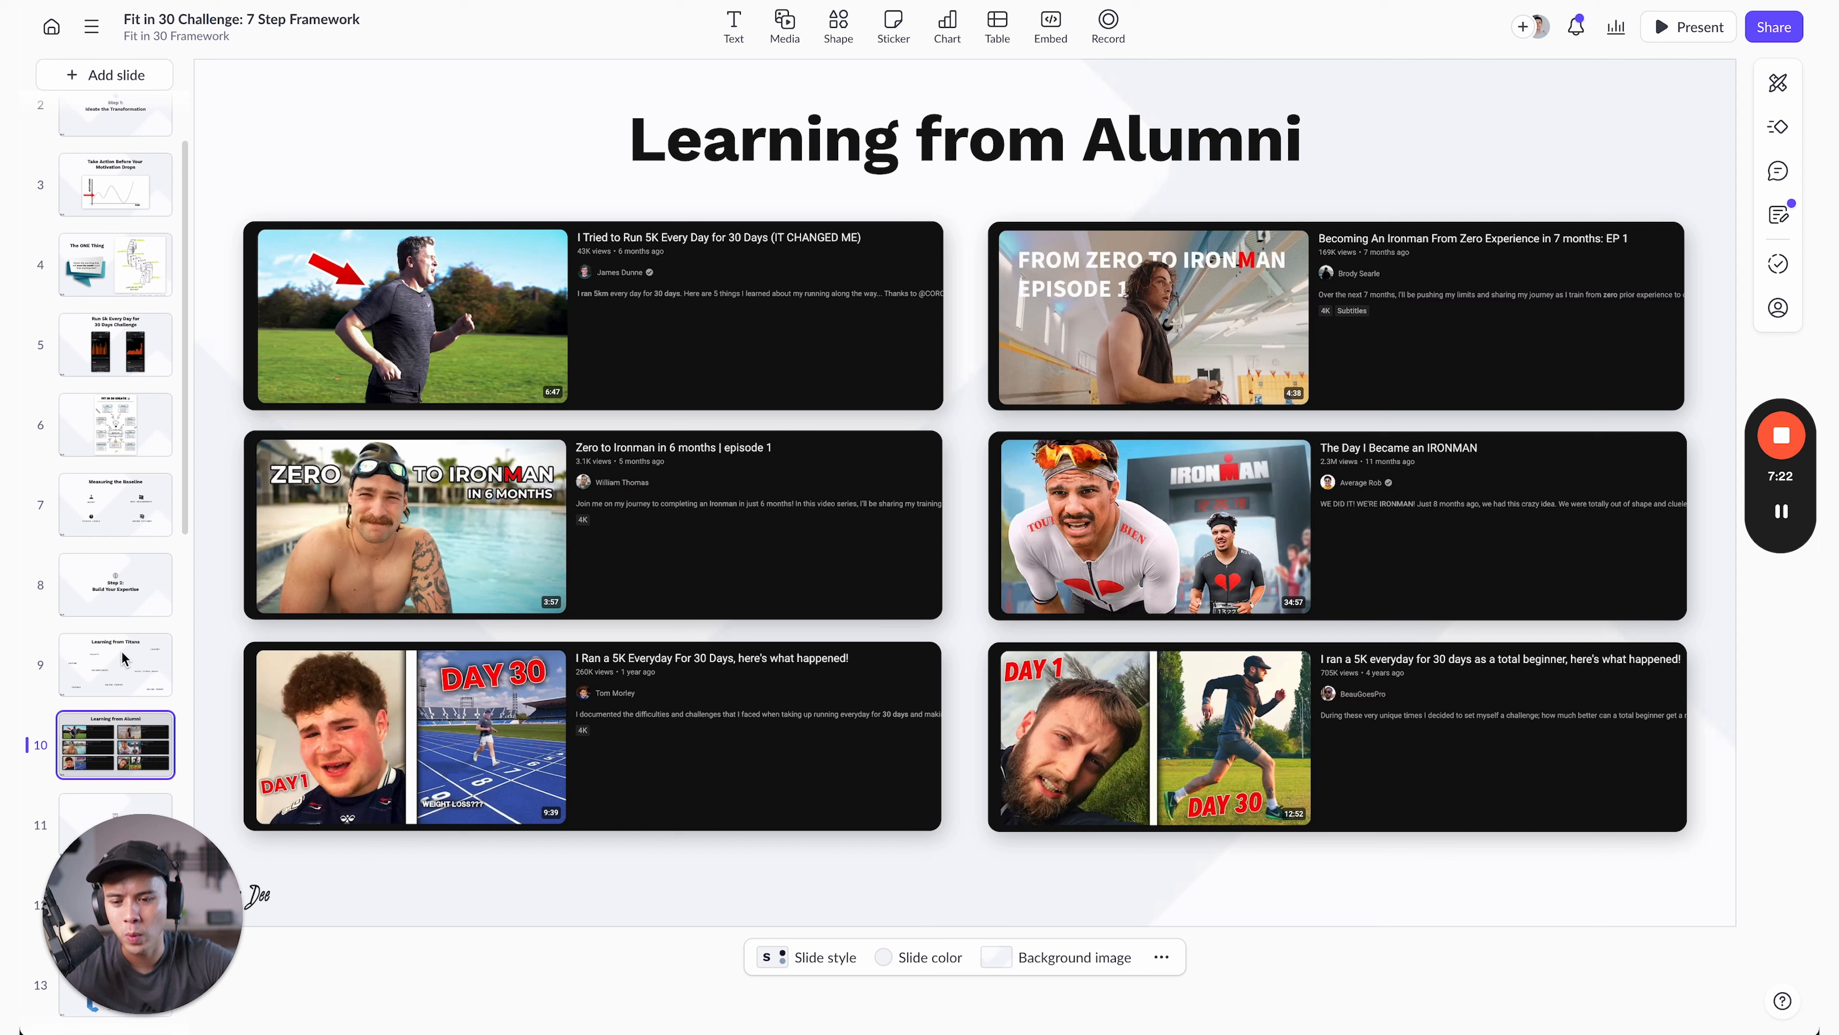
{"action": "scroll", "scroll_direction": "down", "scroll_amount": 3}
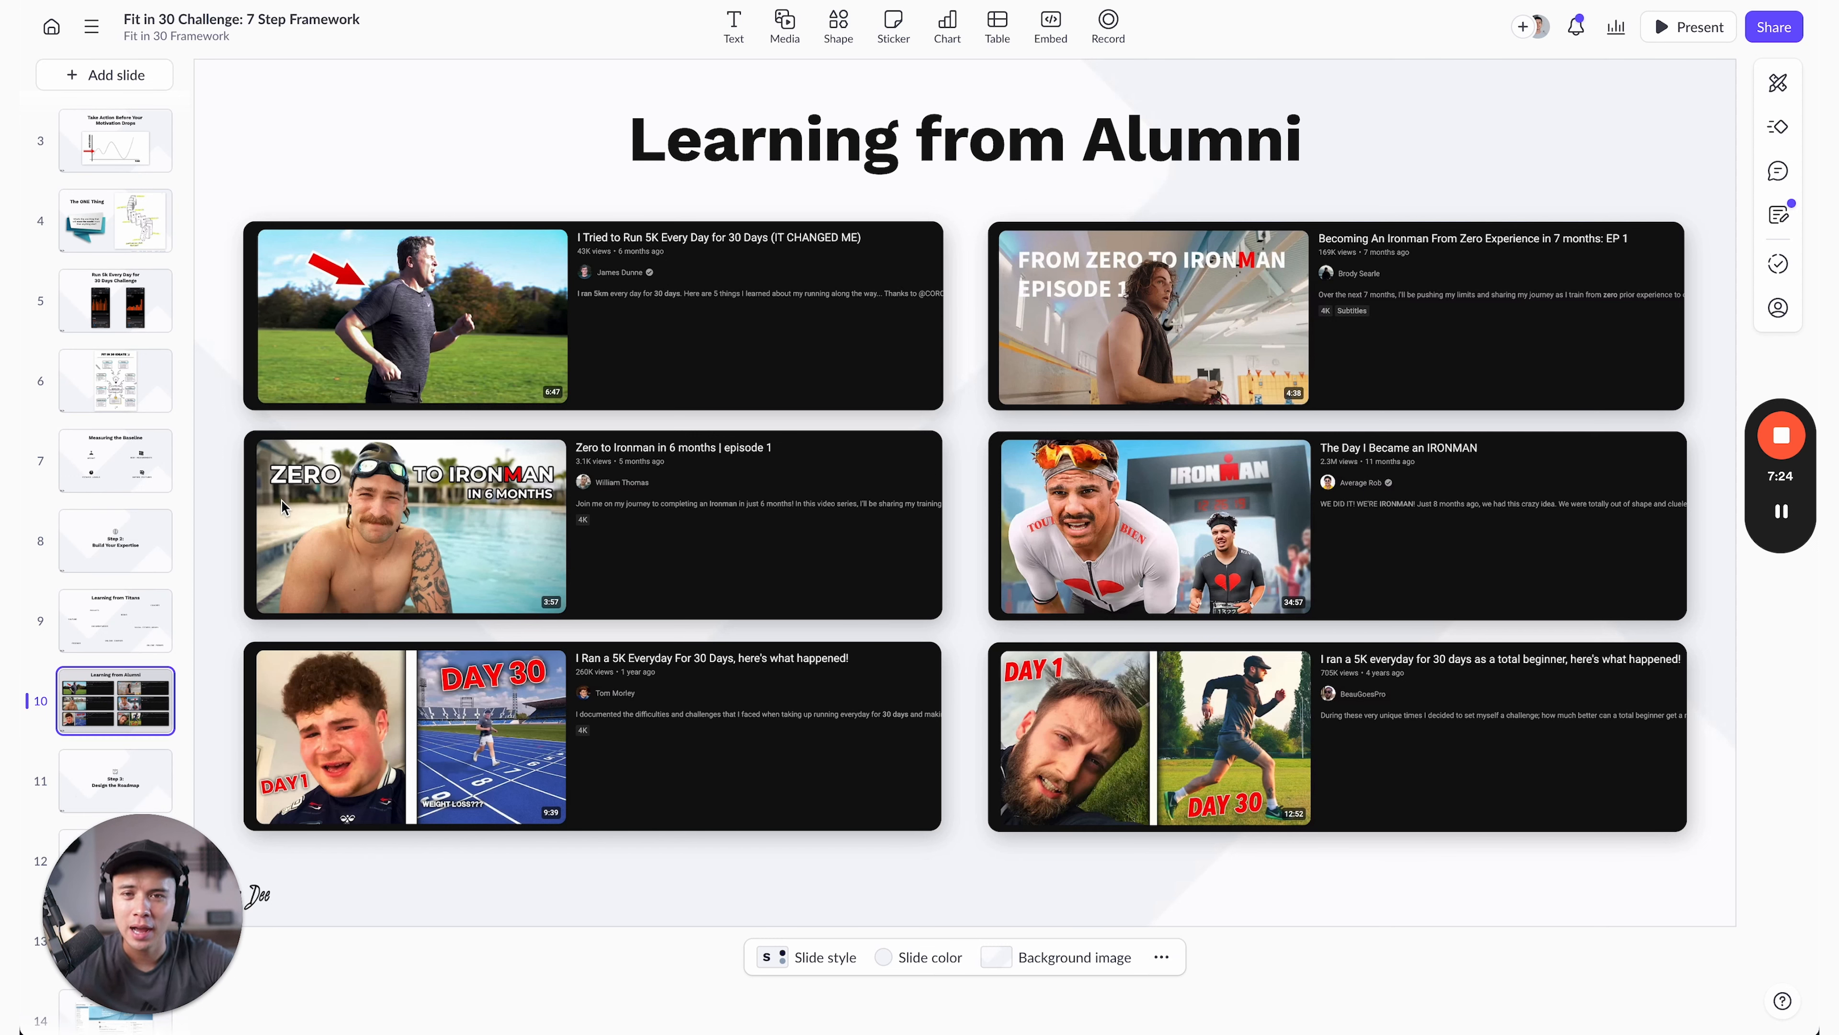
{"action": "mouse_move", "coordinate": [812, 211]}
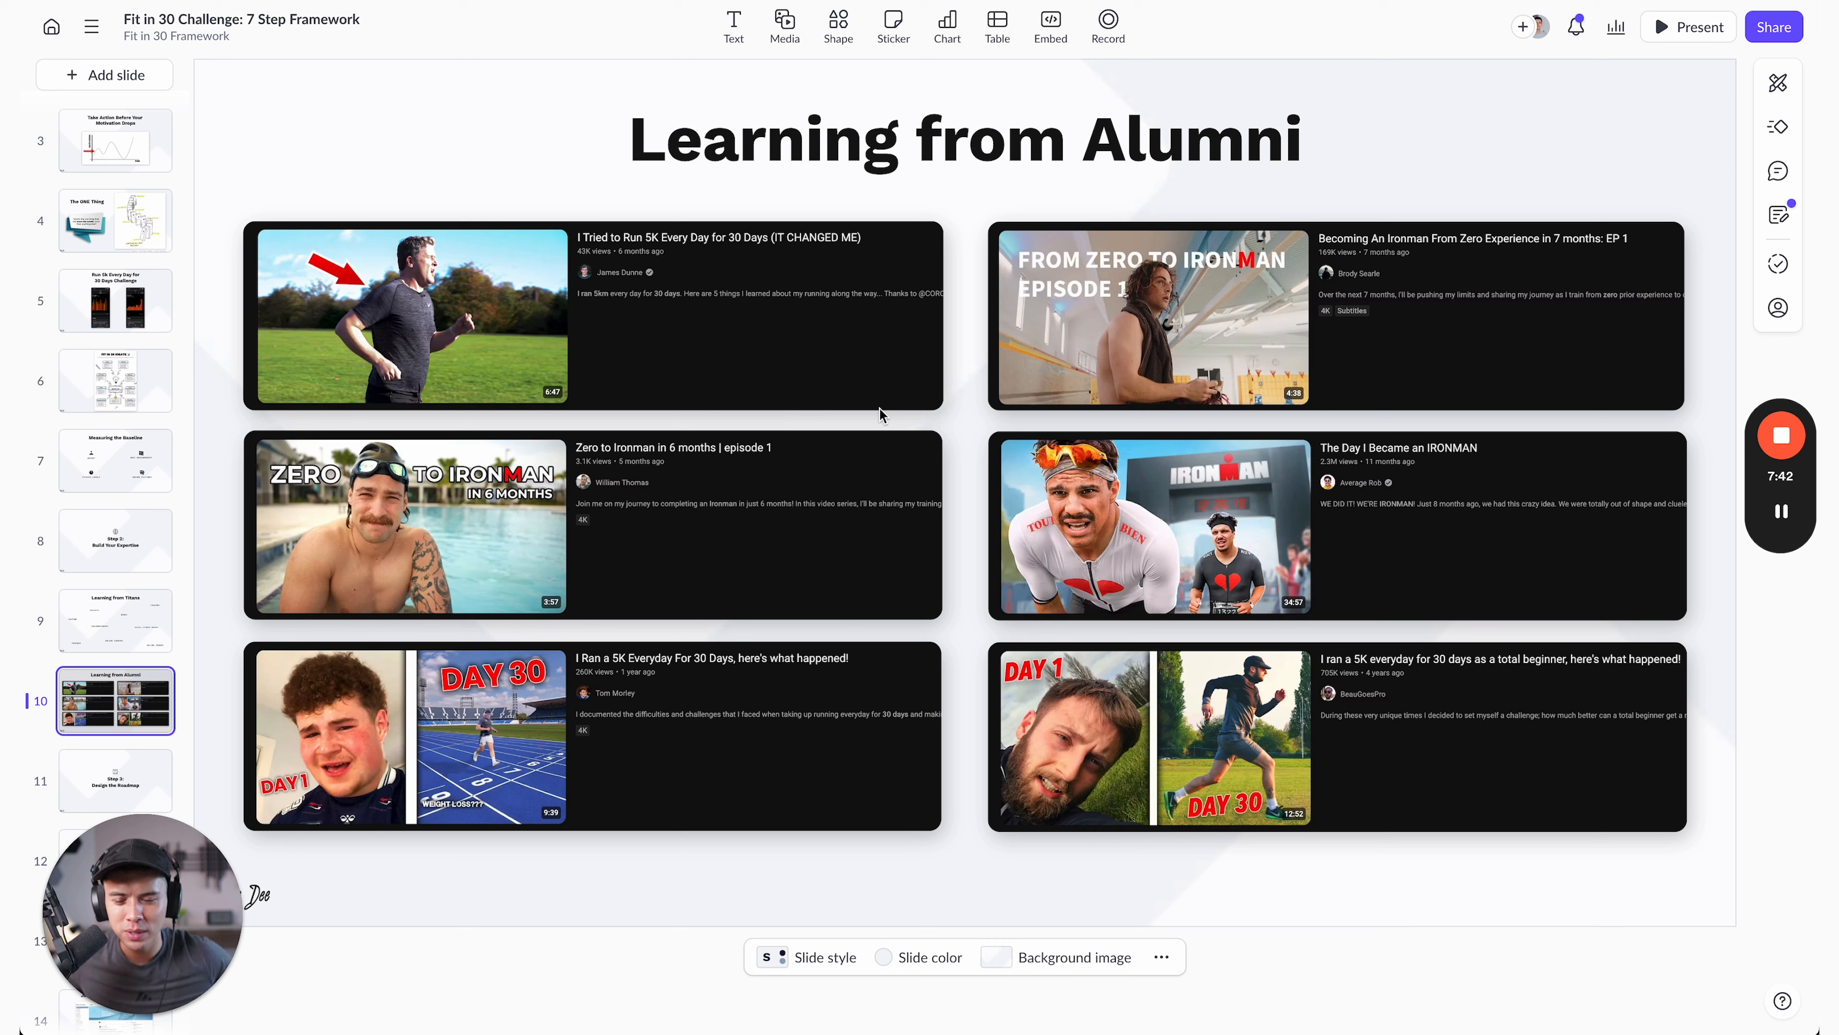
{"action": "mouse_move", "coordinate": [643, 244]}
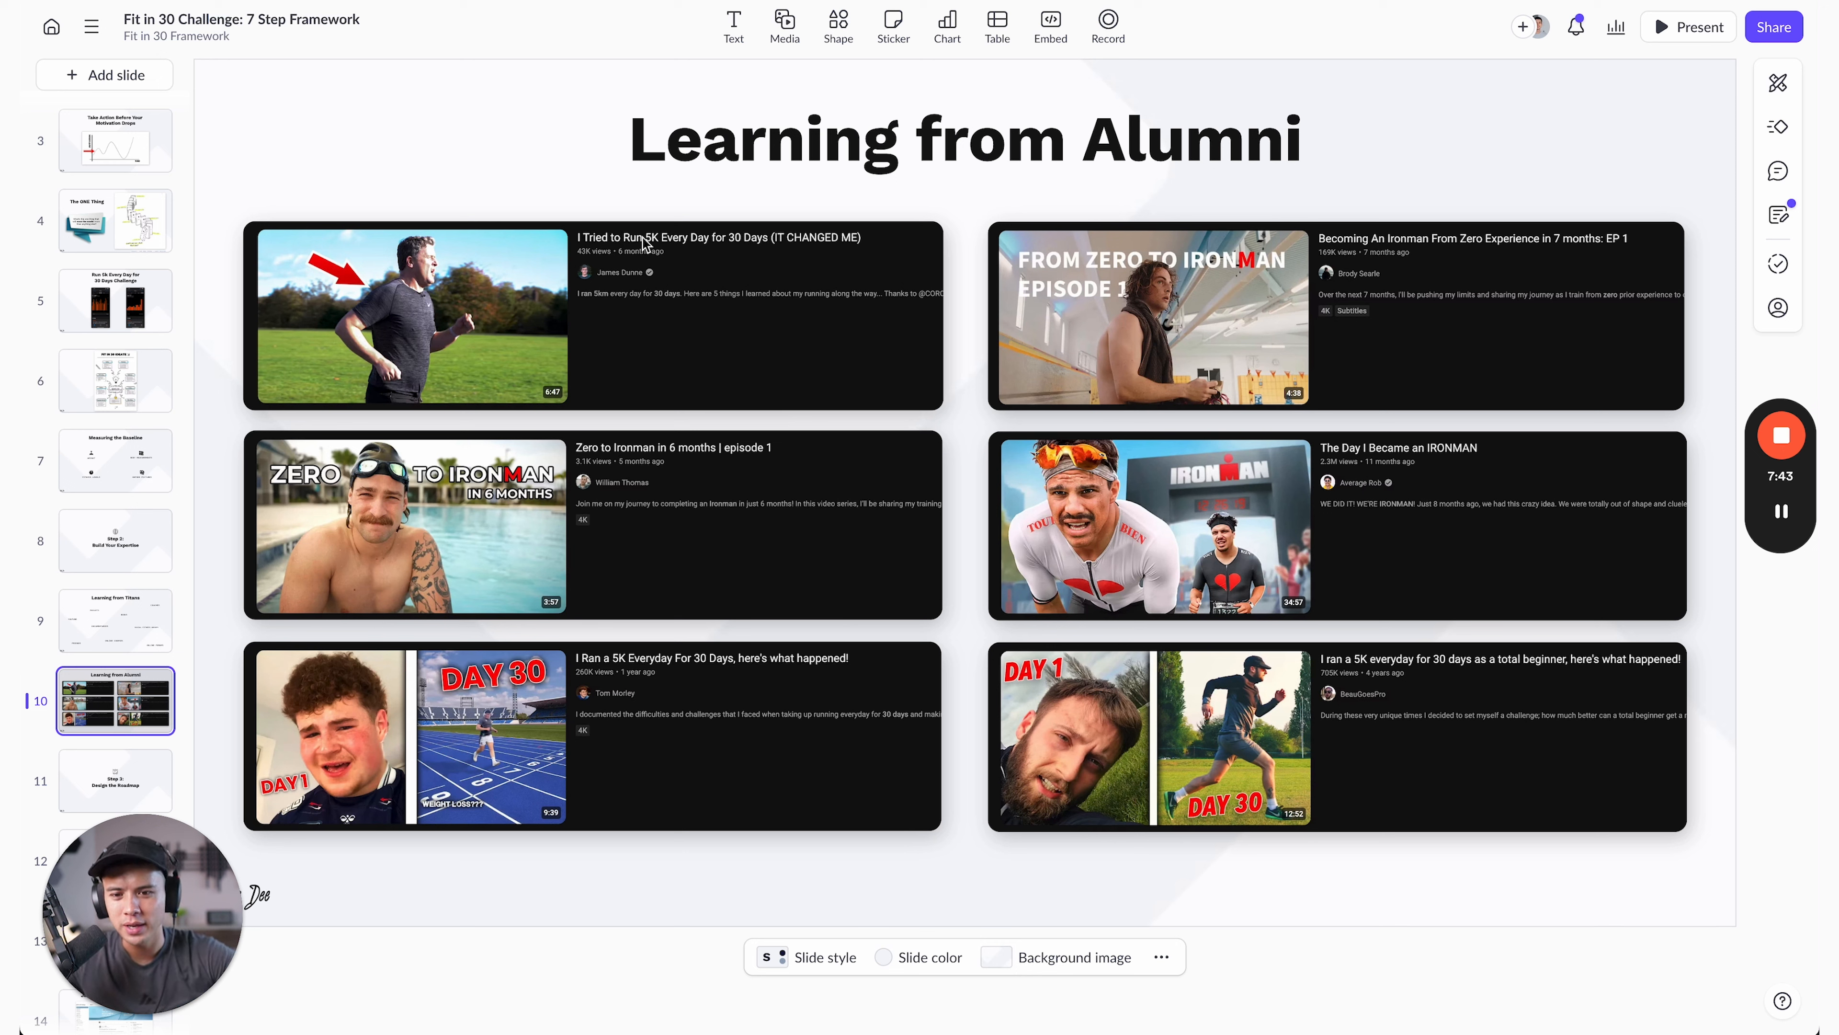
{"action": "mouse_move", "coordinate": [739, 253]}
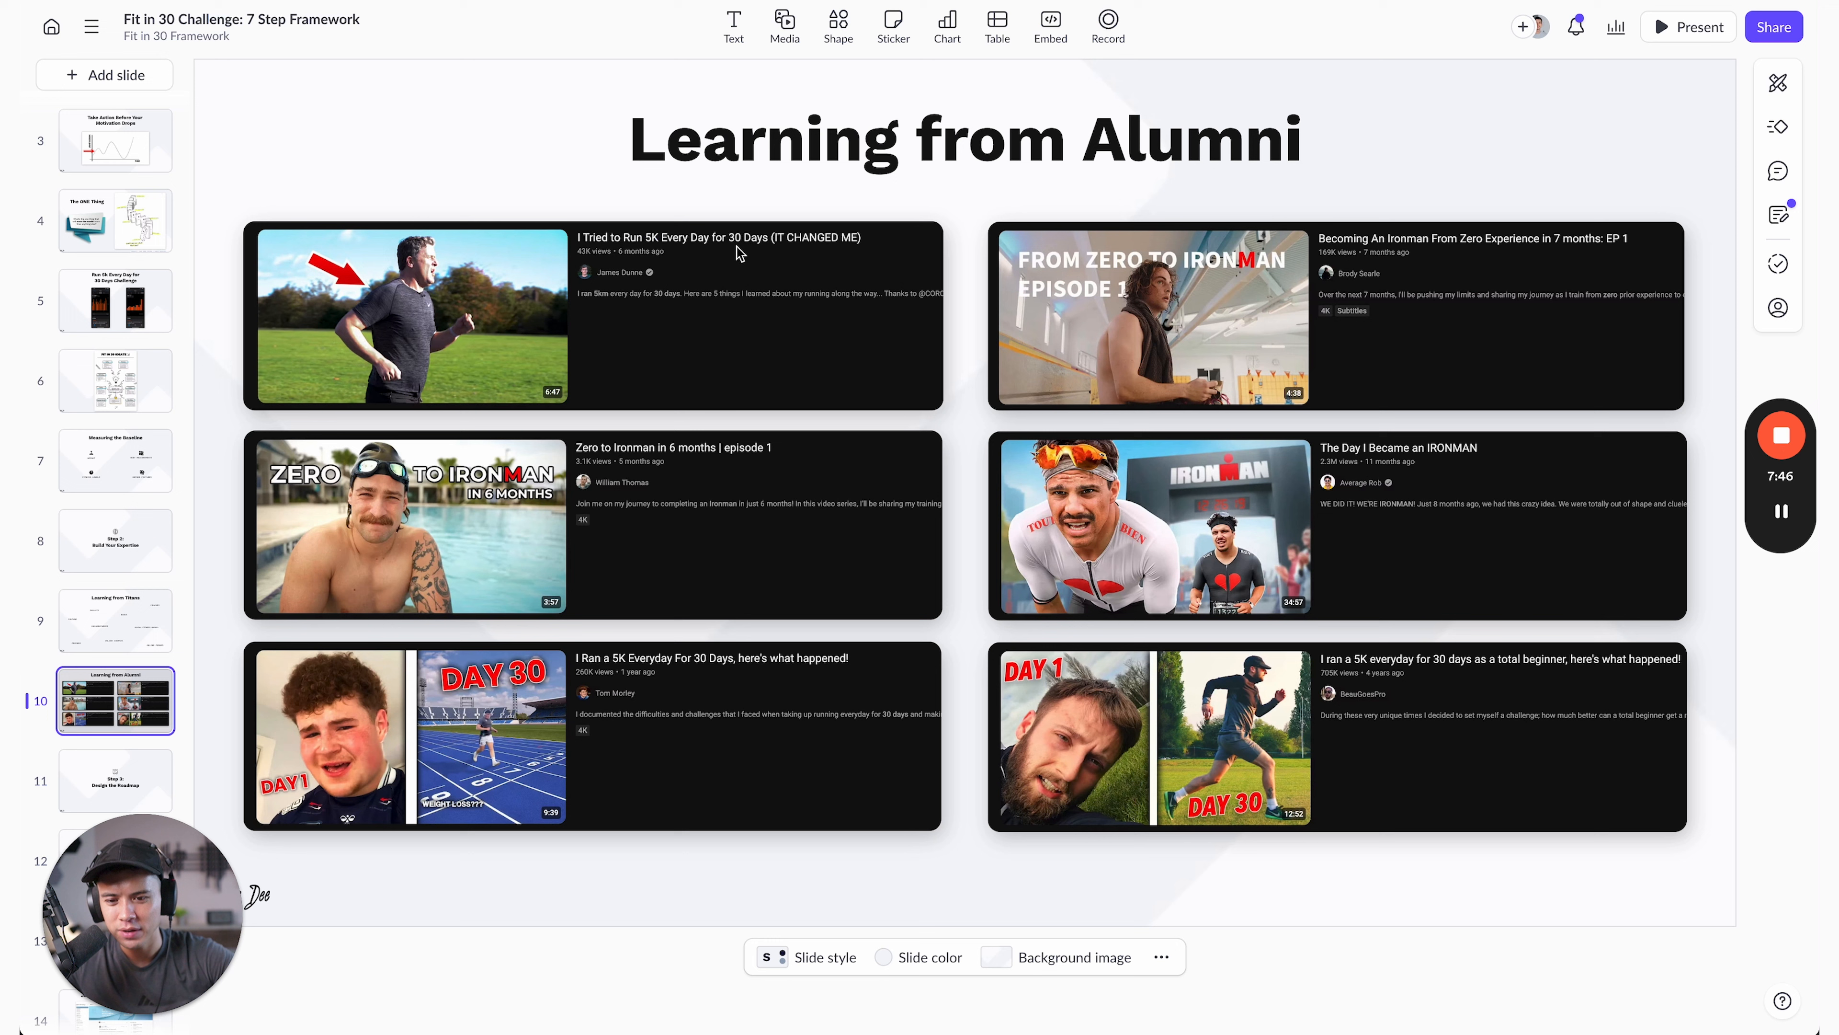
{"action": "mouse_move", "coordinate": [685, 466]}
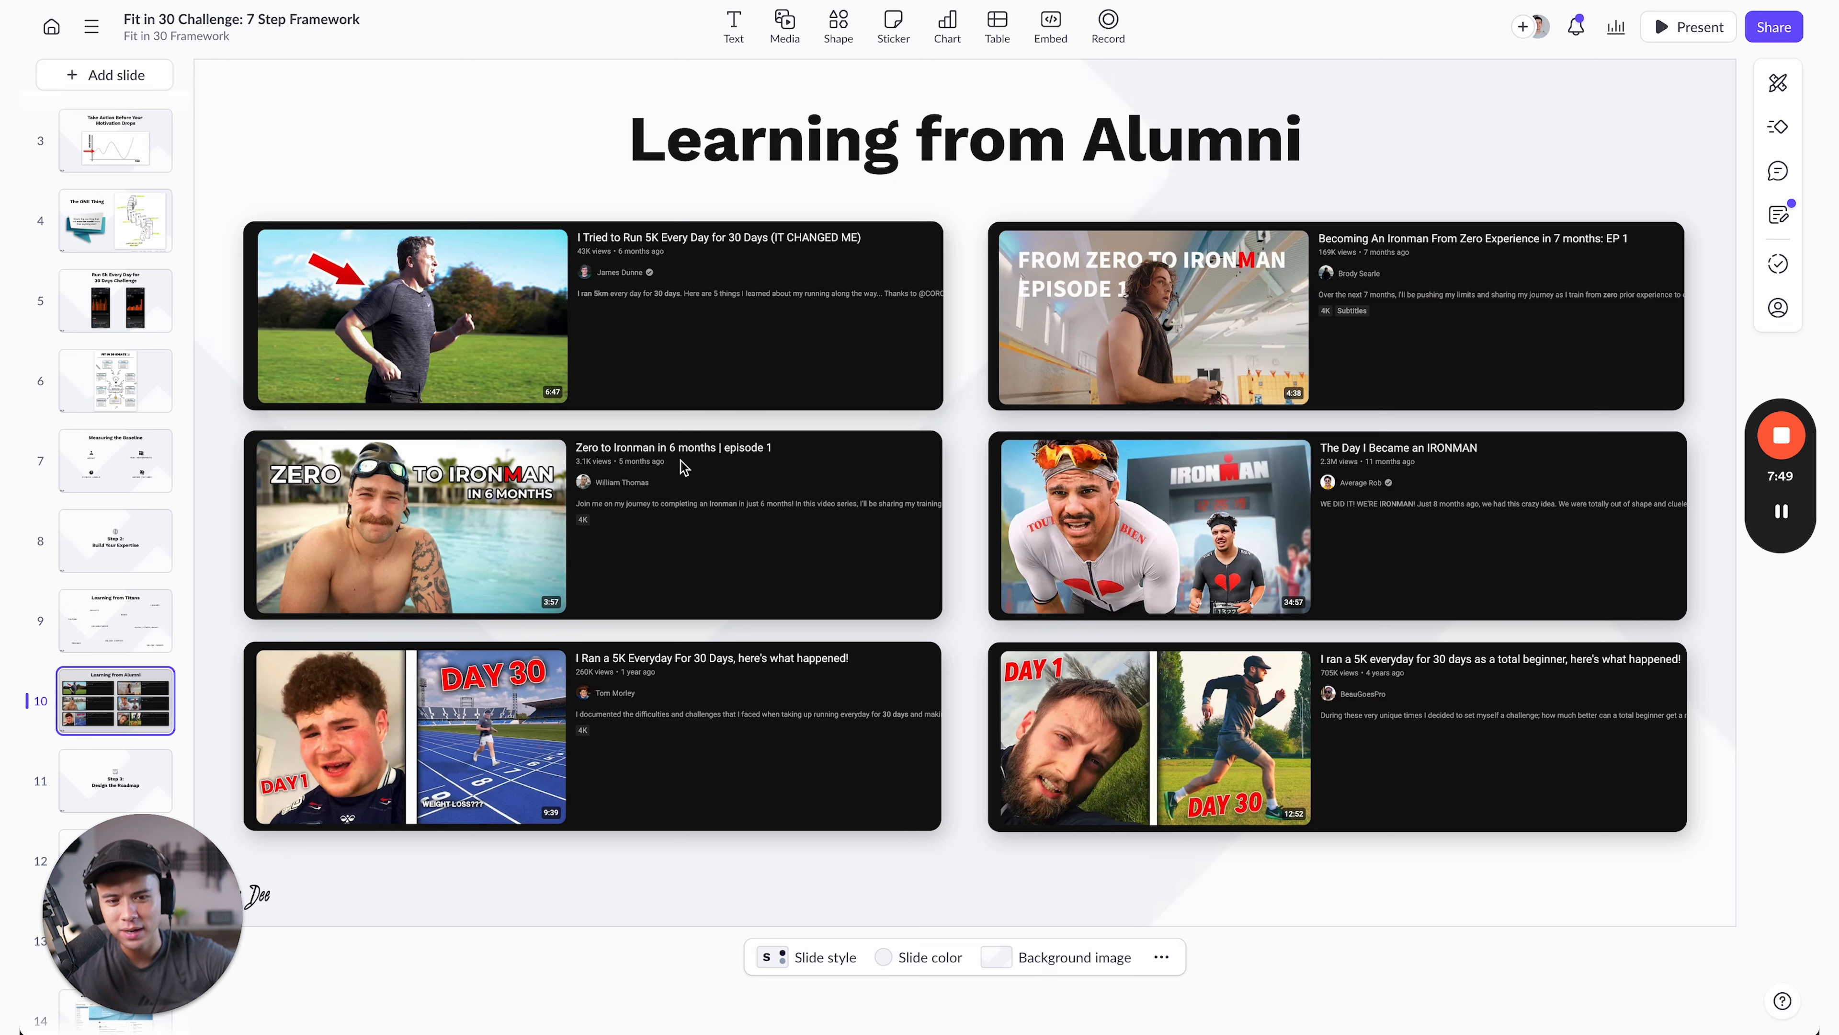
{"action": "mouse_move", "coordinate": [1526, 252]}
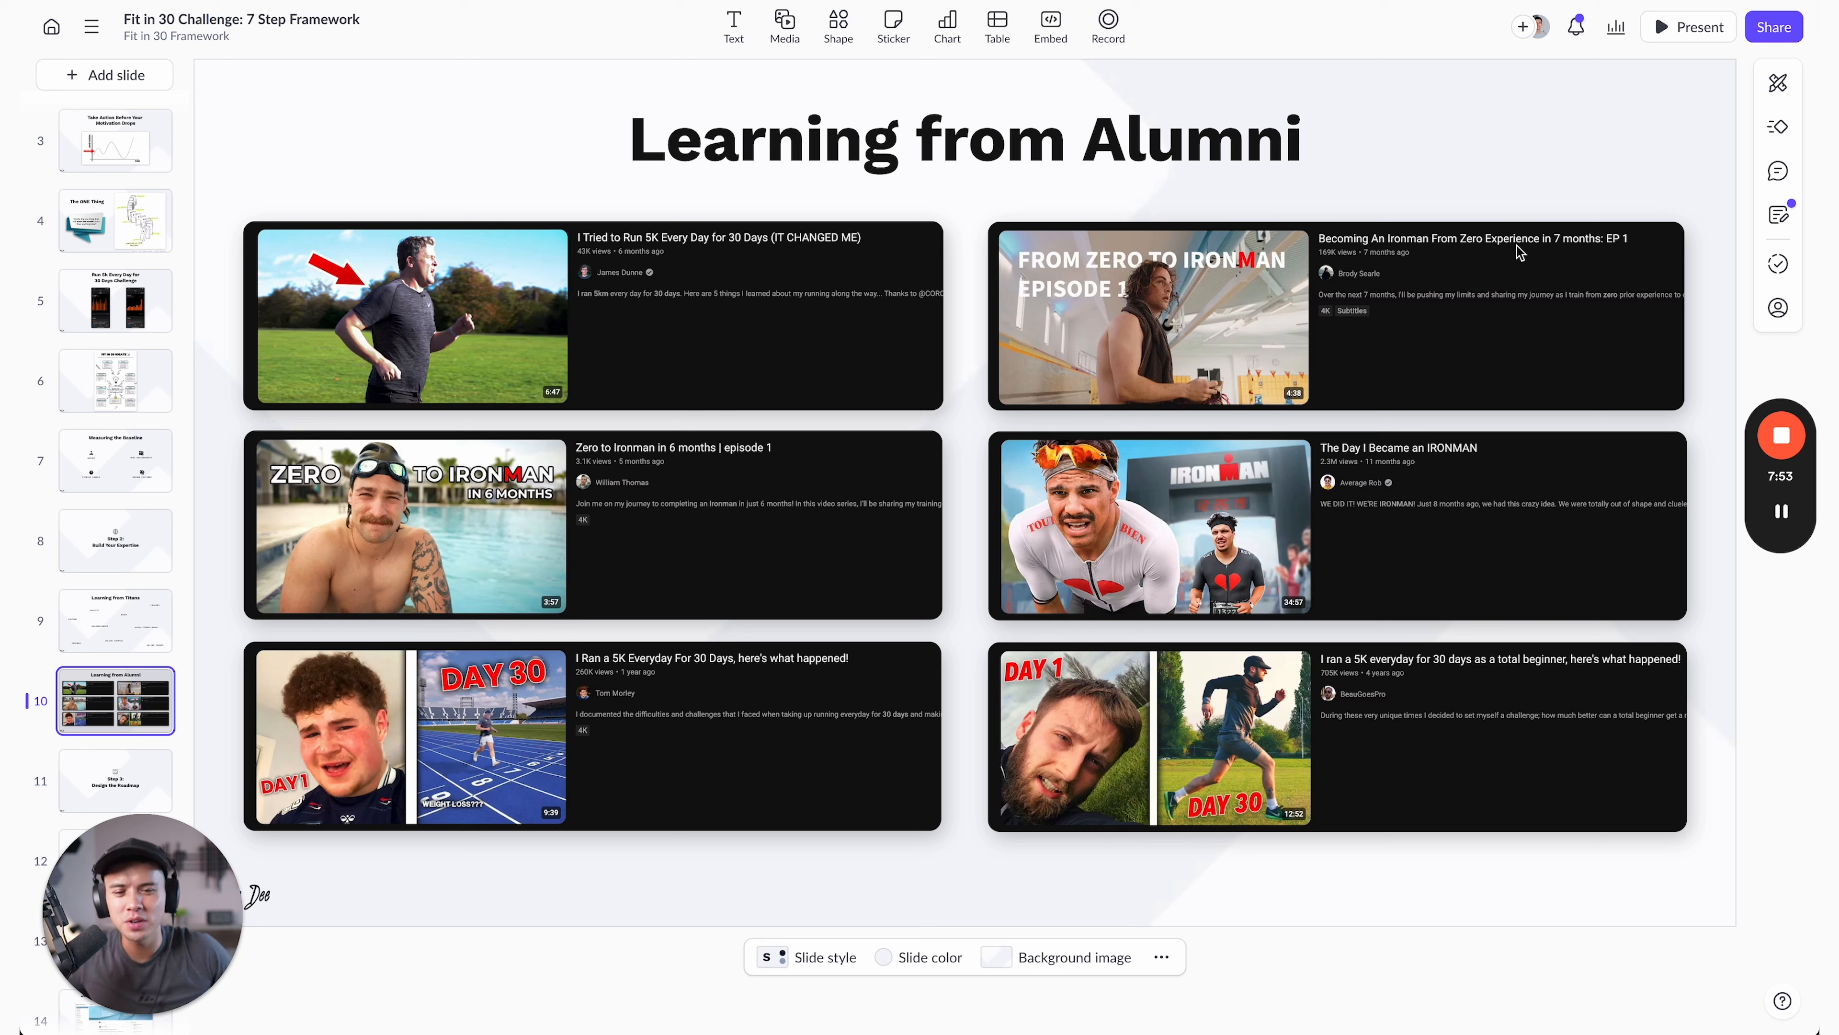
- Pass slide 11, Design the Roadmap, and show slide 12's four-week running schedule
{"action": "left_click", "coordinate": [115, 563]}
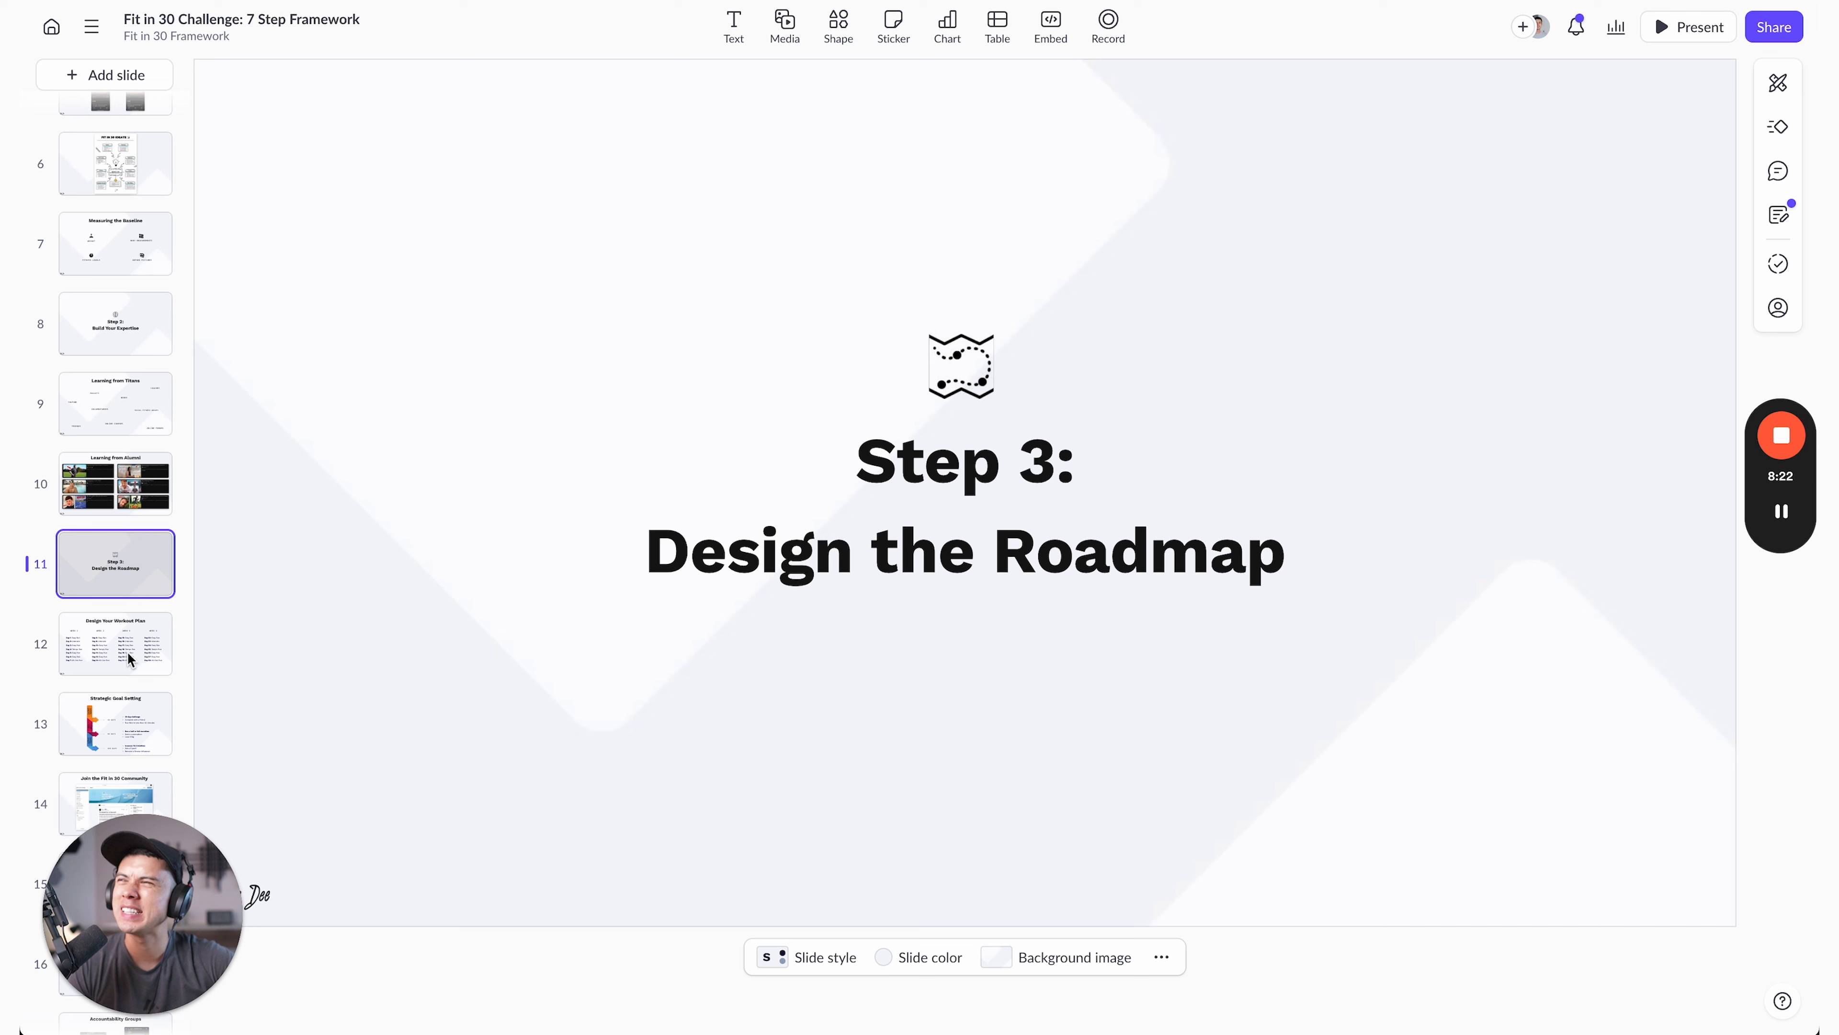
{"action": "left_click", "coordinate": [115, 643]}
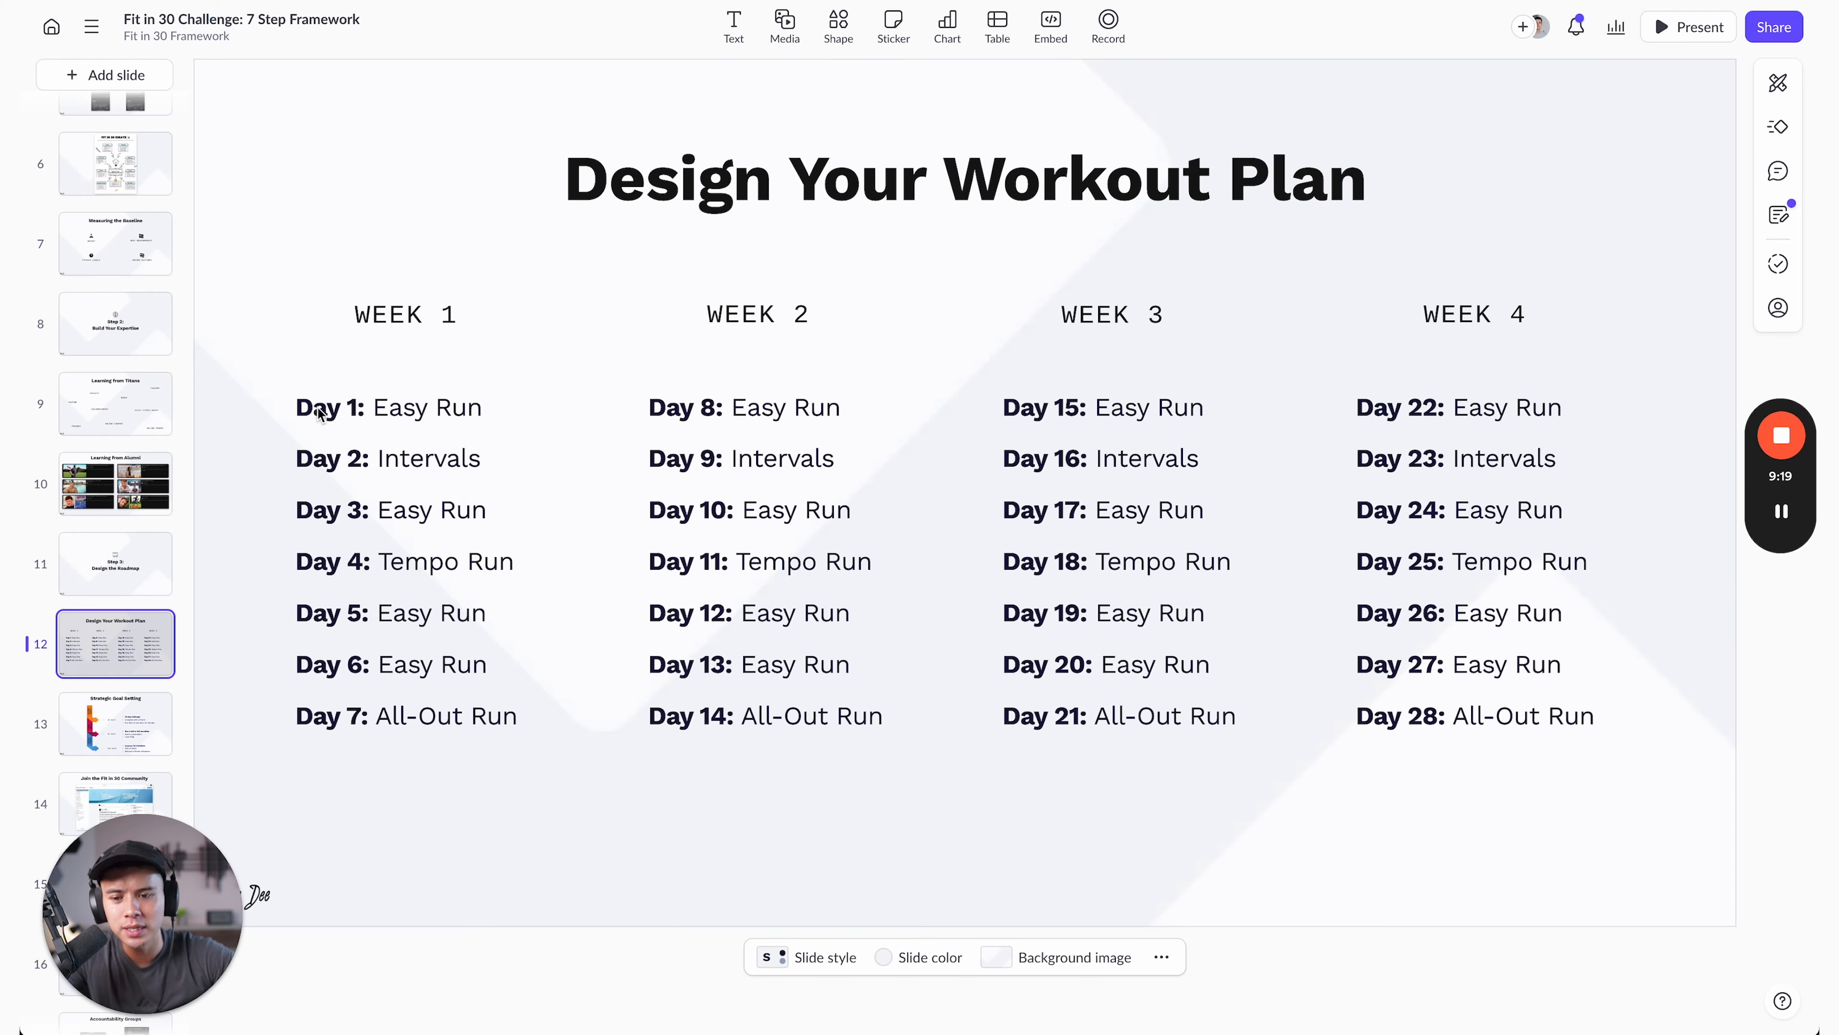
{"action": "mouse_move", "coordinate": [469, 474]}
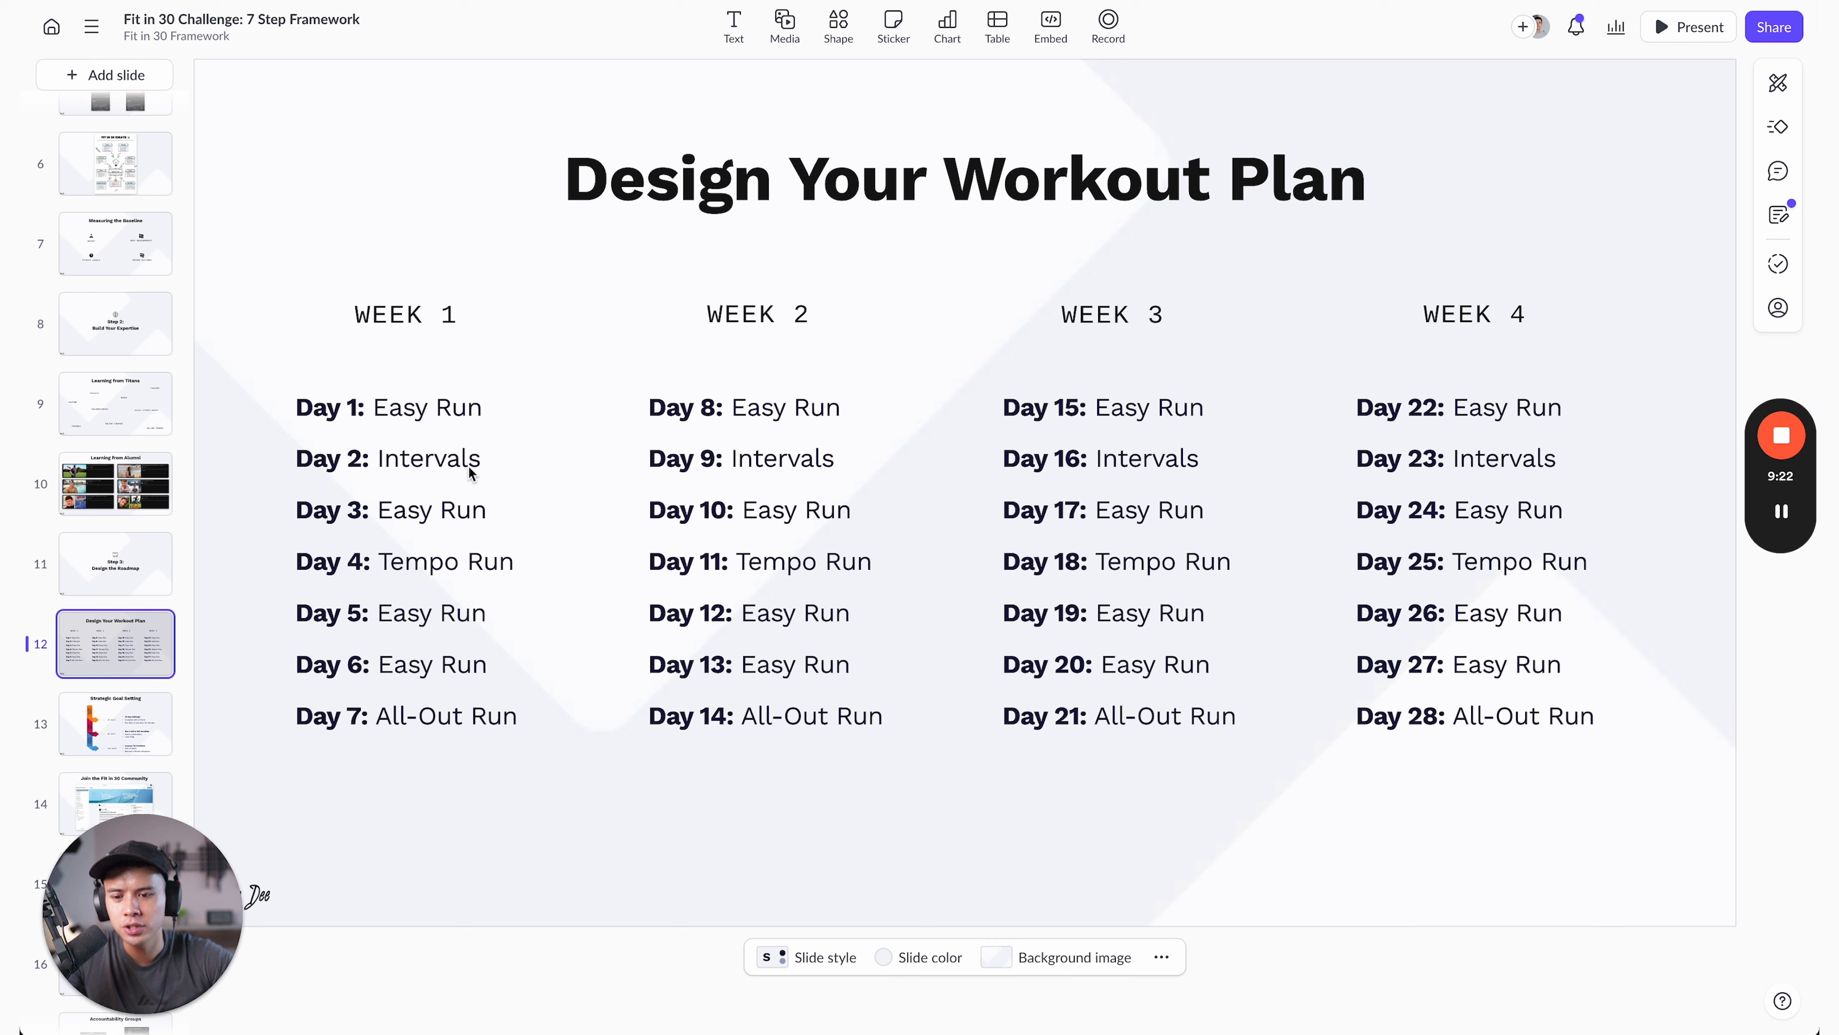
{"action": "mouse_move", "coordinate": [434, 566]}
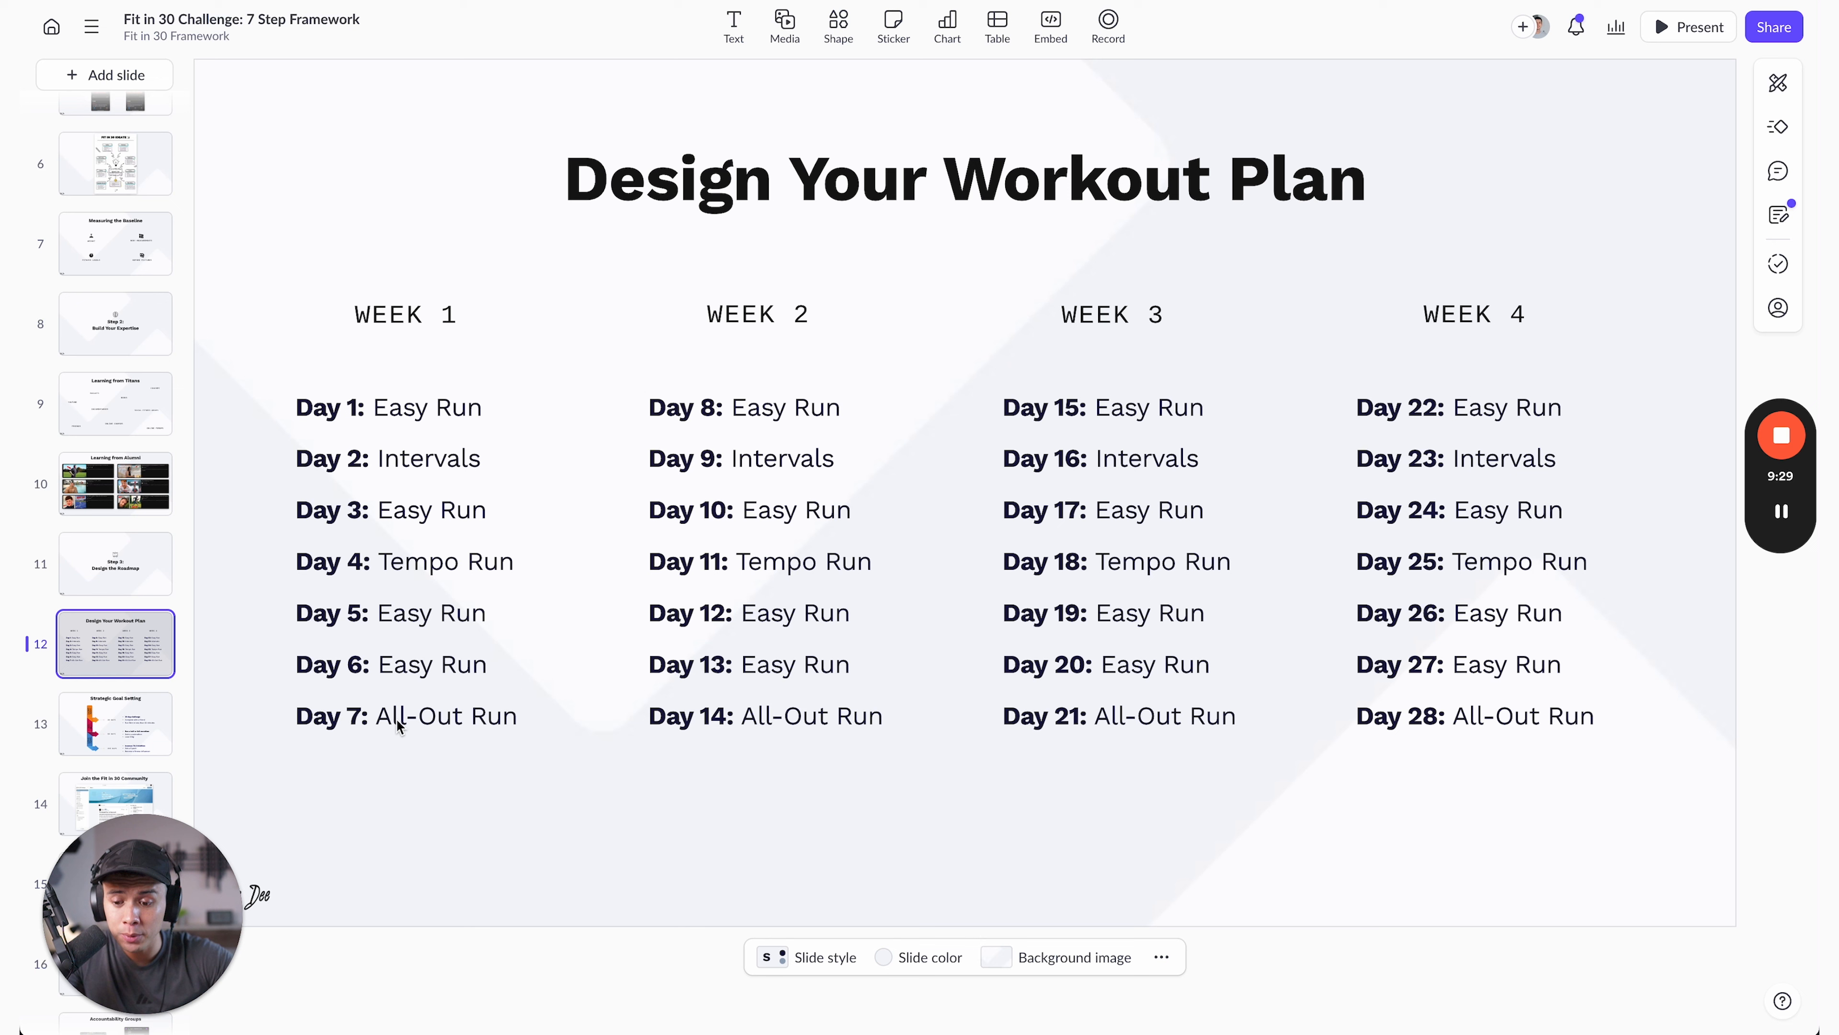
- Show slide 13, Strategic Goal Setting with 30, 90 and 365 day goals
{"action": "left_click", "coordinate": [115, 724]}
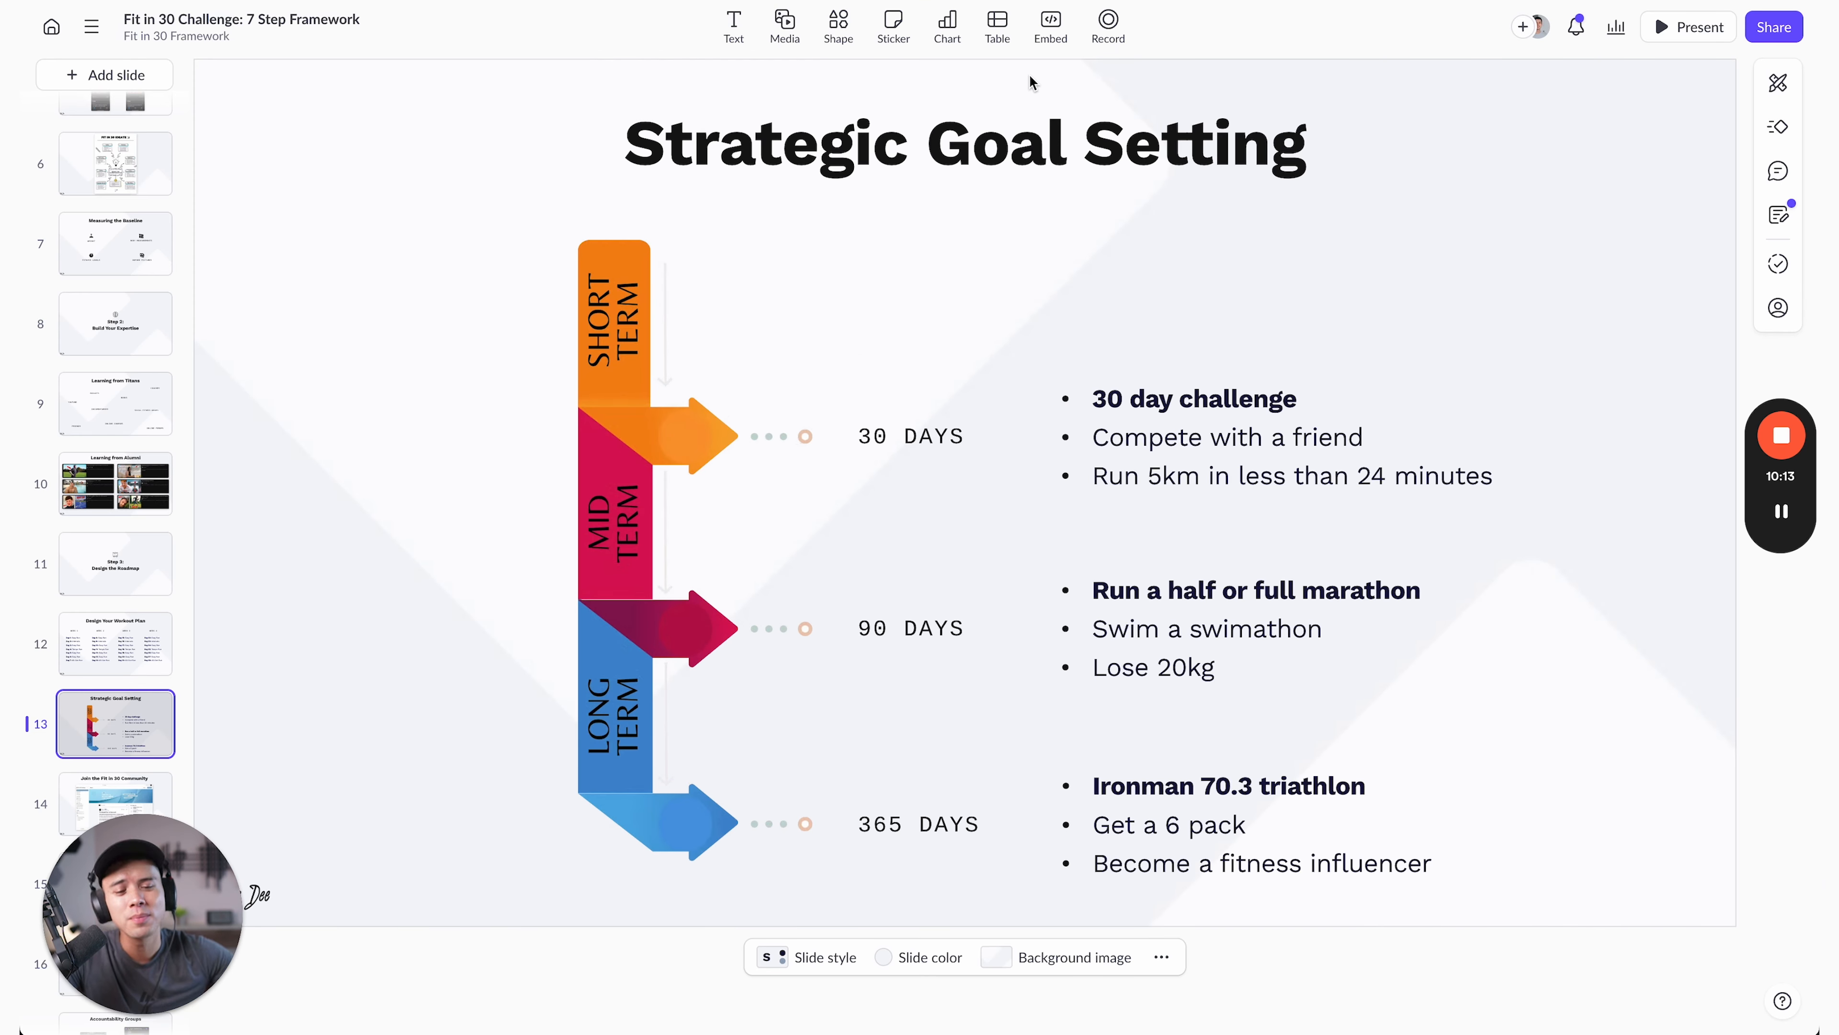
{"action": "mouse_move", "coordinate": [1036, 785]}
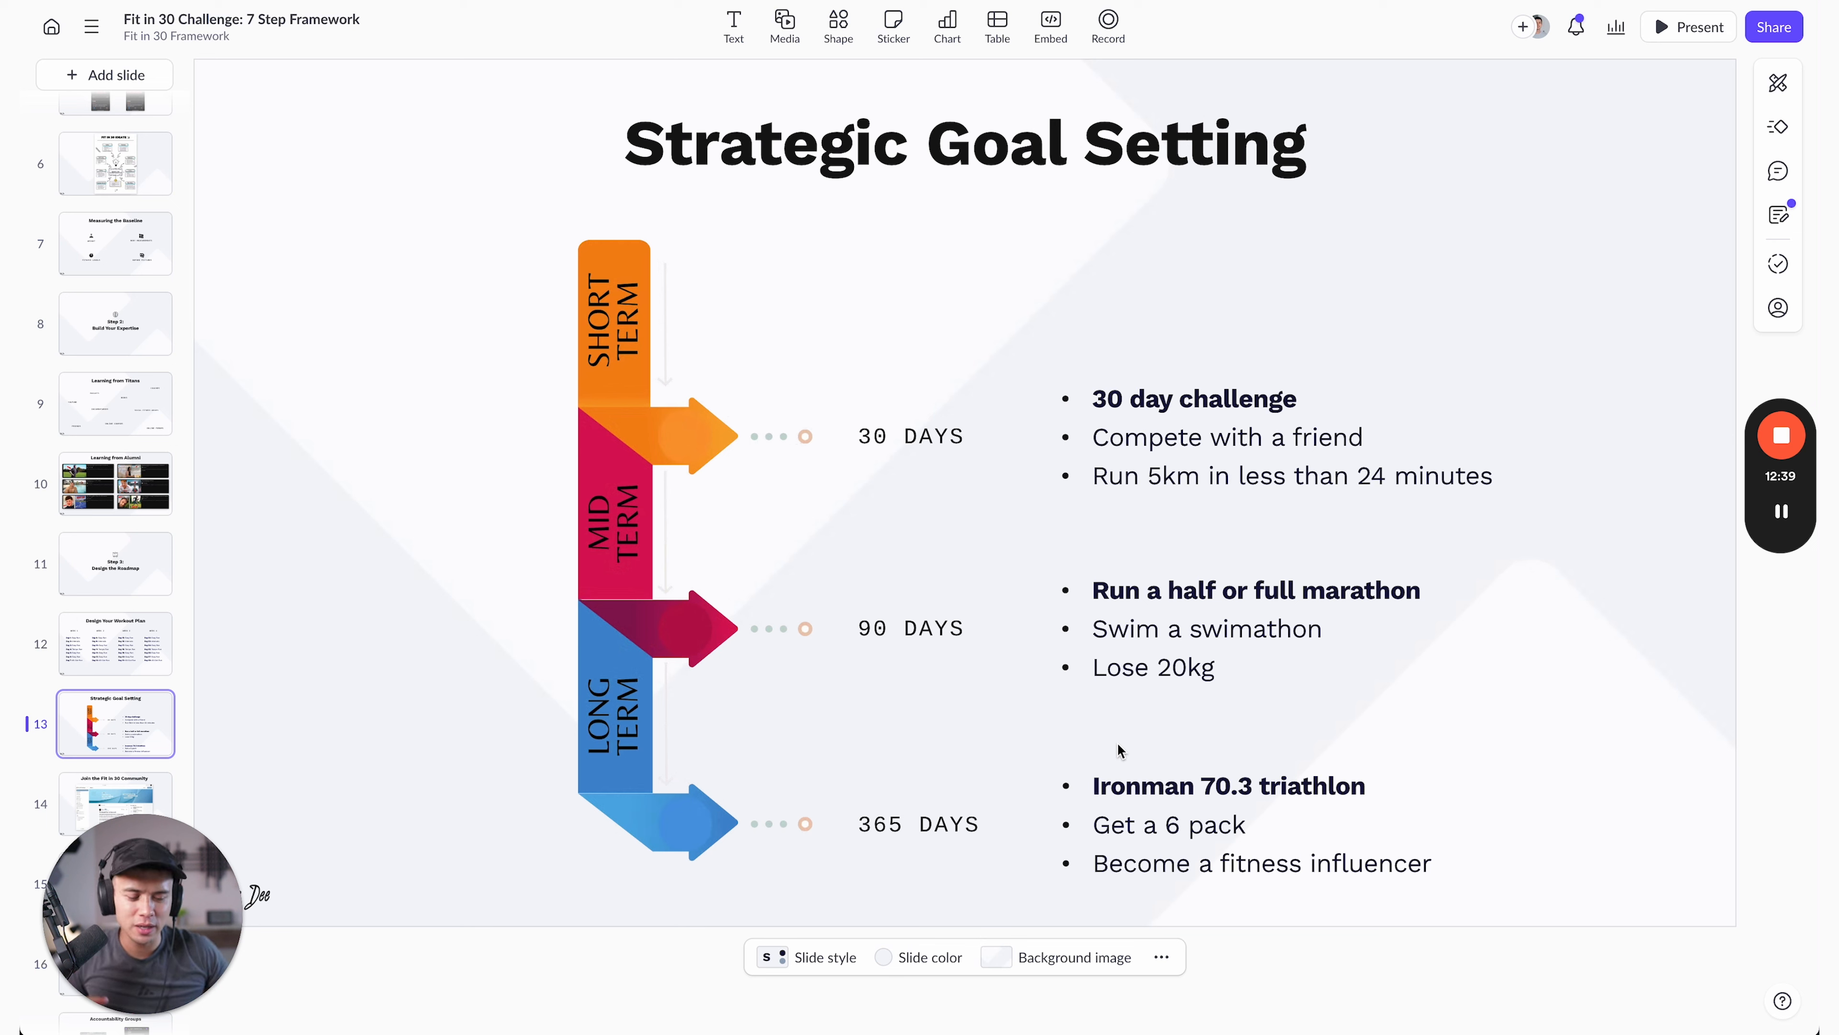
{"action": "mouse_move", "coordinate": [73, 257]}
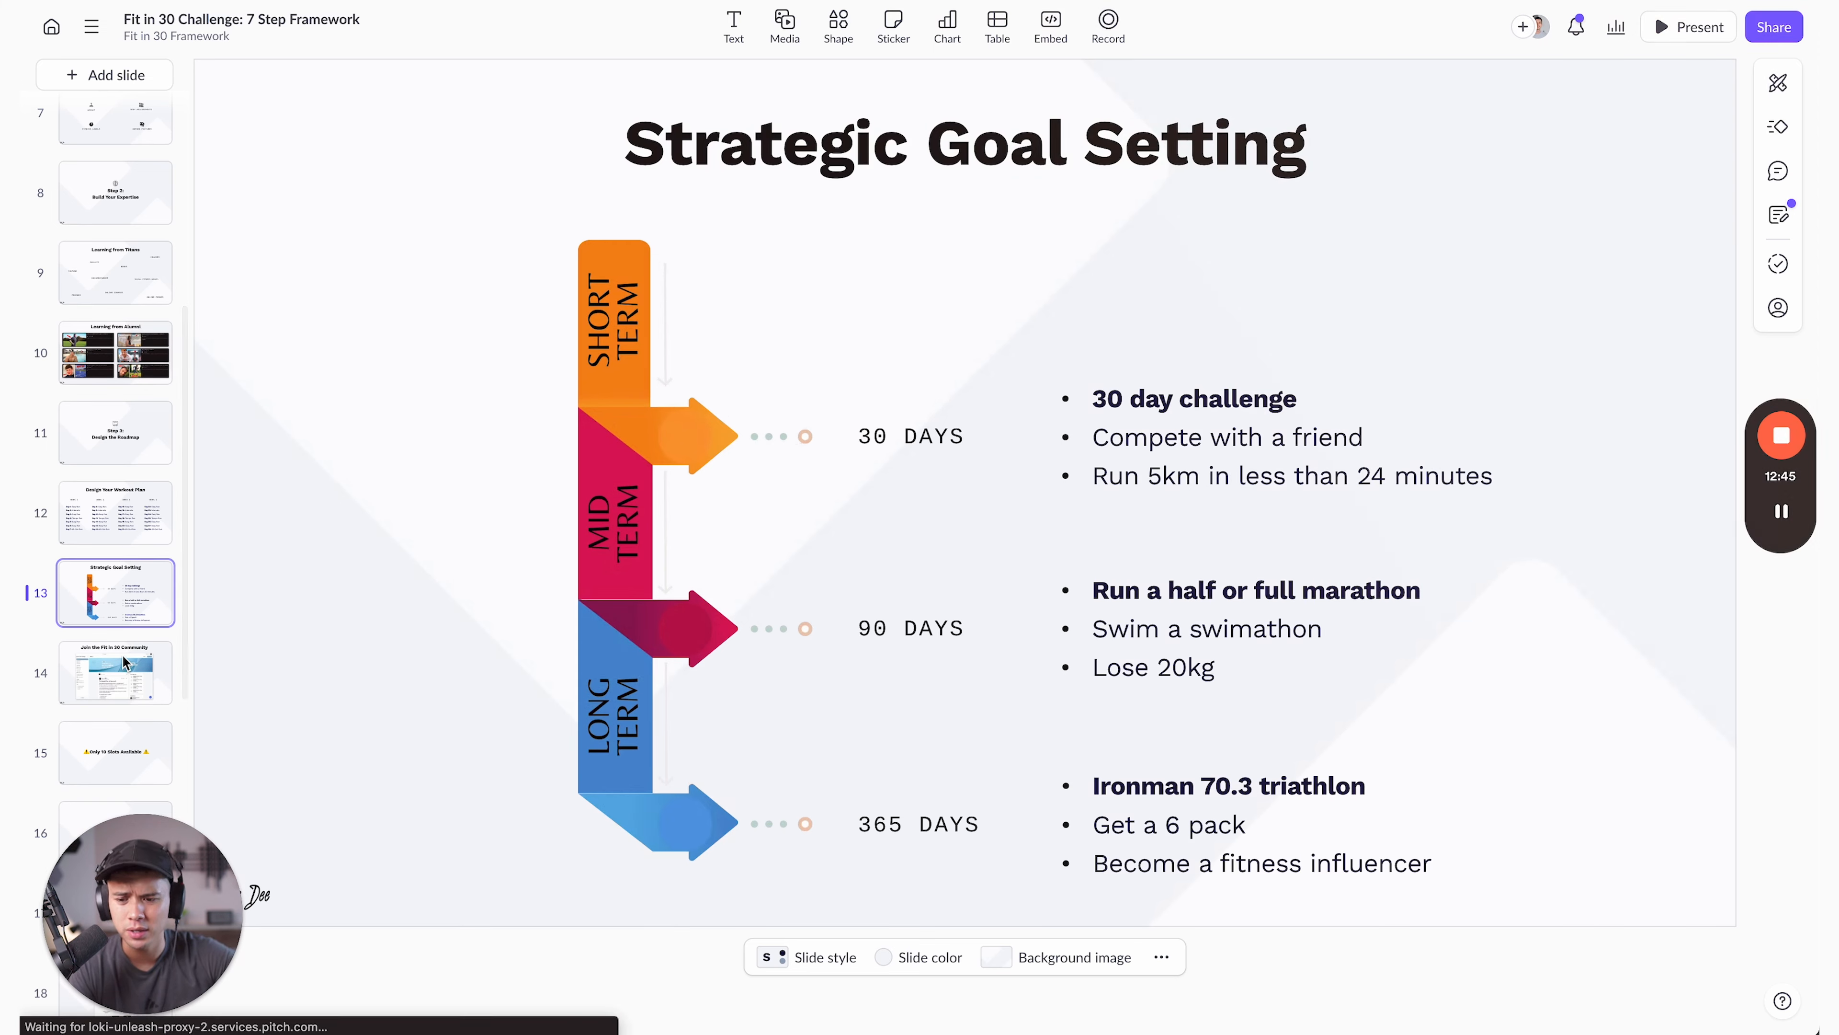
- Show slide 14, Join the Fit in 30 Community, and browse the Circle General Chat posts
{"action": "left_click", "coordinate": [115, 673]}
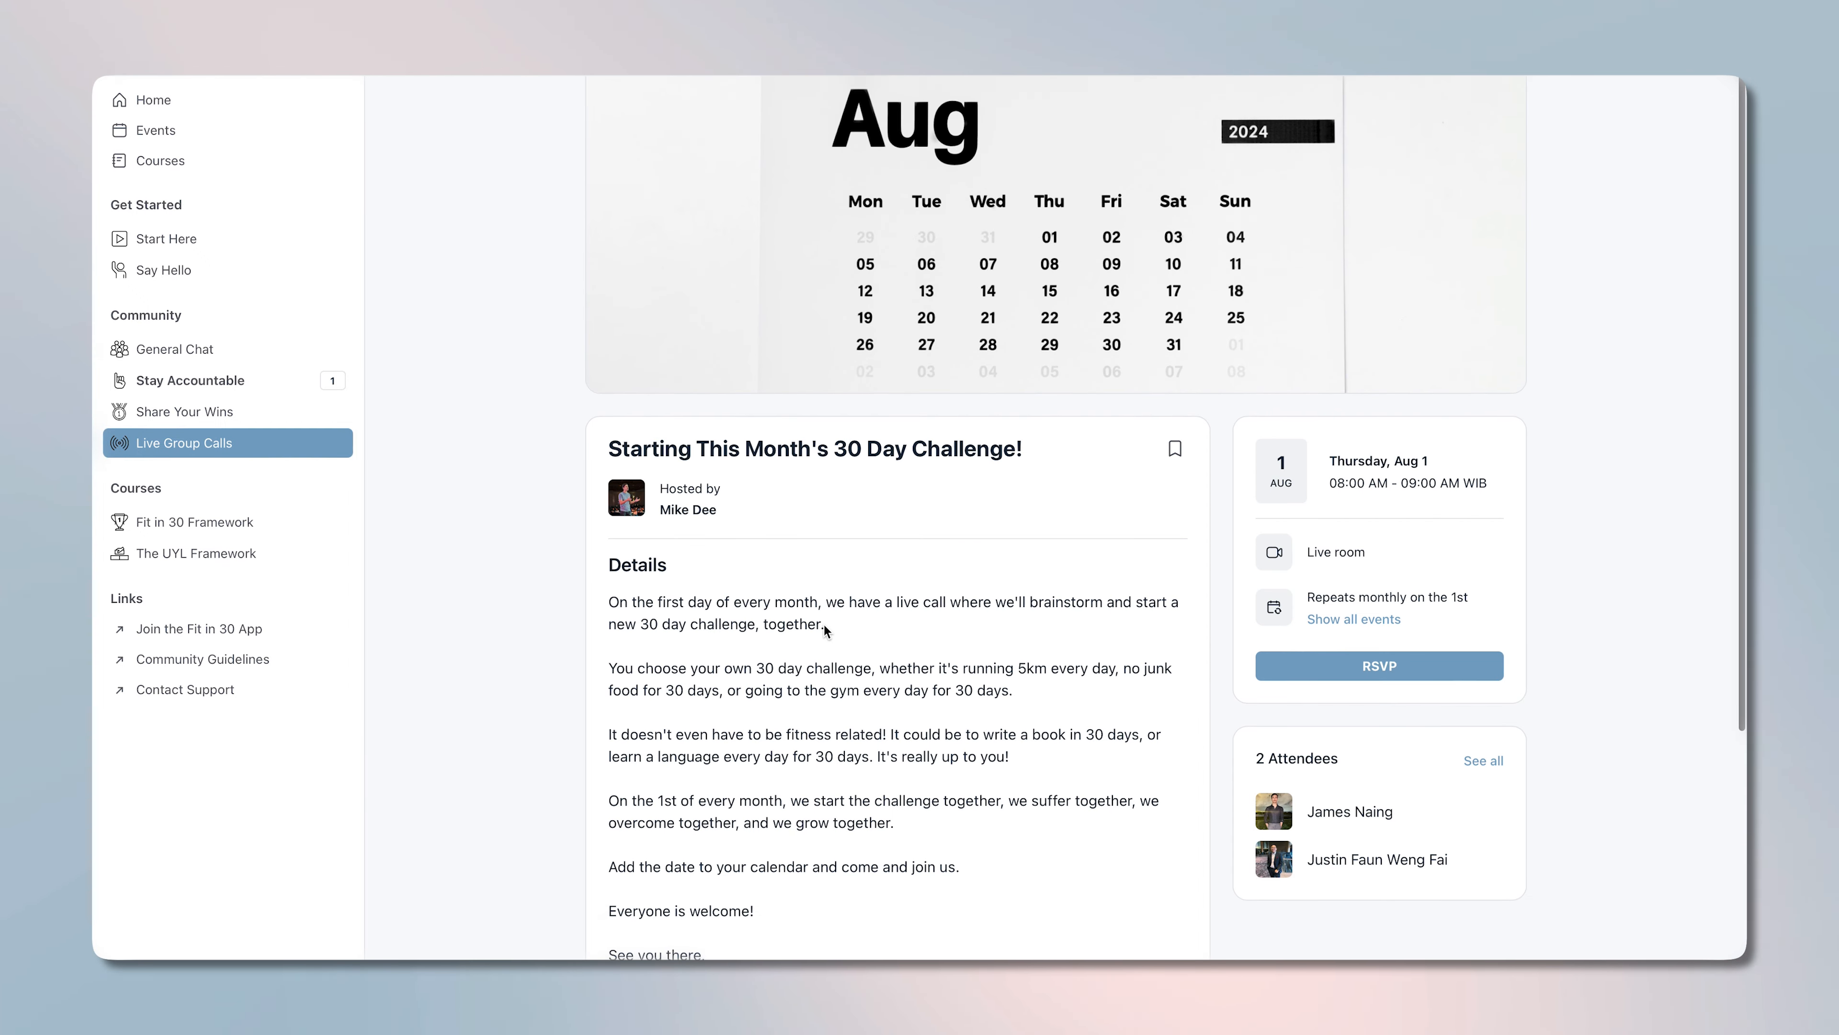
{"action": "scroll", "scroll_direction": "down", "scroll_amount": 3}
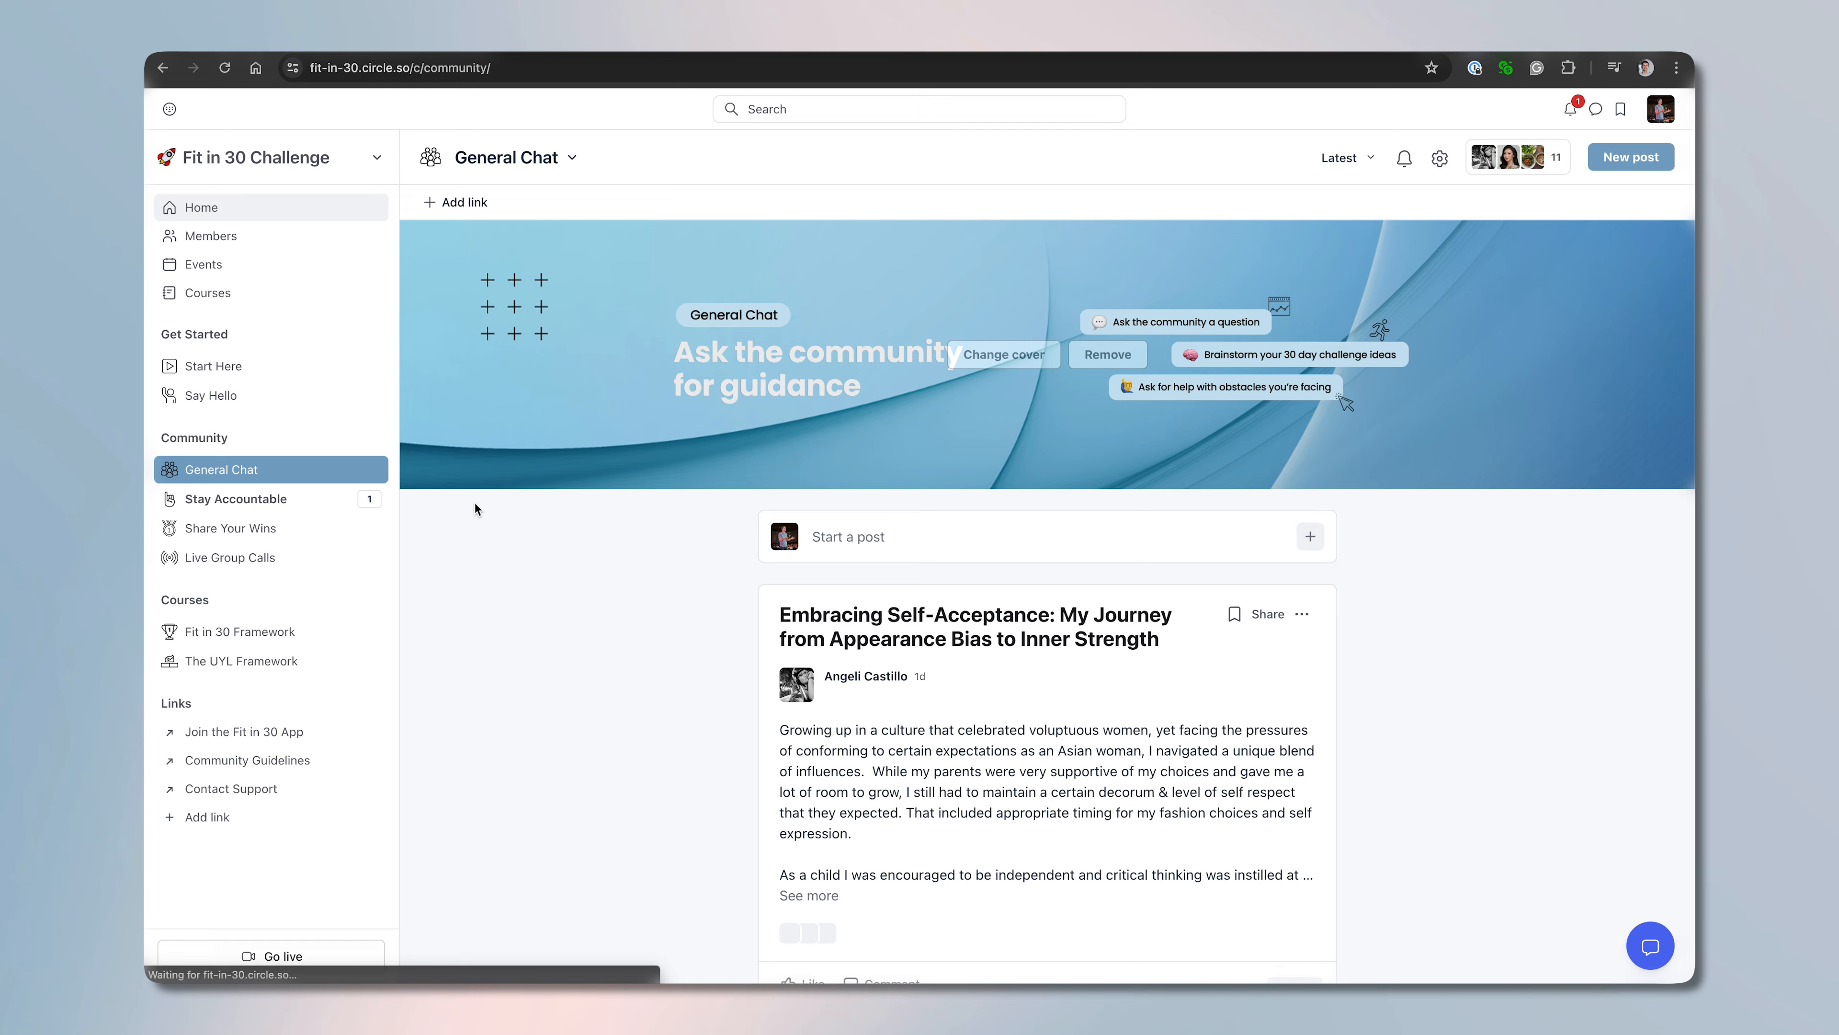
{"action": "scroll", "scroll_direction": "down", "scroll_amount": 3}
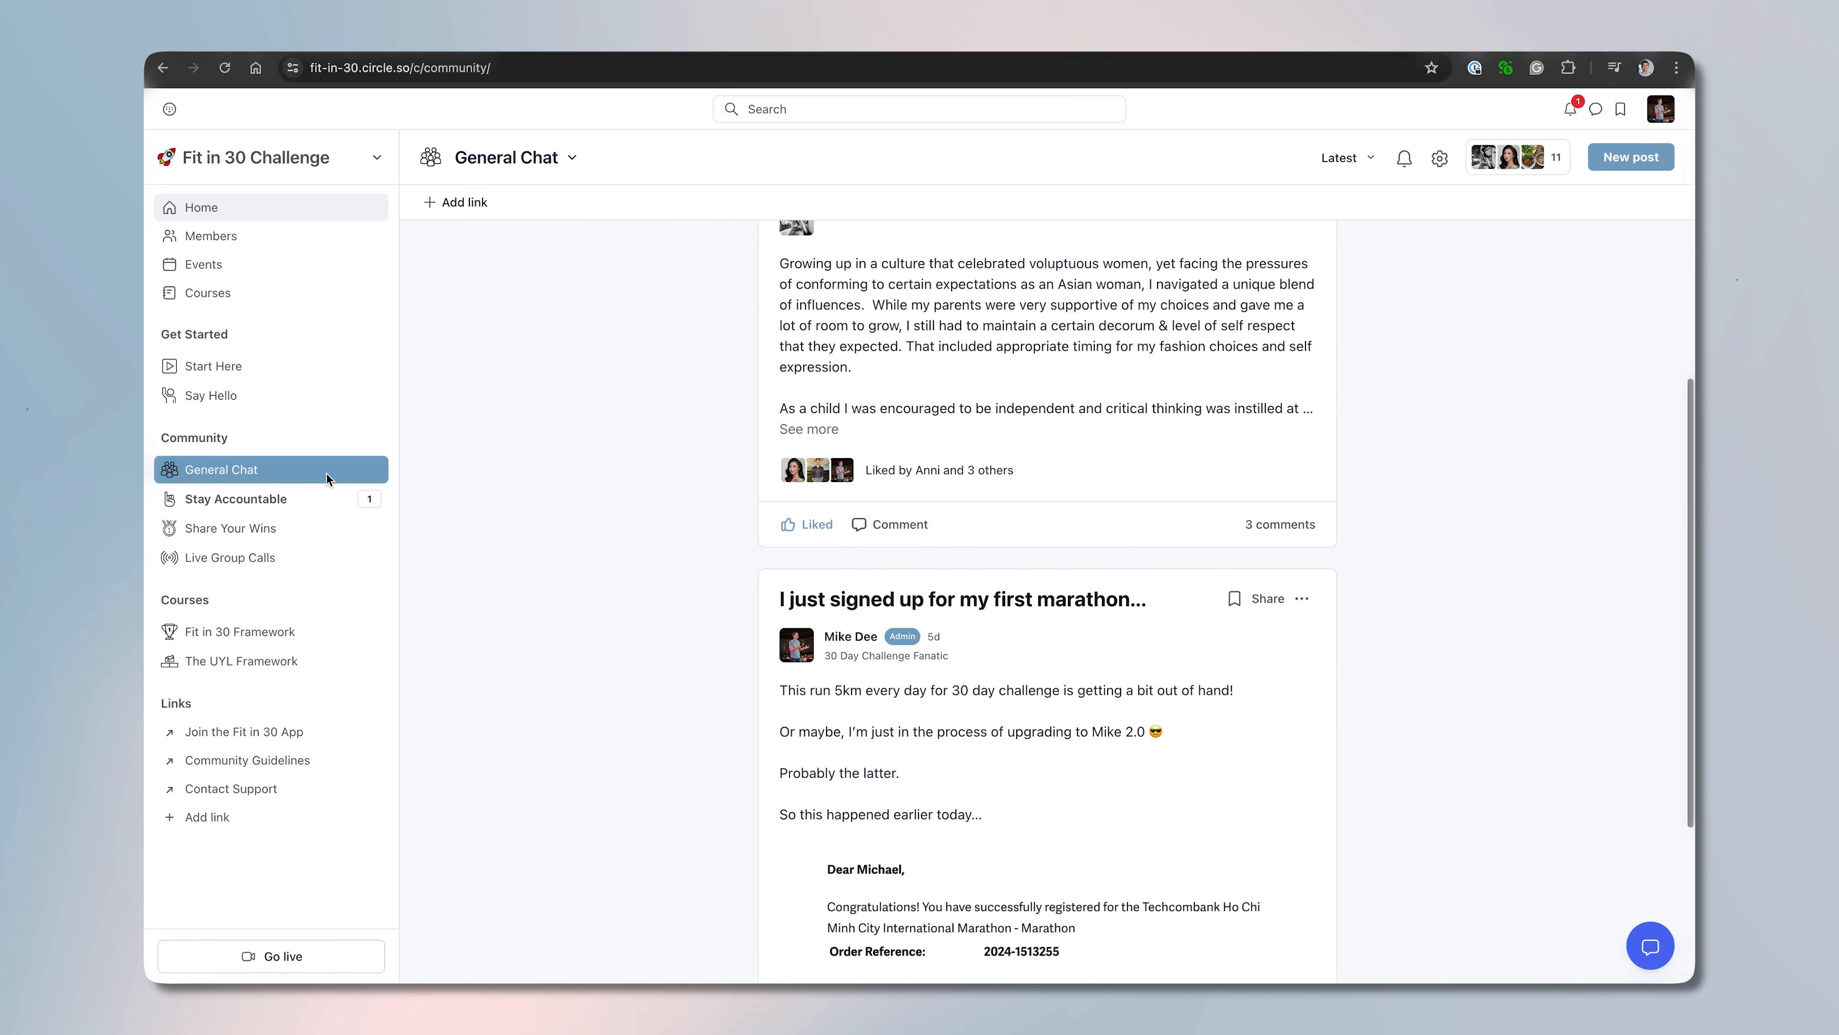
{"action": "left_click", "coordinate": [233, 498]}
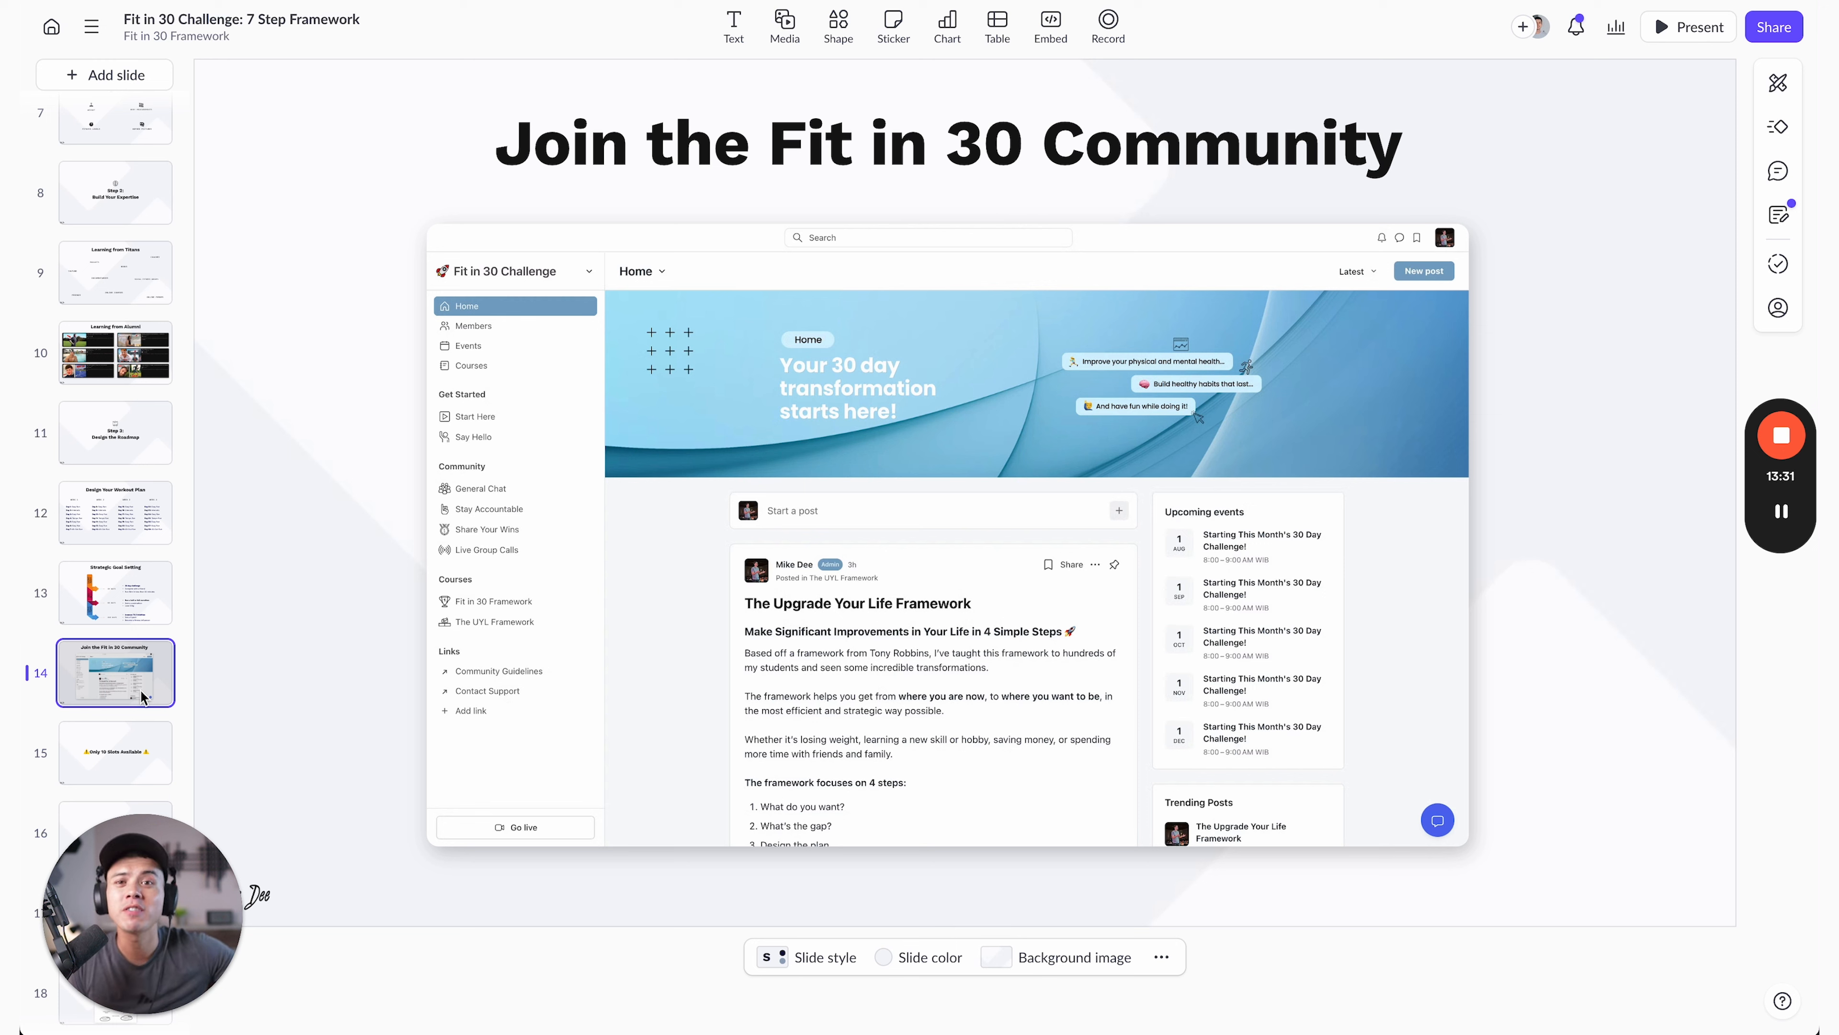
{"action": "mouse_move", "coordinate": [497, 688]}
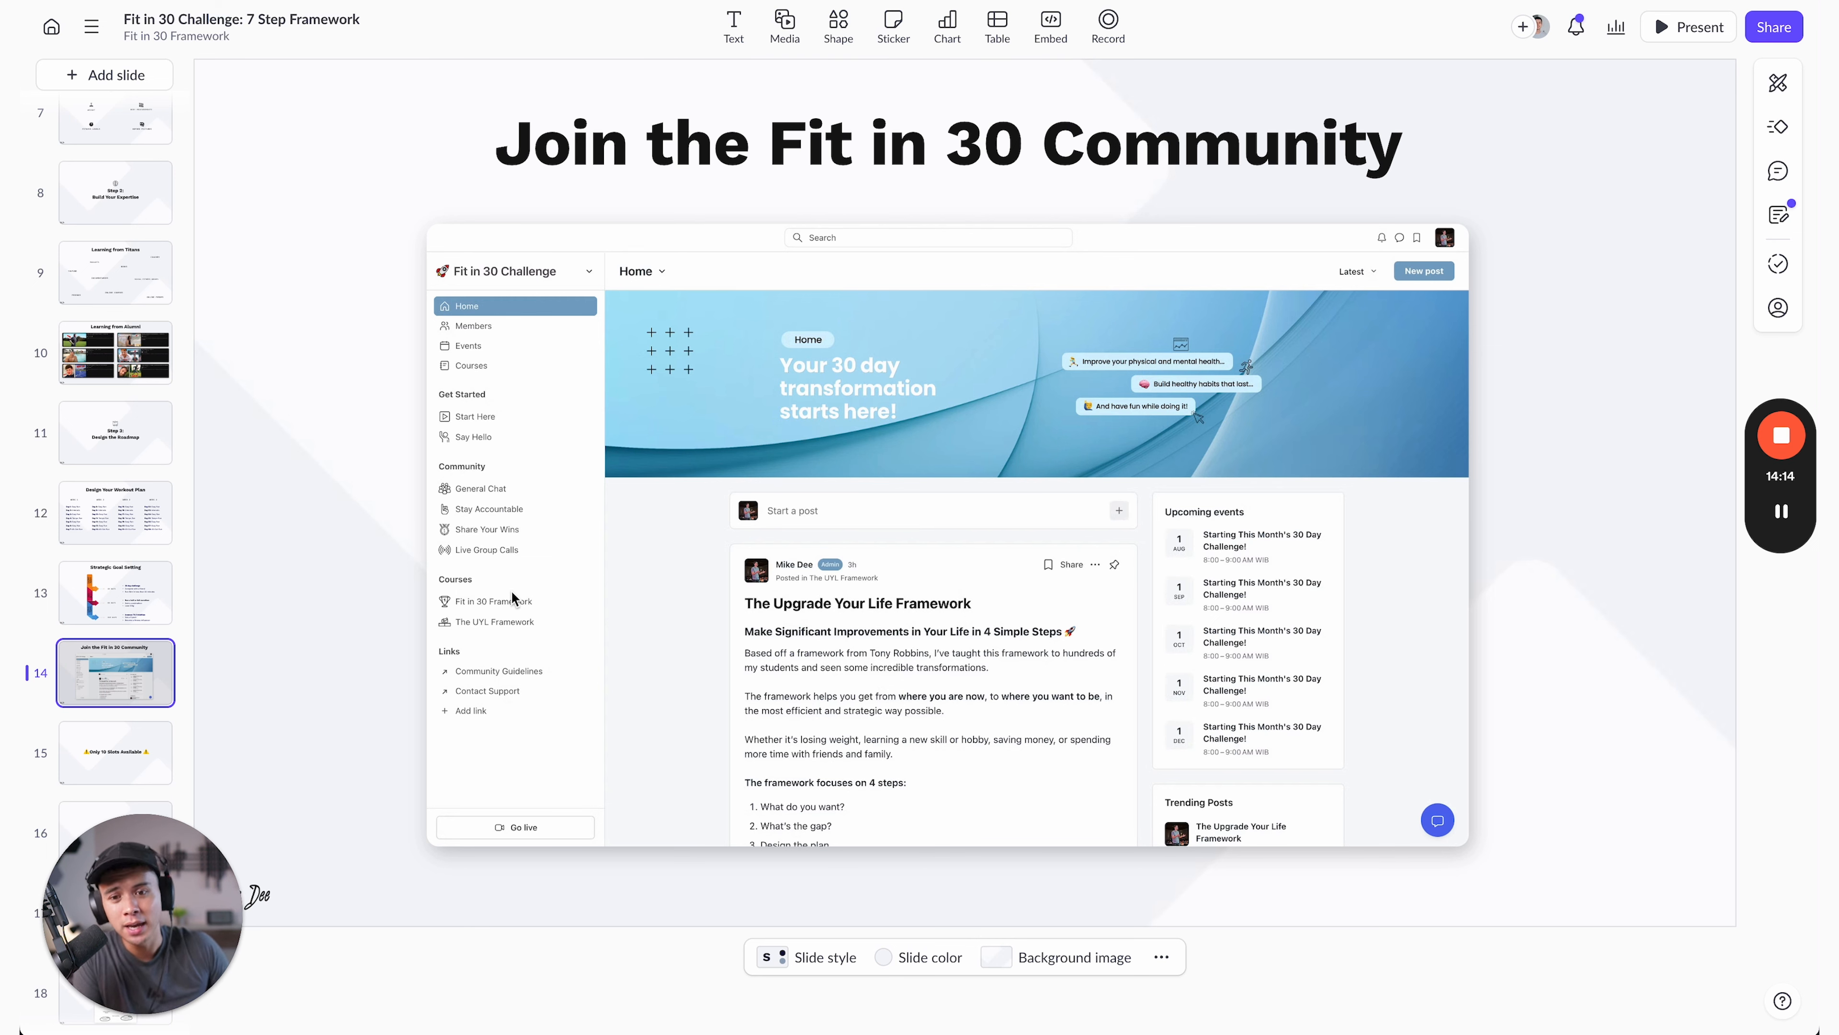
- Show slide 15, the Only 10 Slots Available warning
{"action": "left_click", "coordinate": [115, 752]}
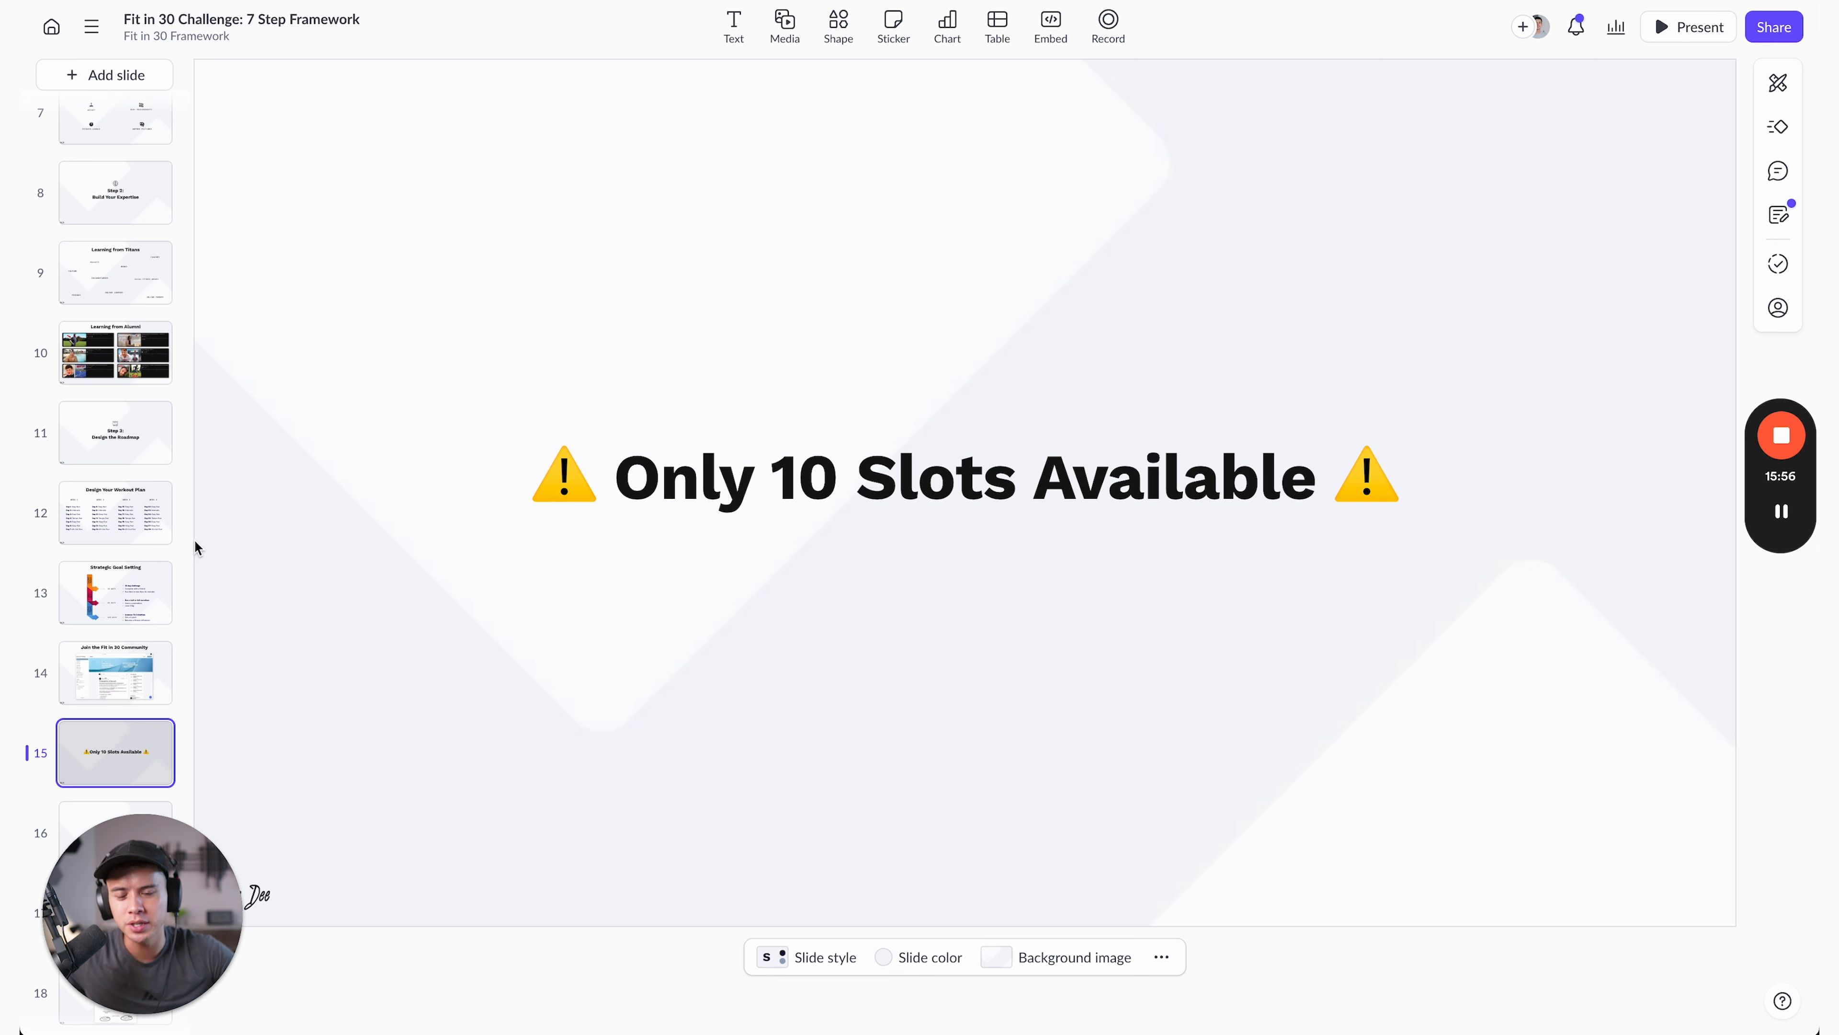
{"action": "mouse_move", "coordinate": [303, 525]}
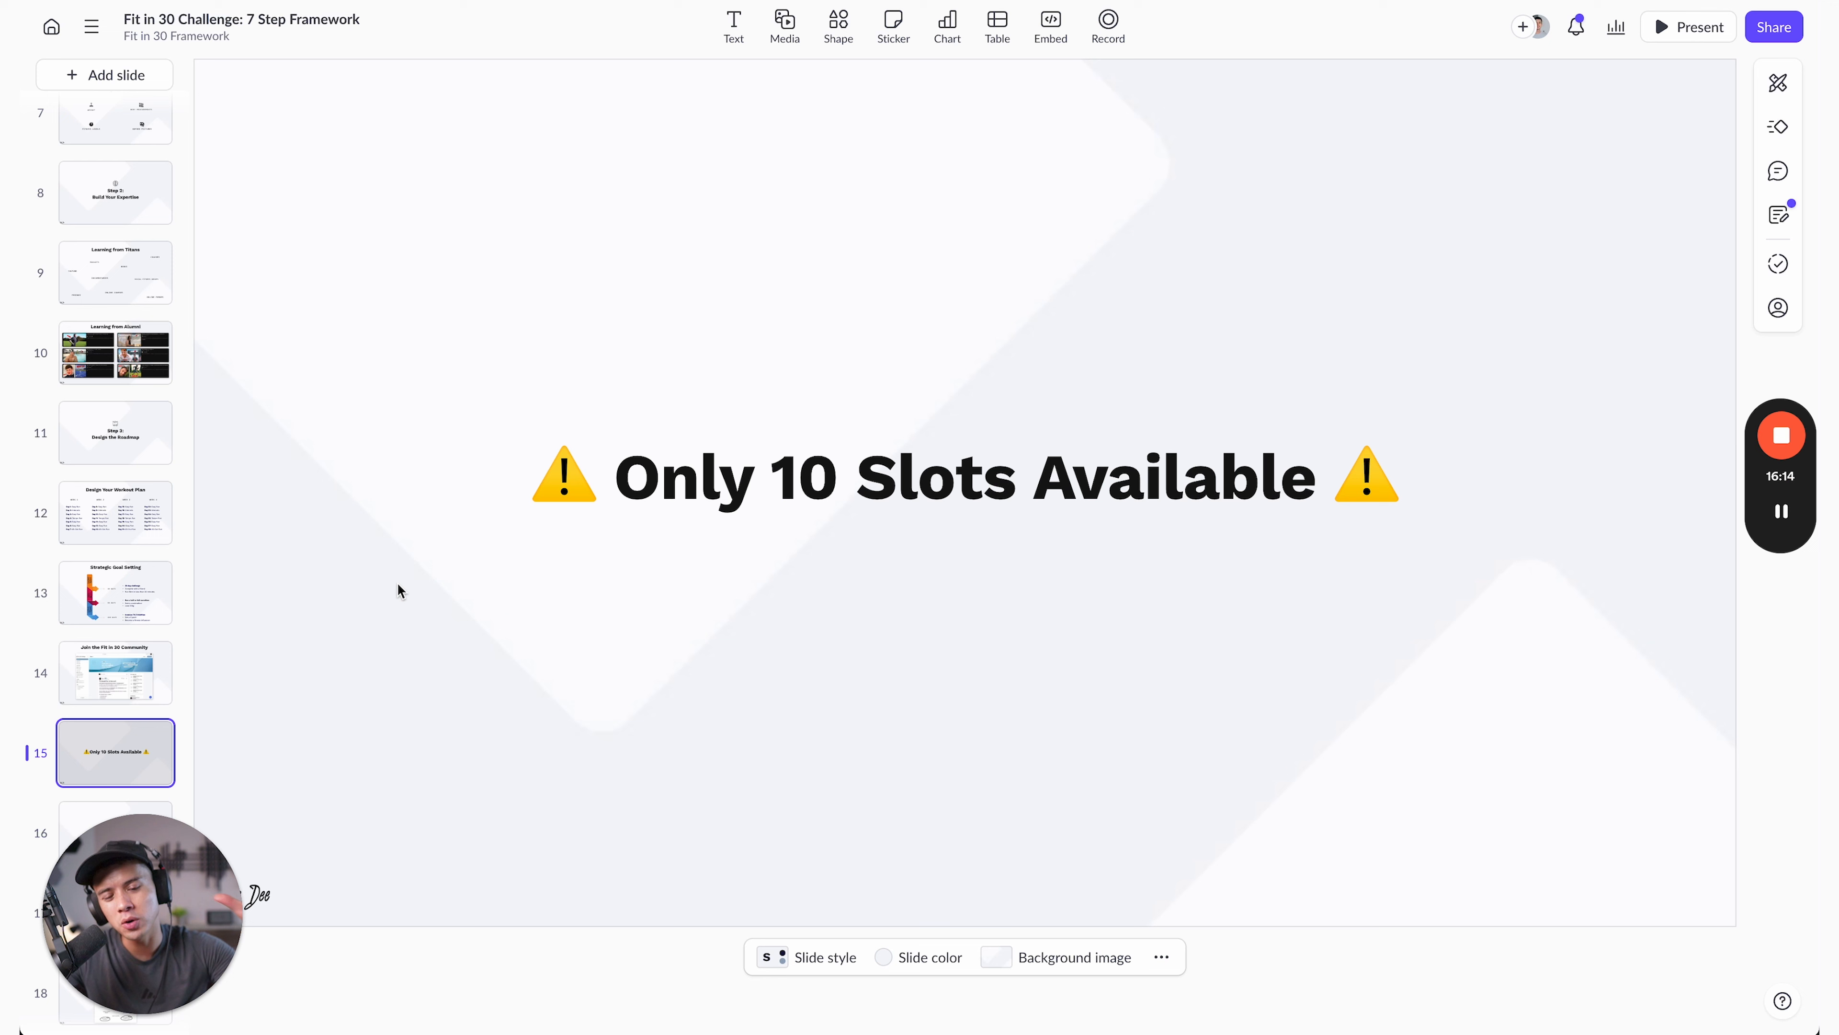
- Show slide 17, Accountability Groups, then slide 18, the Fit in 30 Accountability worksheet
{"action": "scroll", "scroll_direction": "down", "scroll_amount": 3}
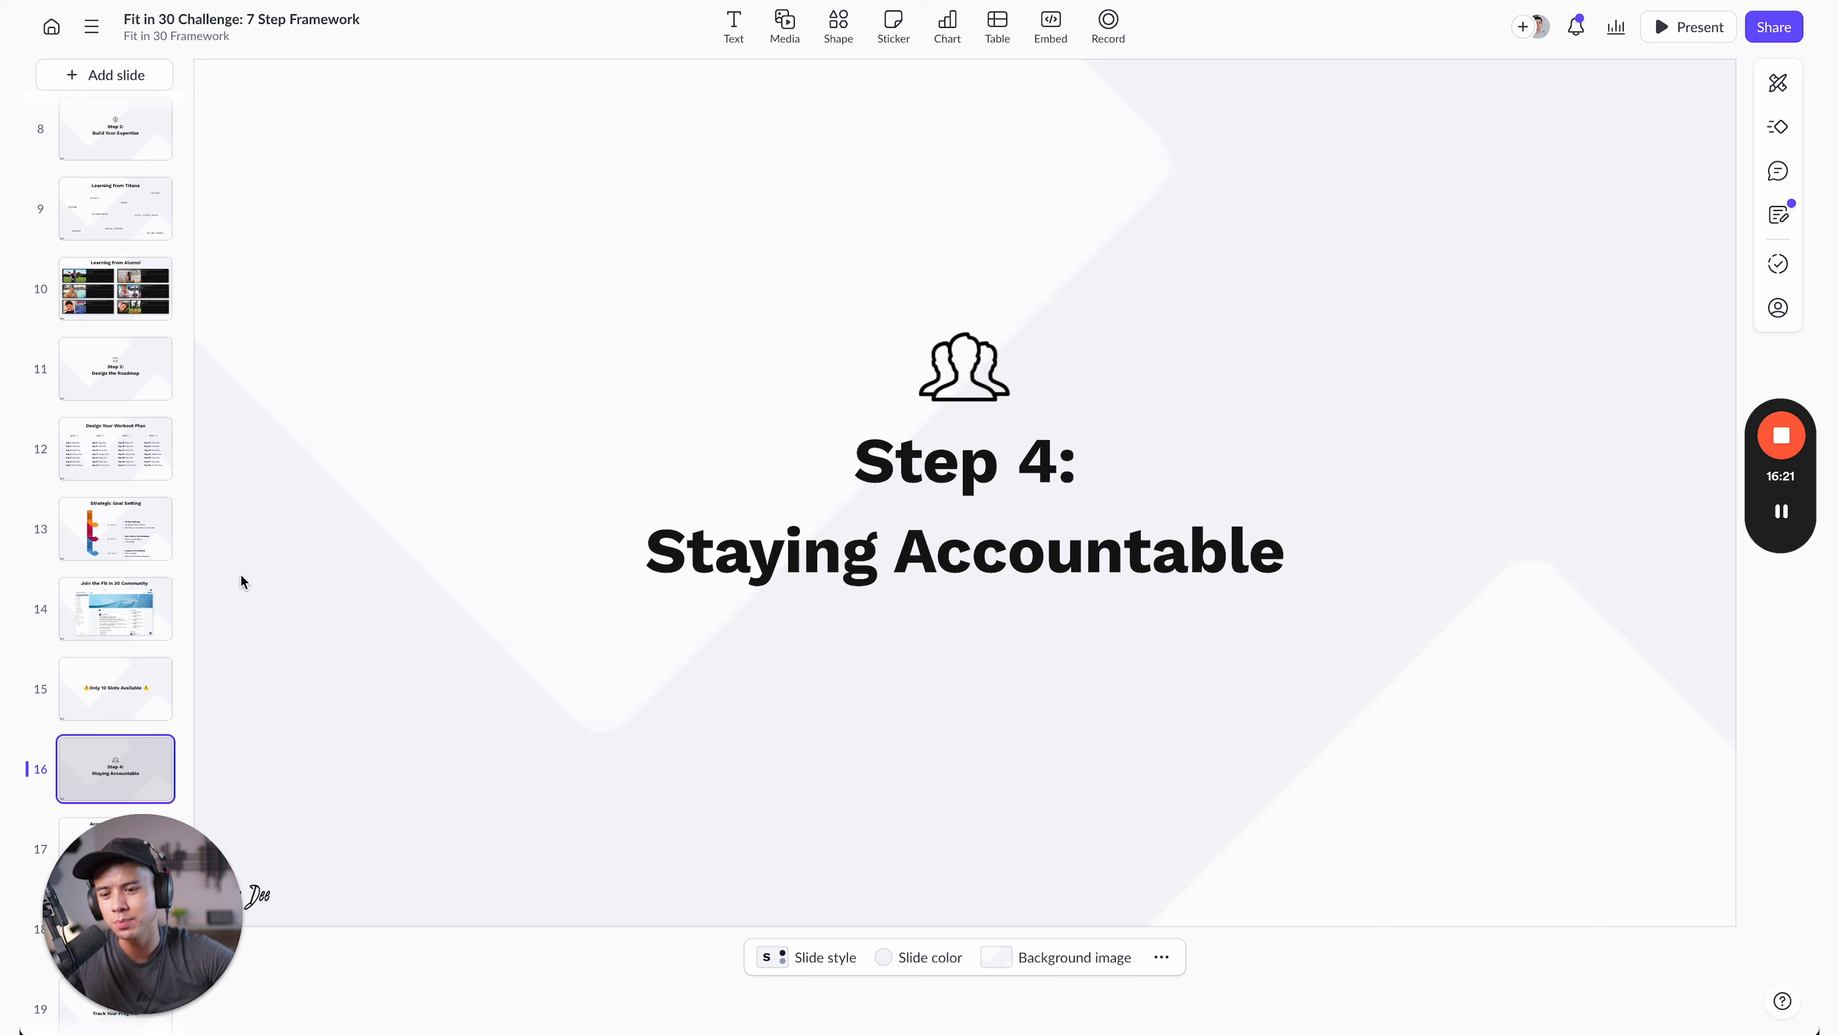
{"action": "mouse_move", "coordinate": [368, 600]}
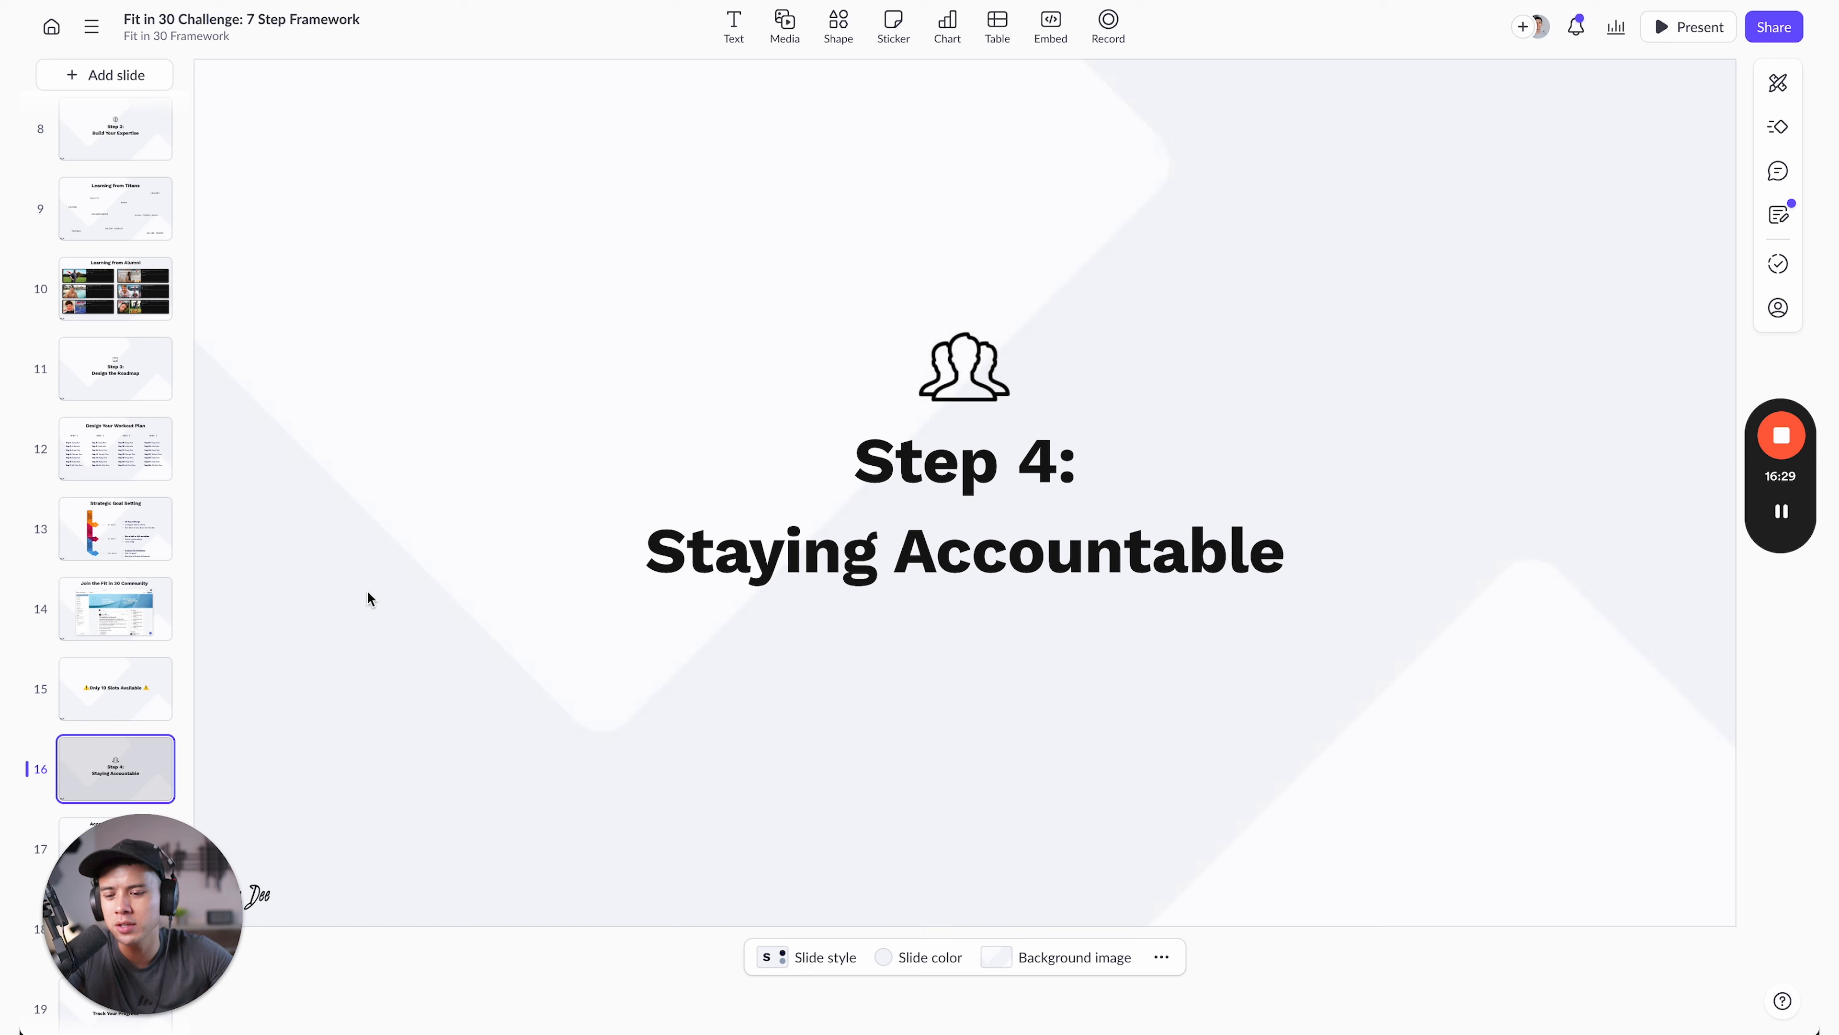
{"action": "left_click", "coordinate": [115, 521]}
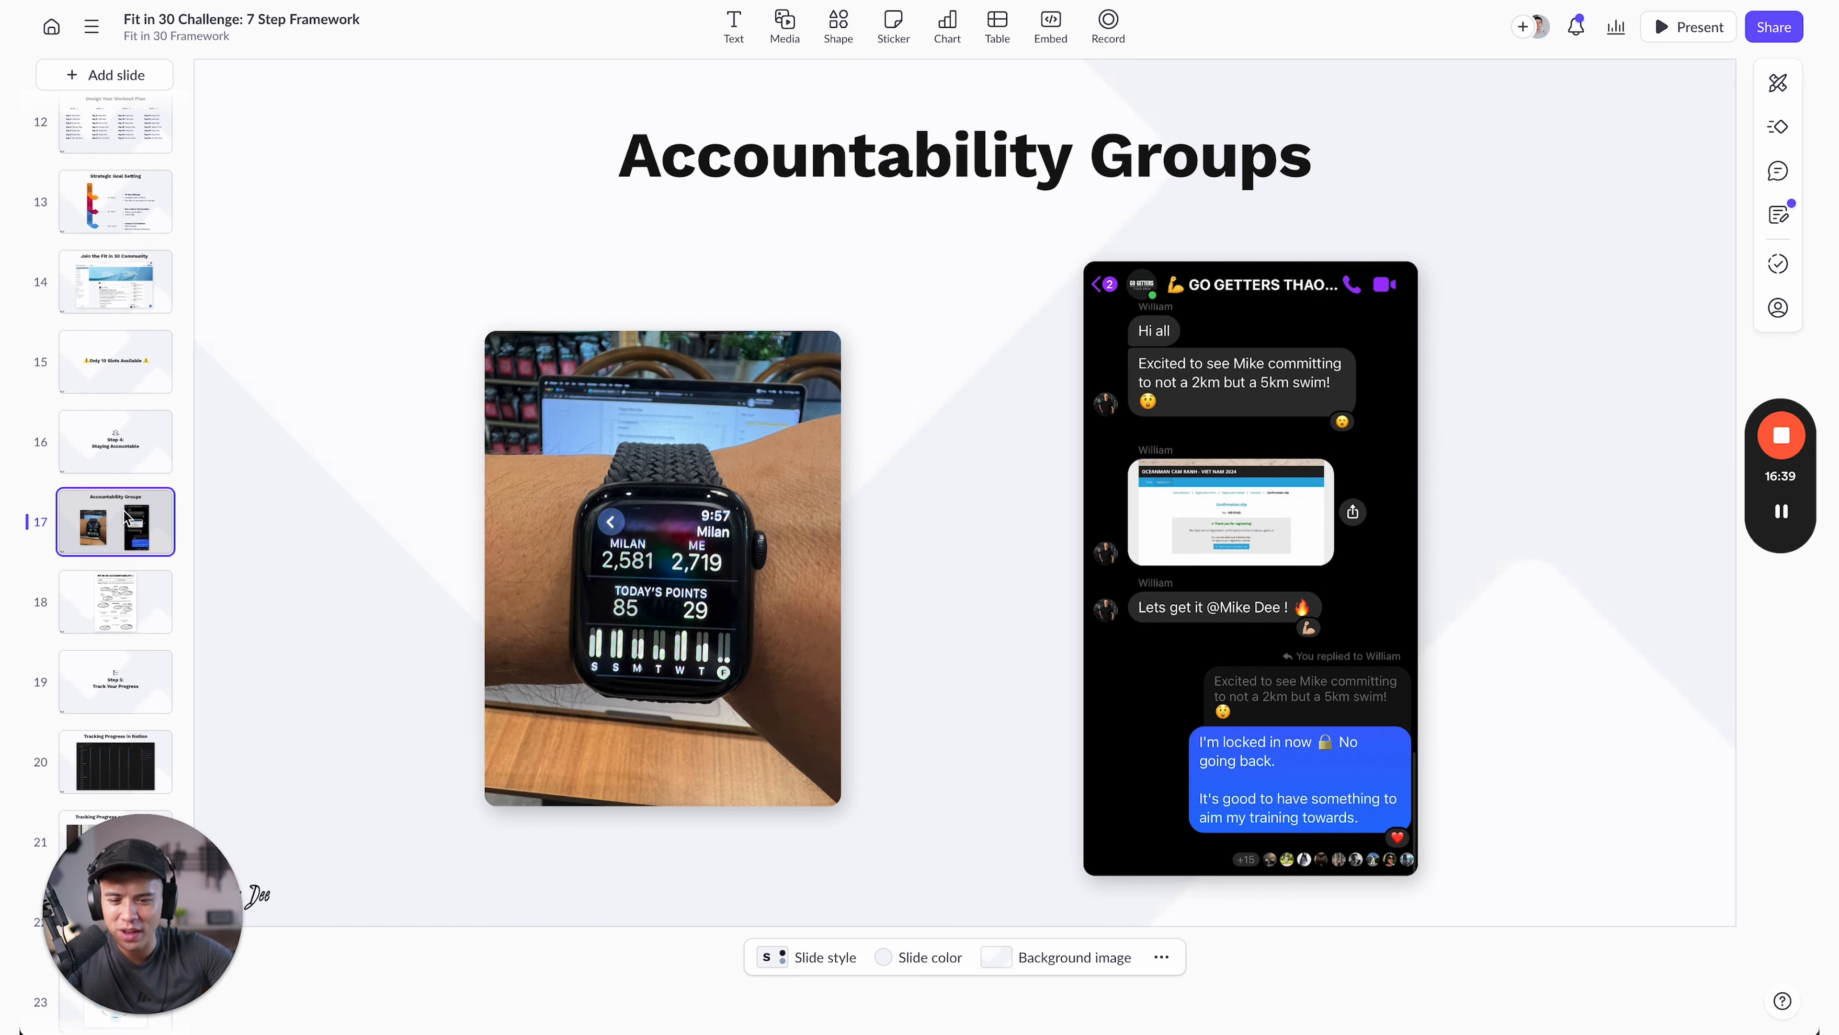
{"action": "left_click", "coordinate": [662, 569]}
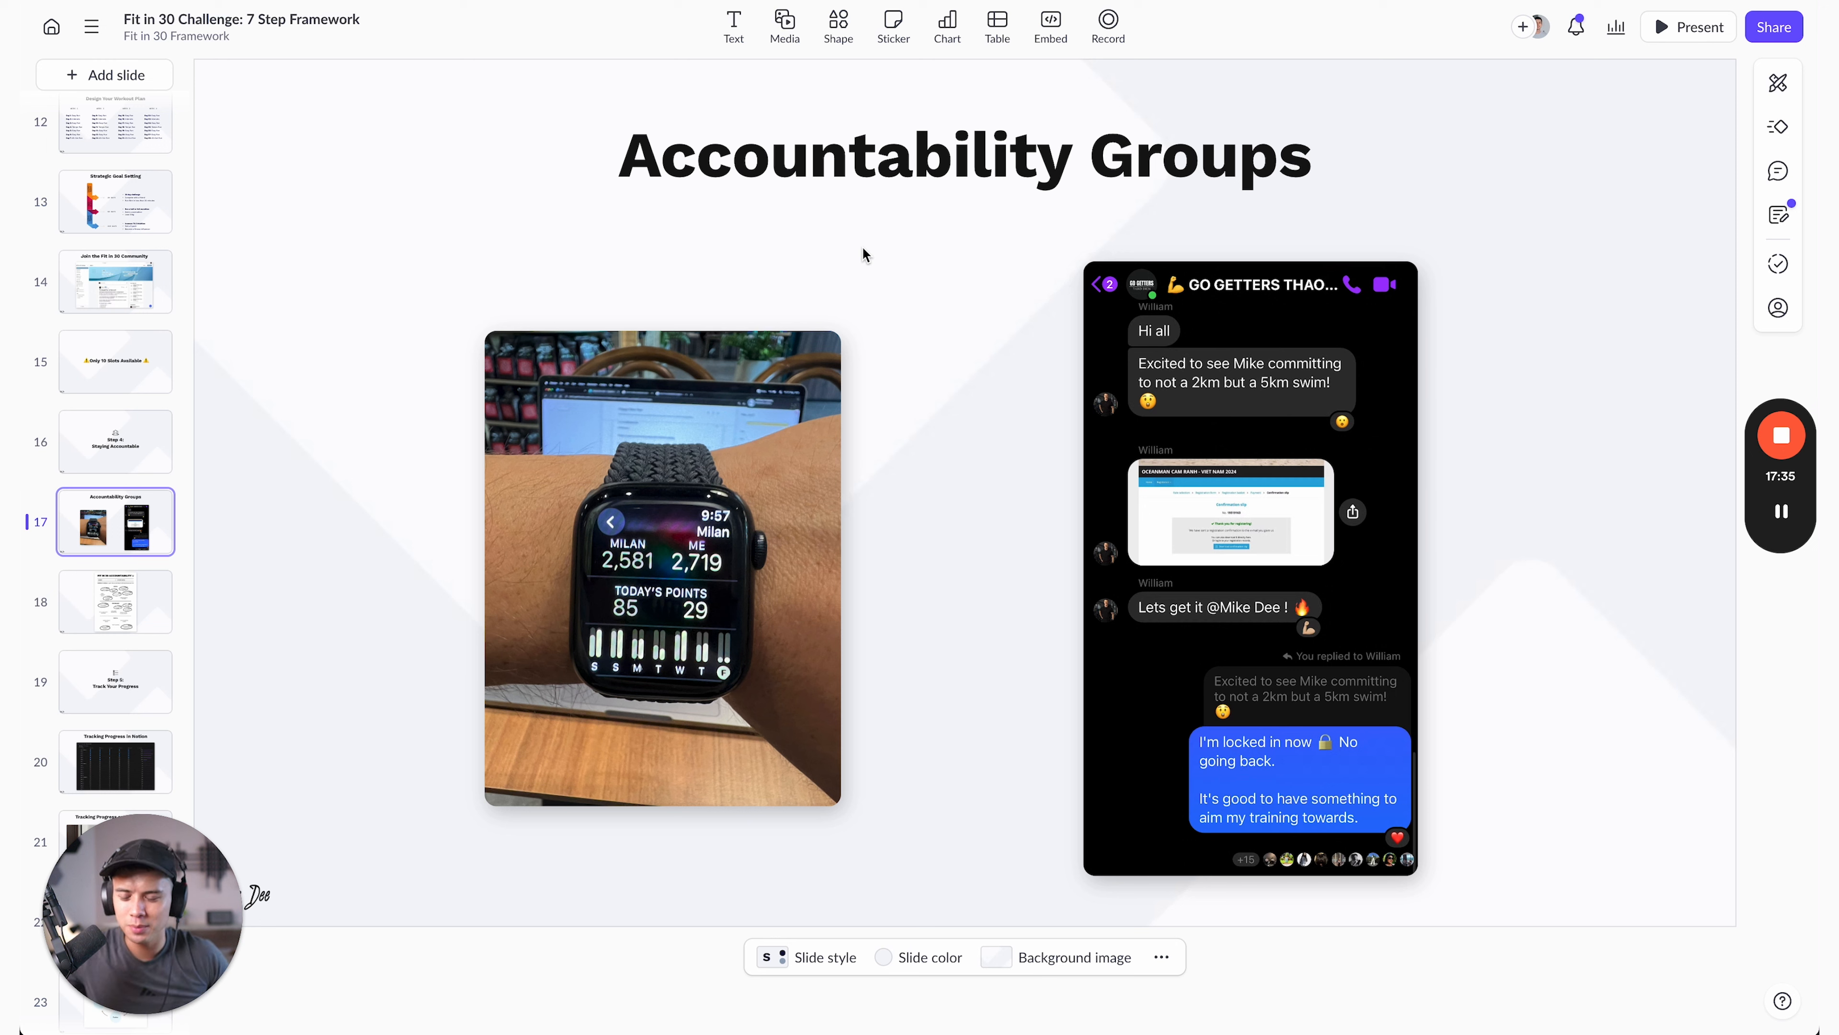
{"action": "mouse_move", "coordinate": [1473, 512]}
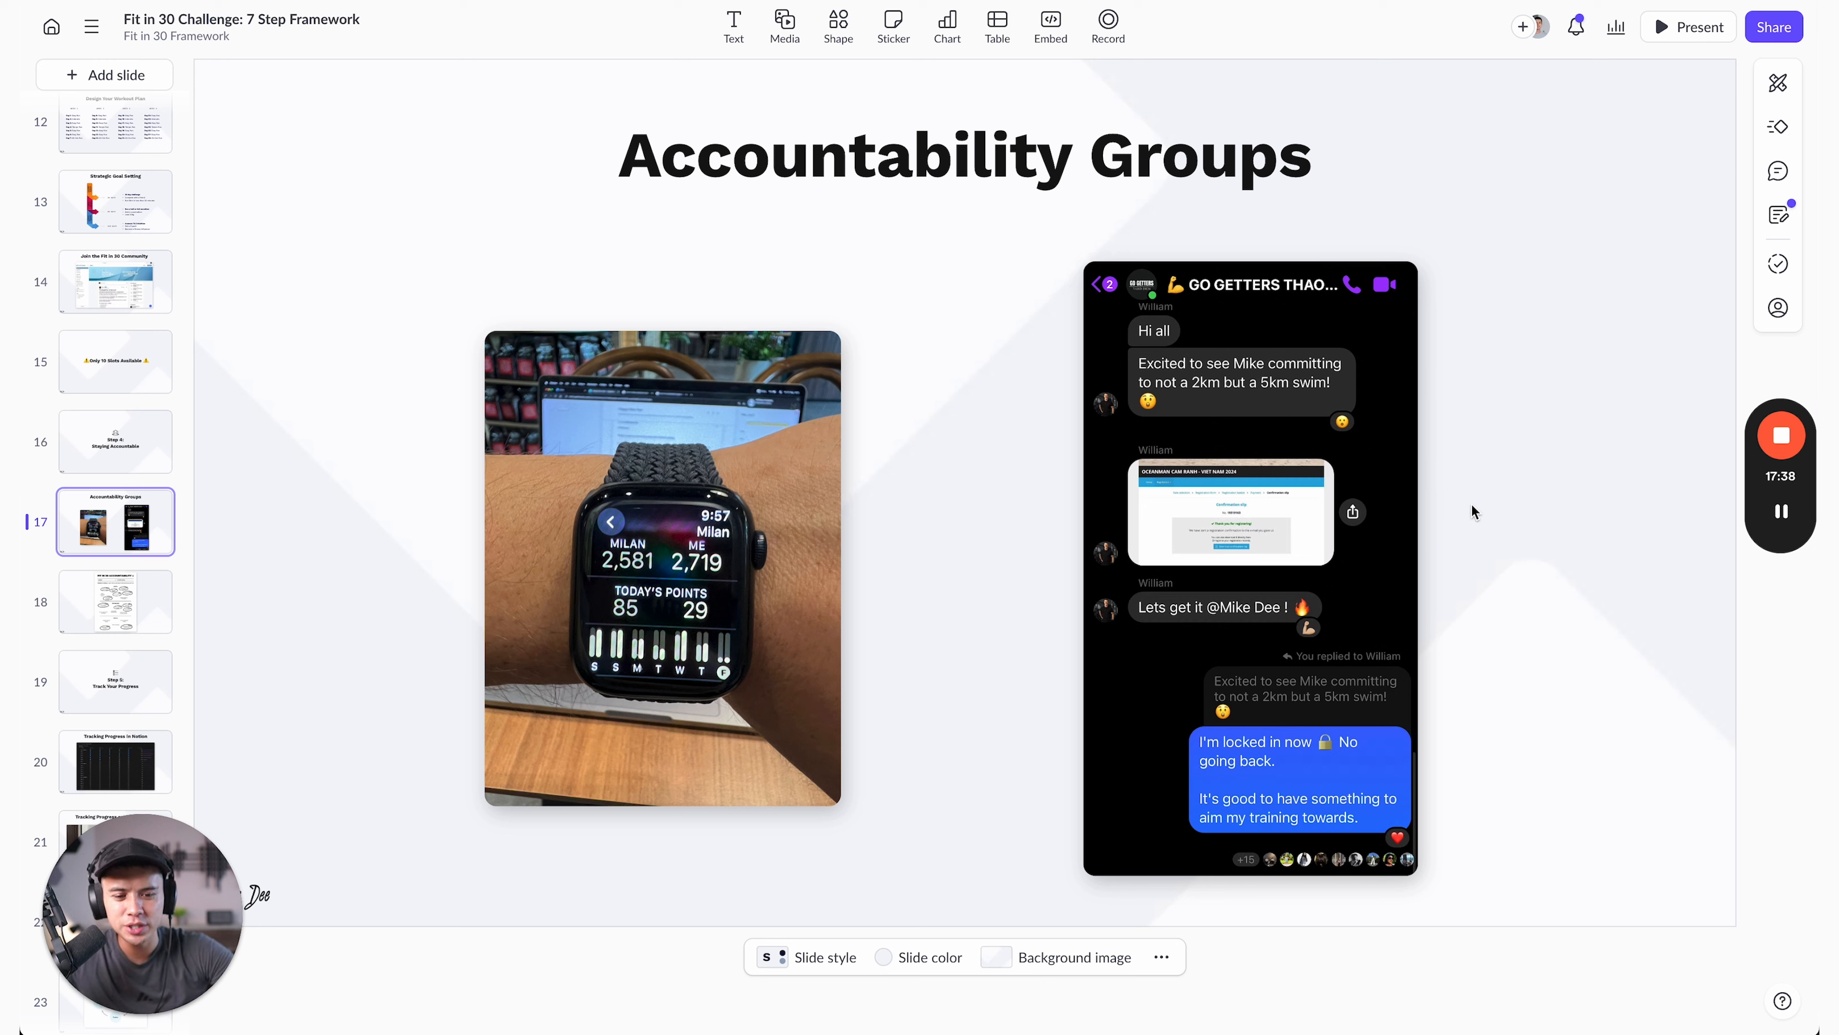
{"action": "mouse_move", "coordinate": [1087, 255]}
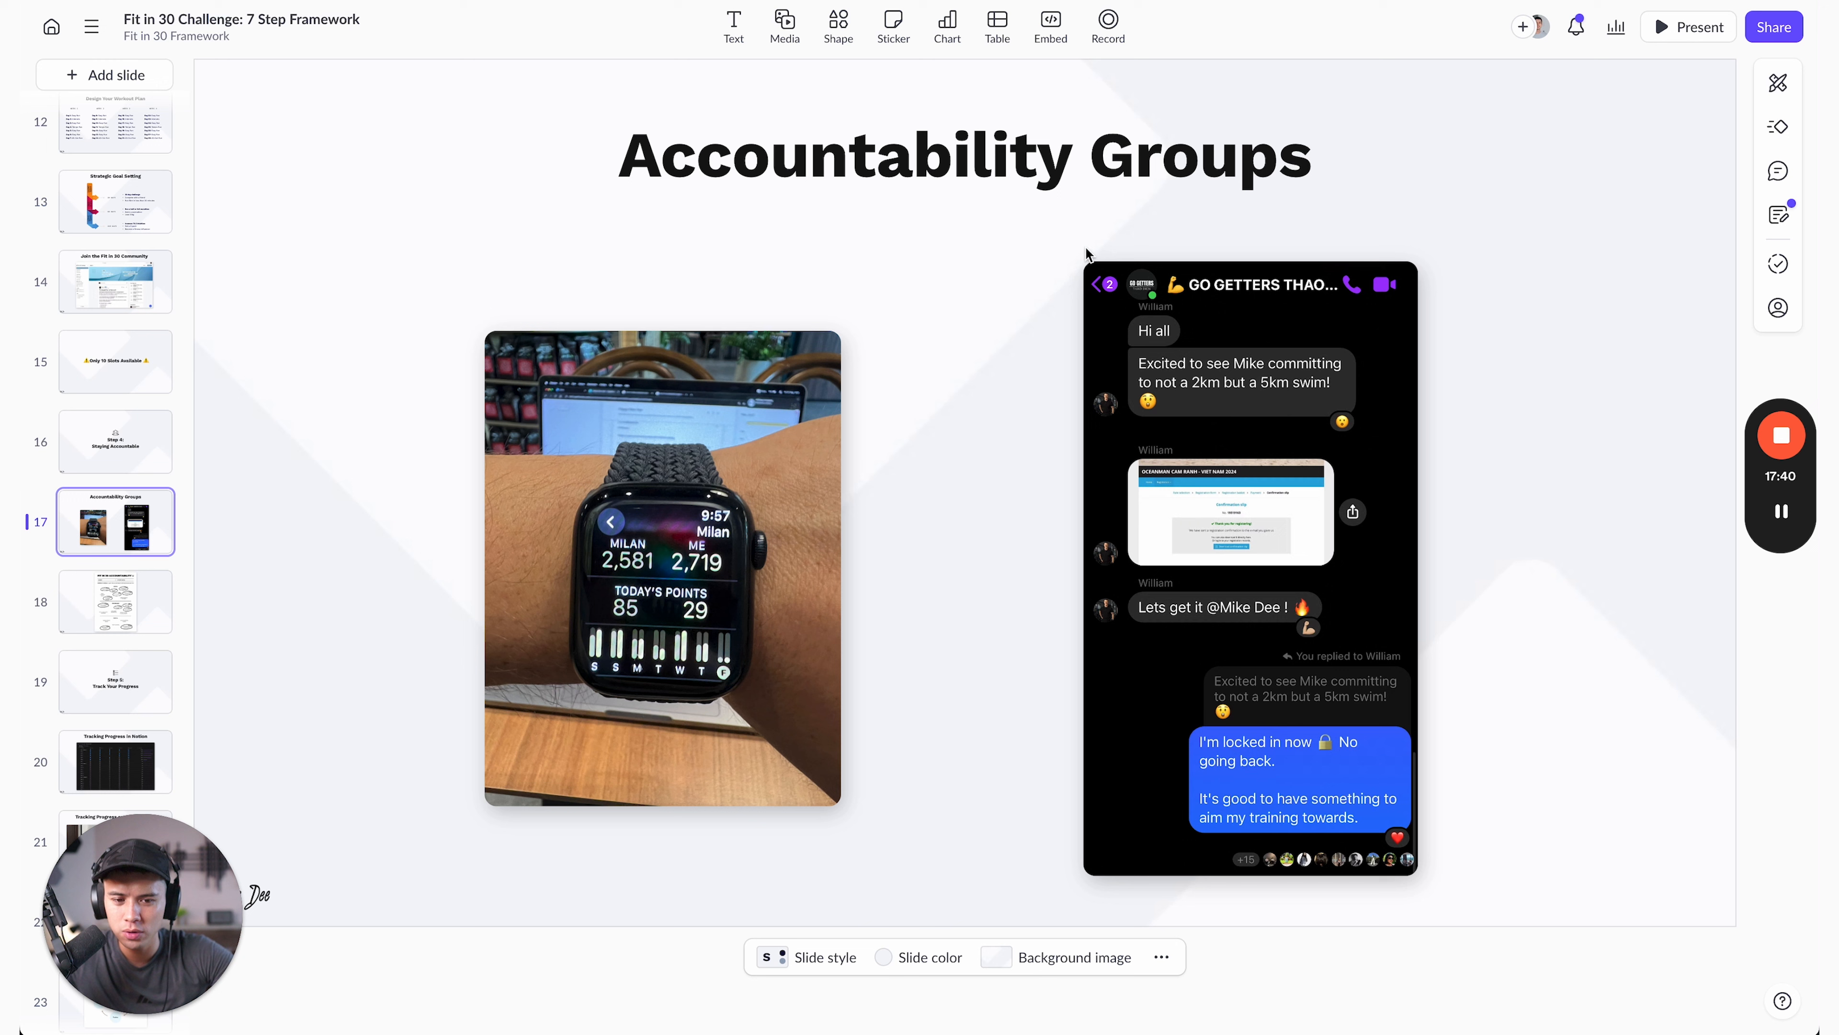
{"action": "mouse_move", "coordinate": [1173, 341]}
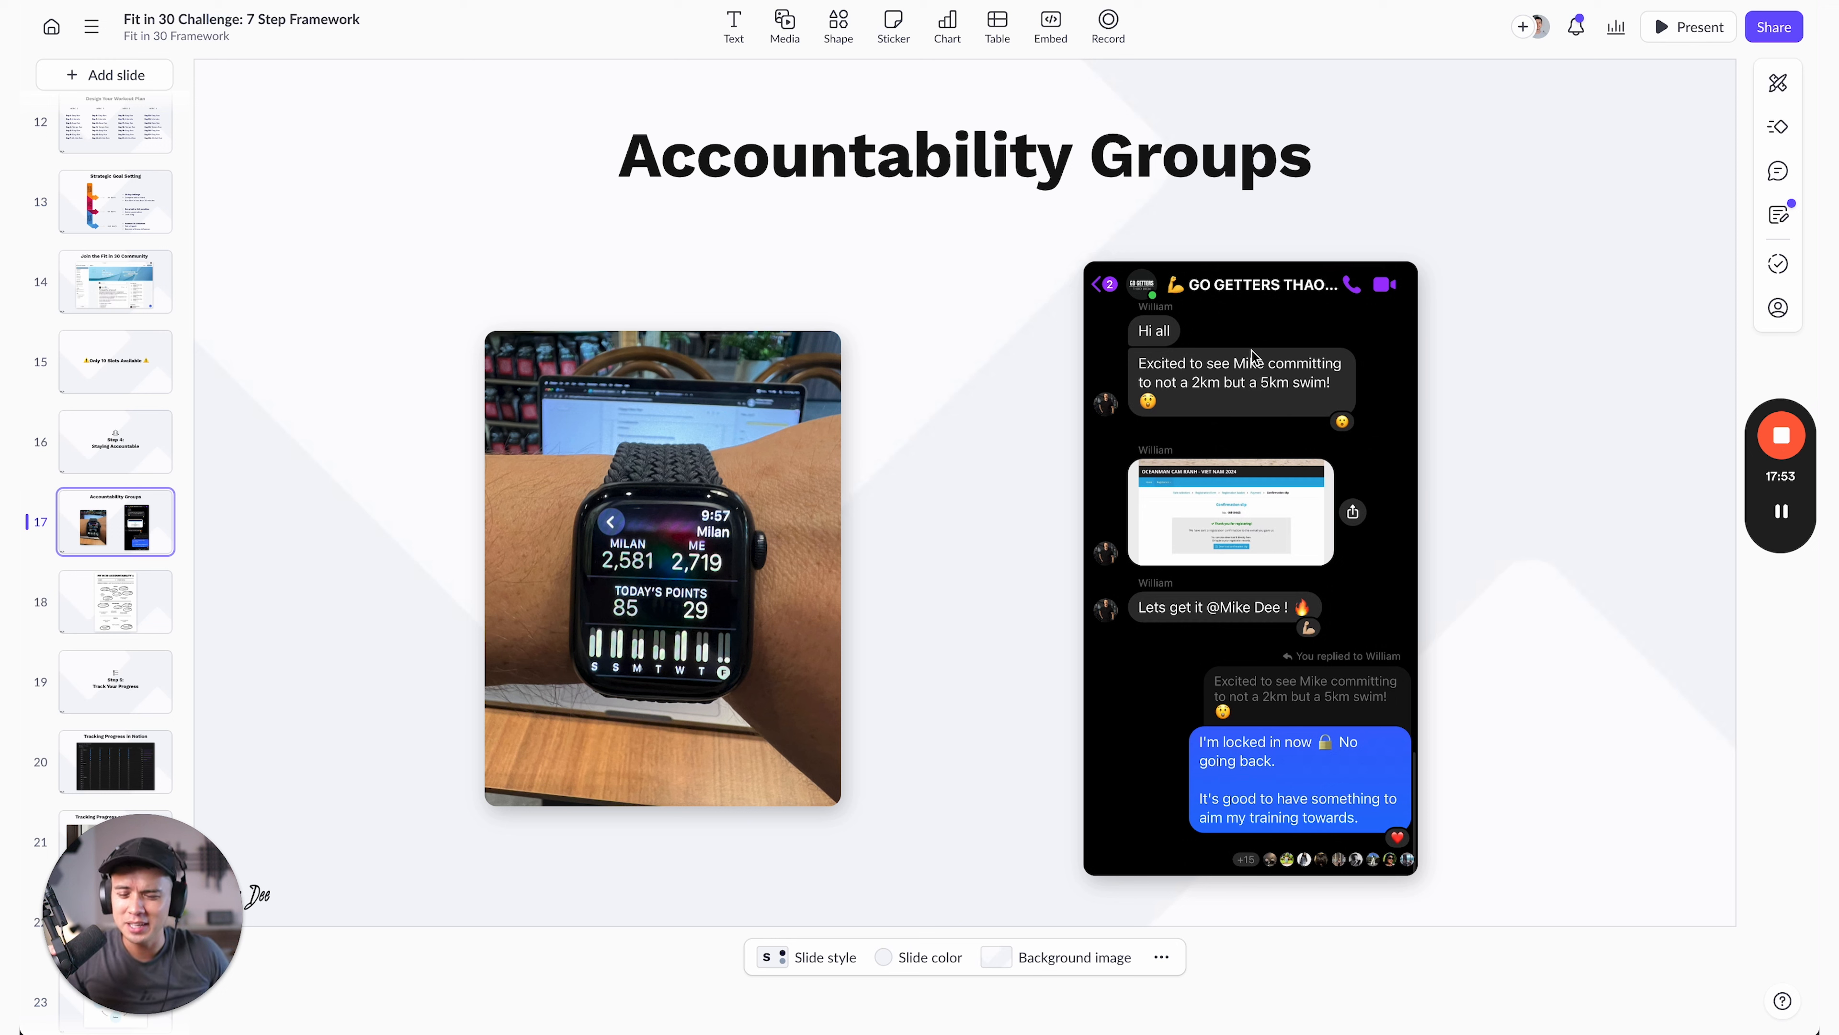
{"action": "mouse_move", "coordinate": [1101, 502]}
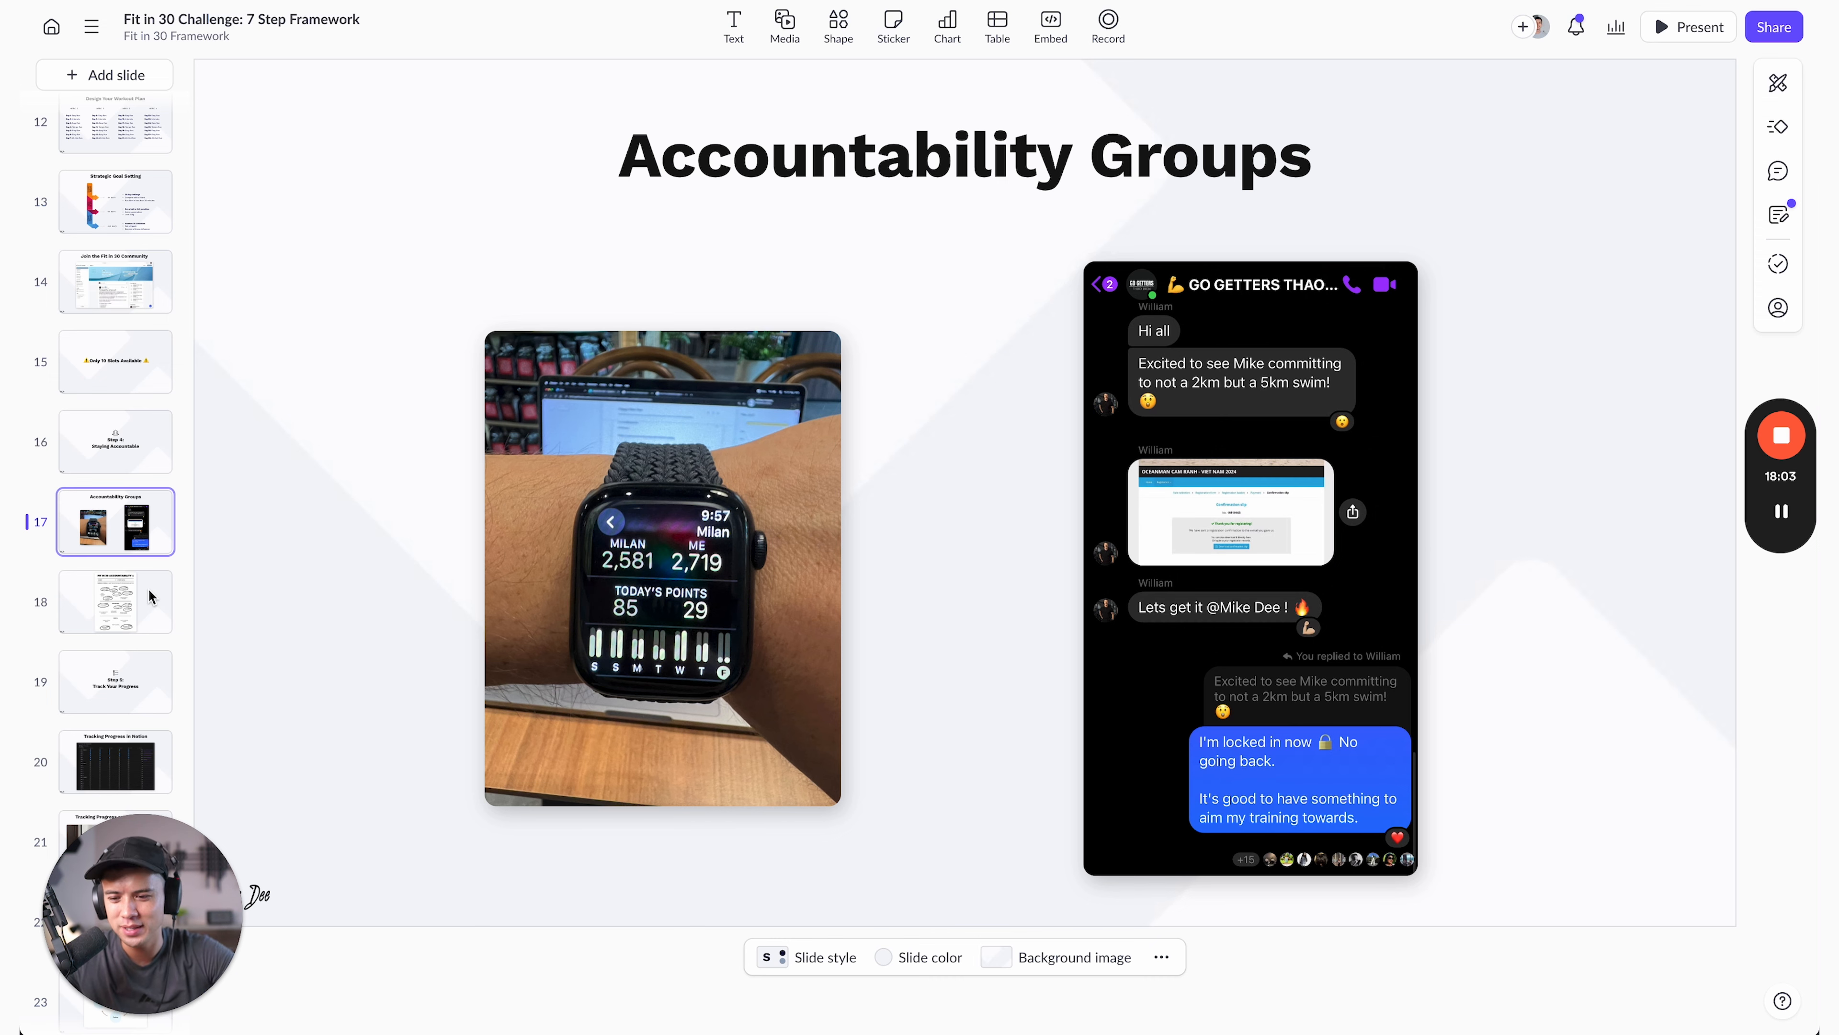
{"action": "left_click", "coordinate": [116, 601]}
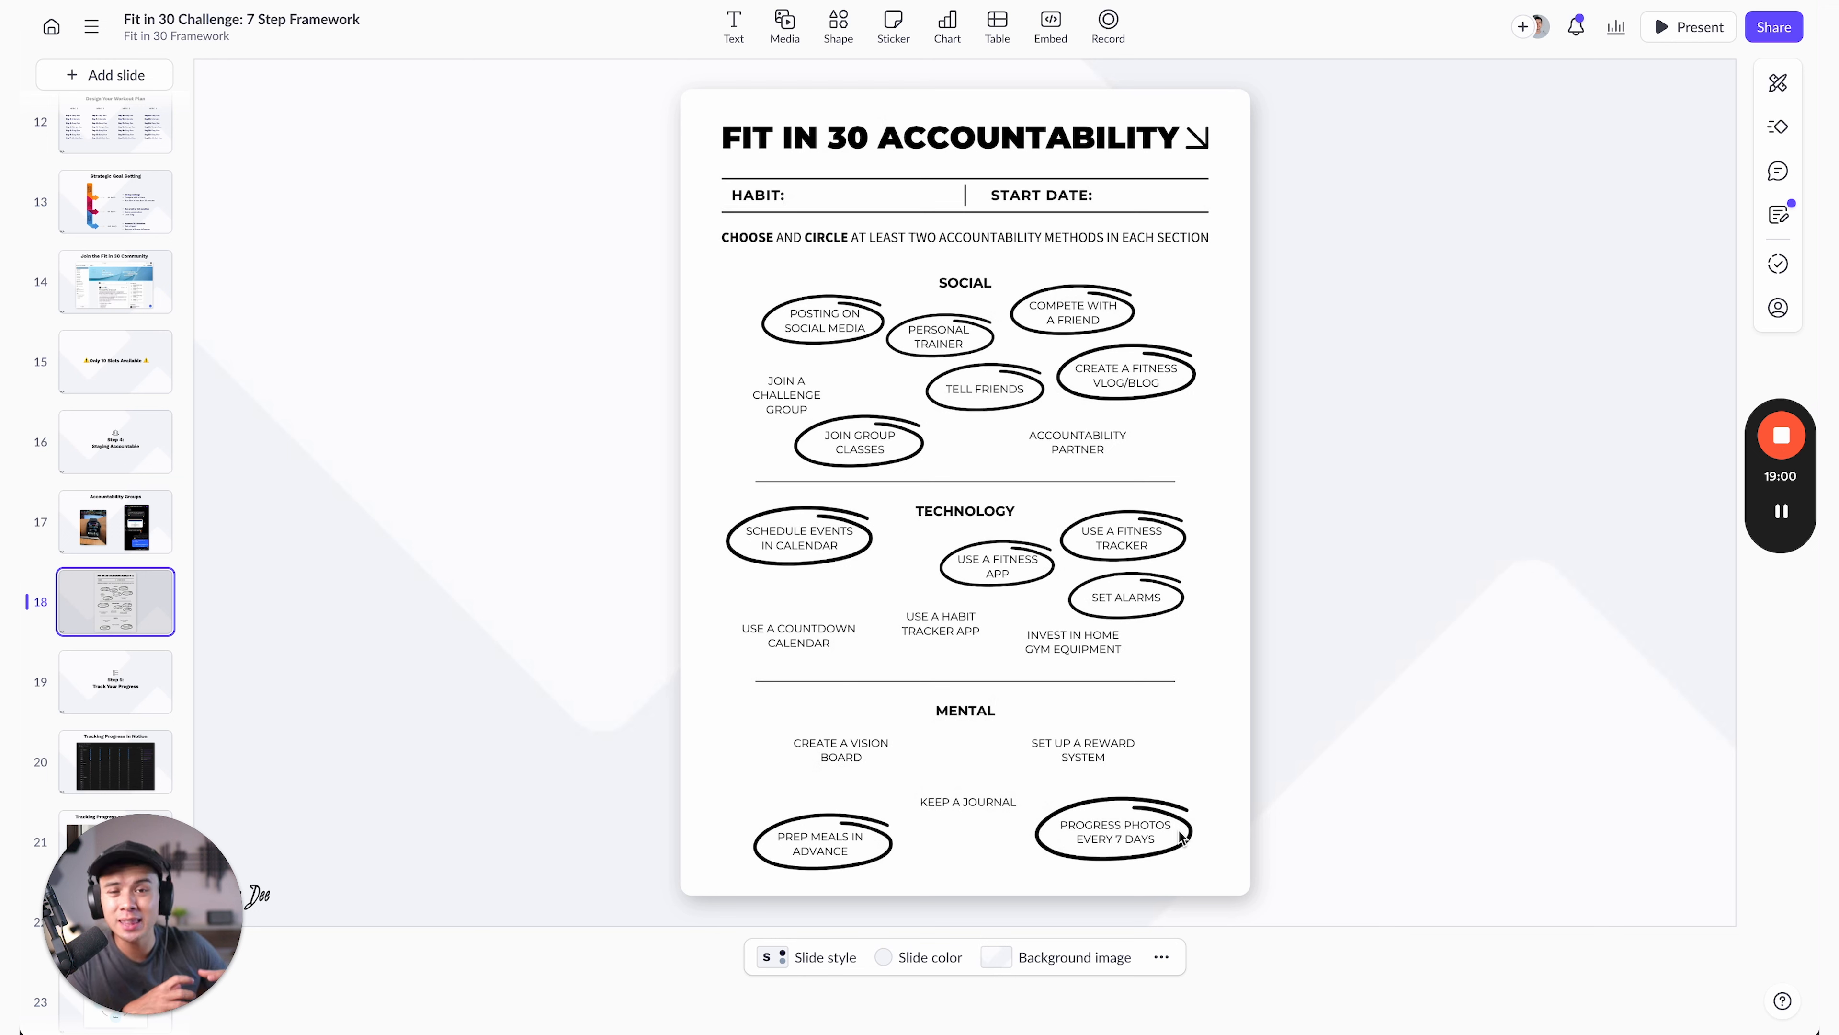
{"action": "mouse_move", "coordinate": [1212, 904]}
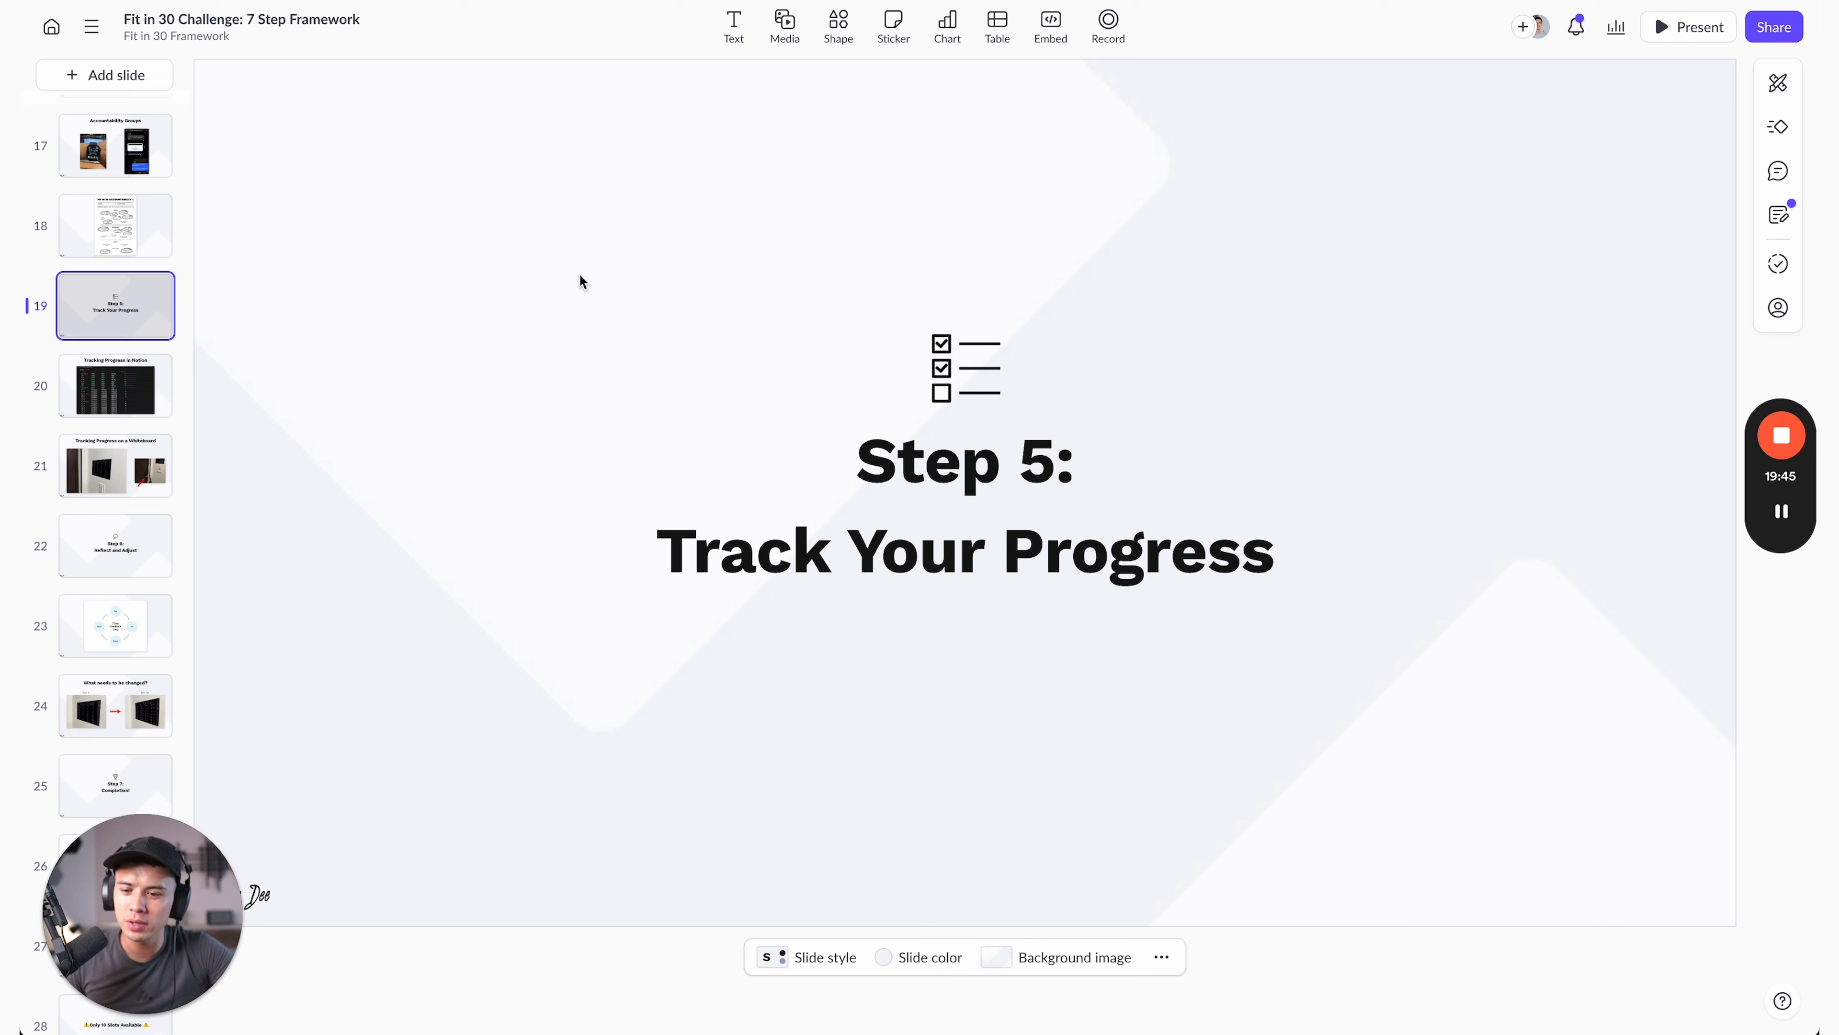
- Advance to the Tracking Progress in Notion slide with the Fit in 30 tracker table
{"action": "left_click", "coordinate": [115, 386]}
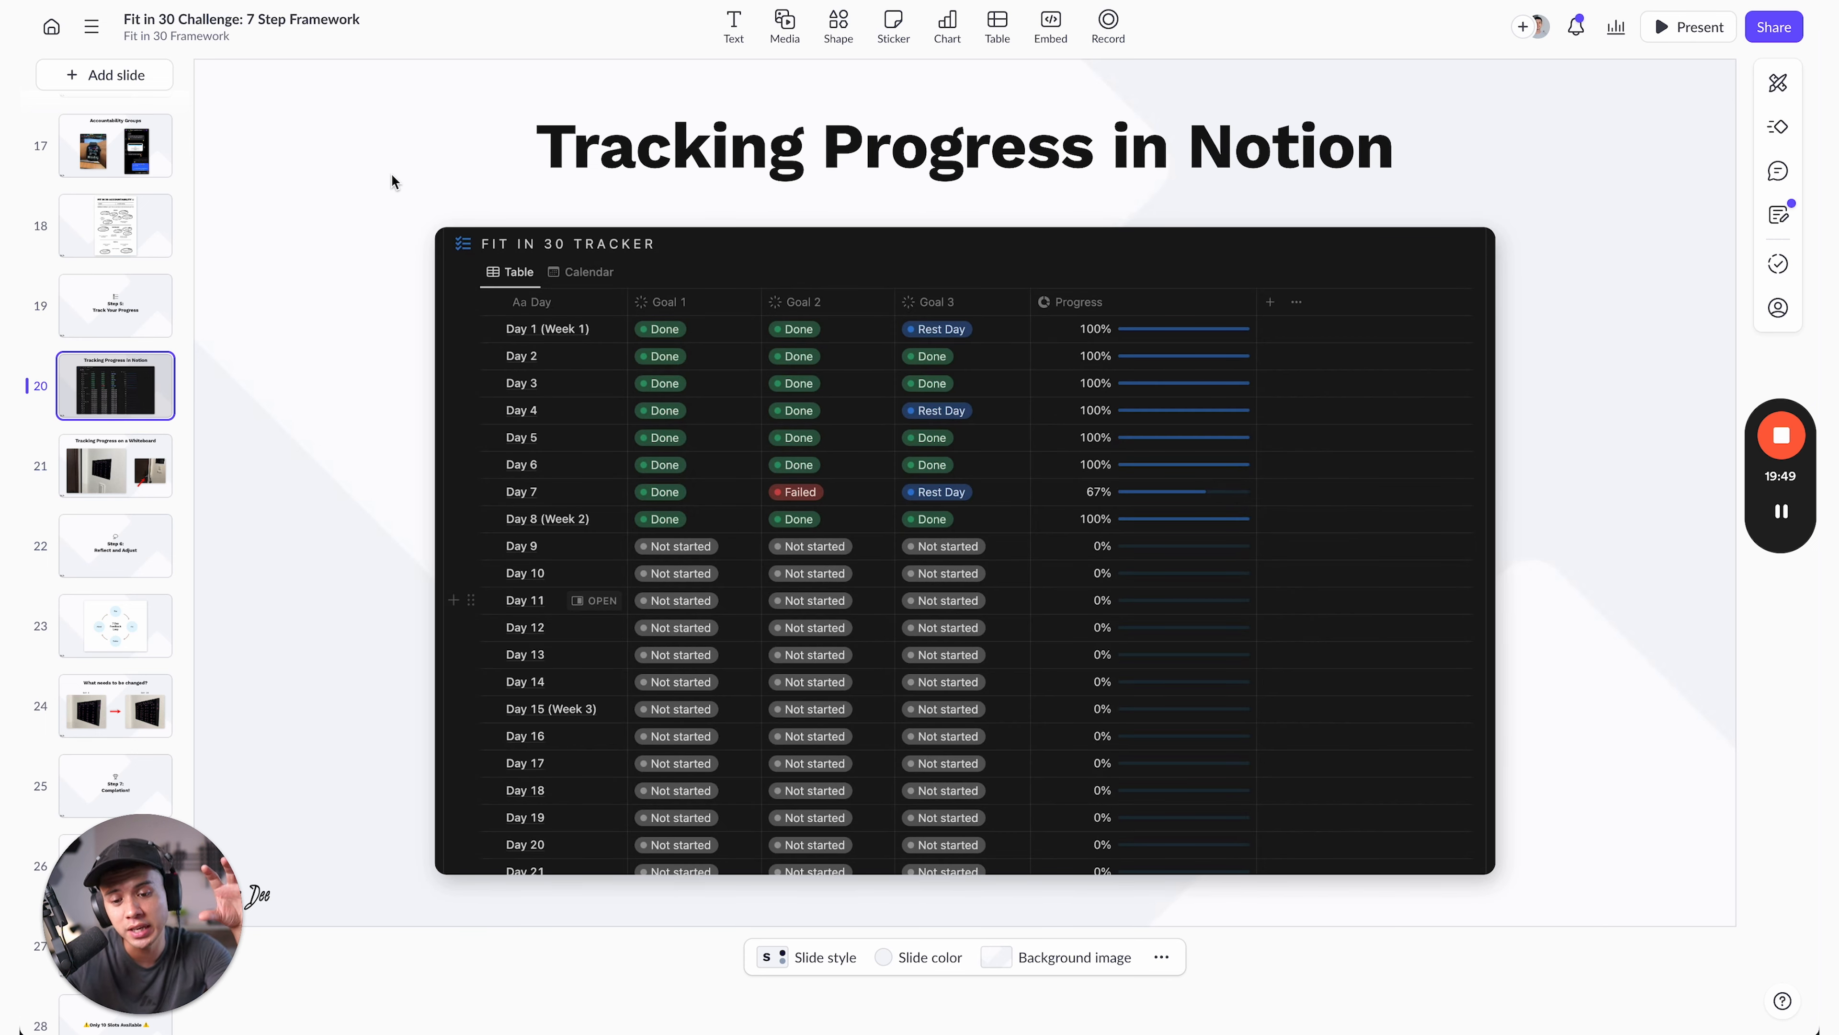
{"action": "mouse_move", "coordinate": [675, 326]}
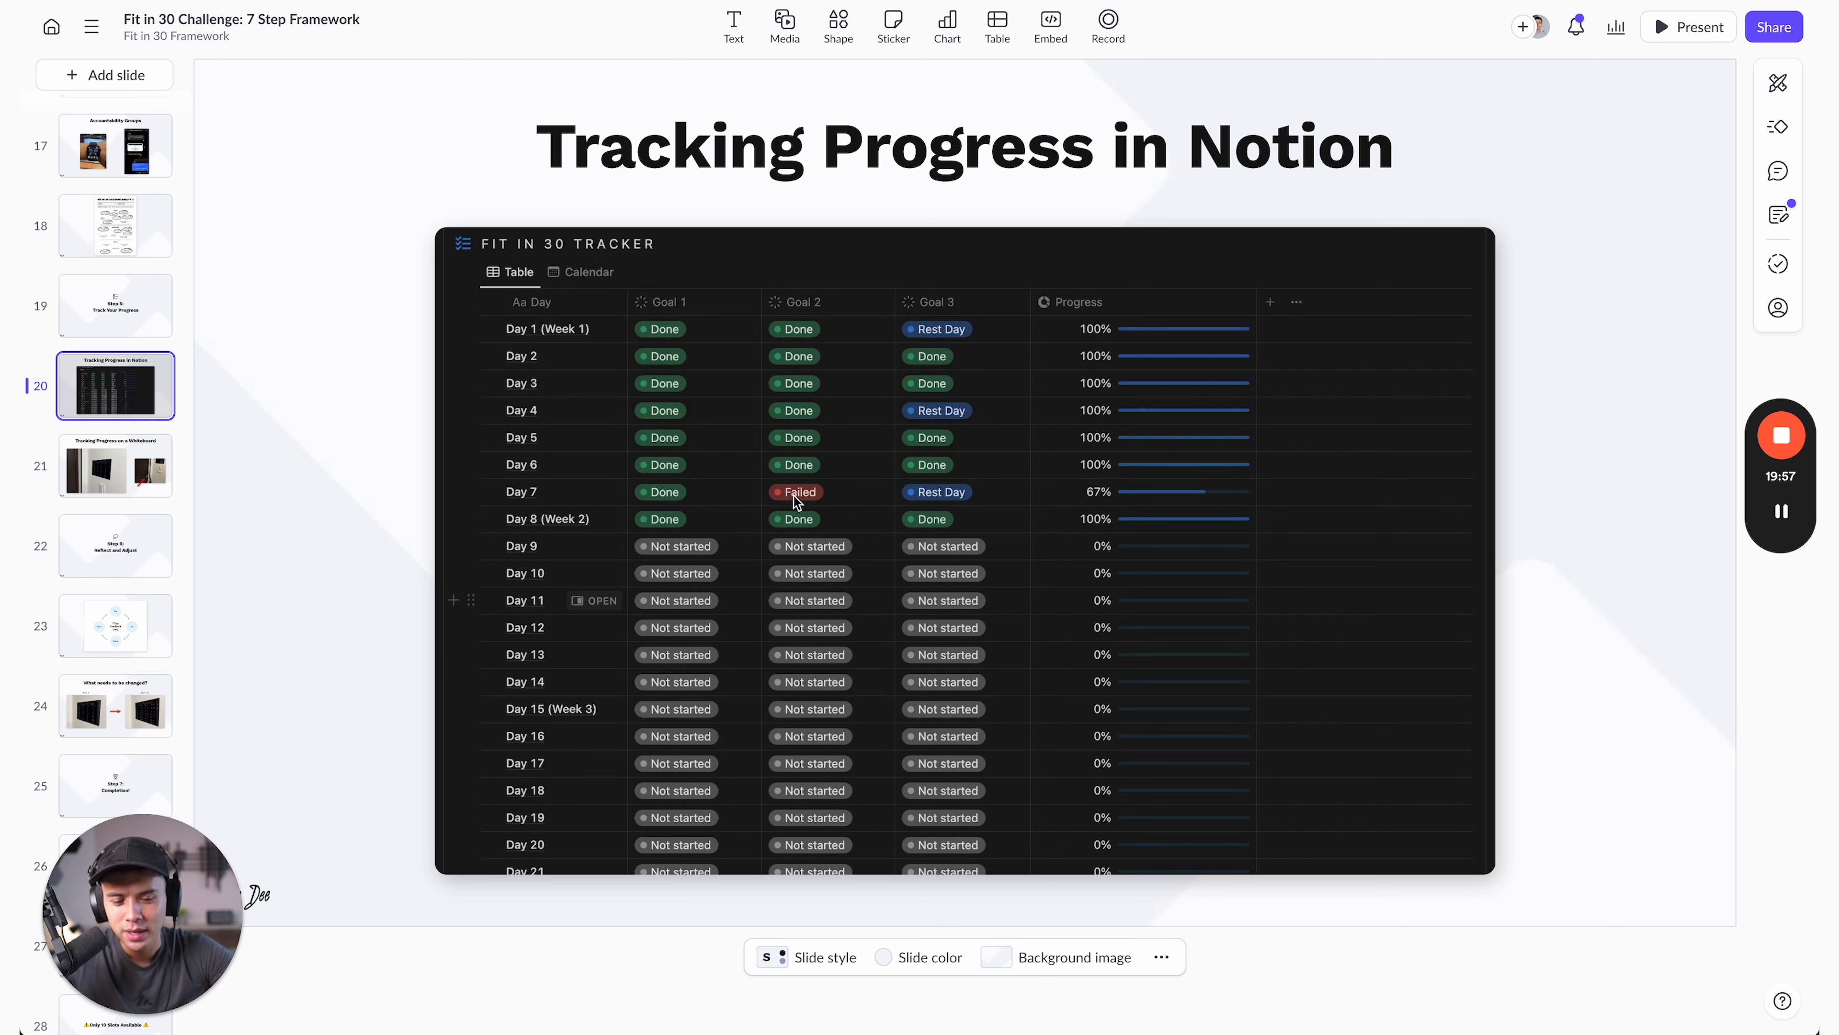
{"action": "mouse_move", "coordinate": [763, 498]}
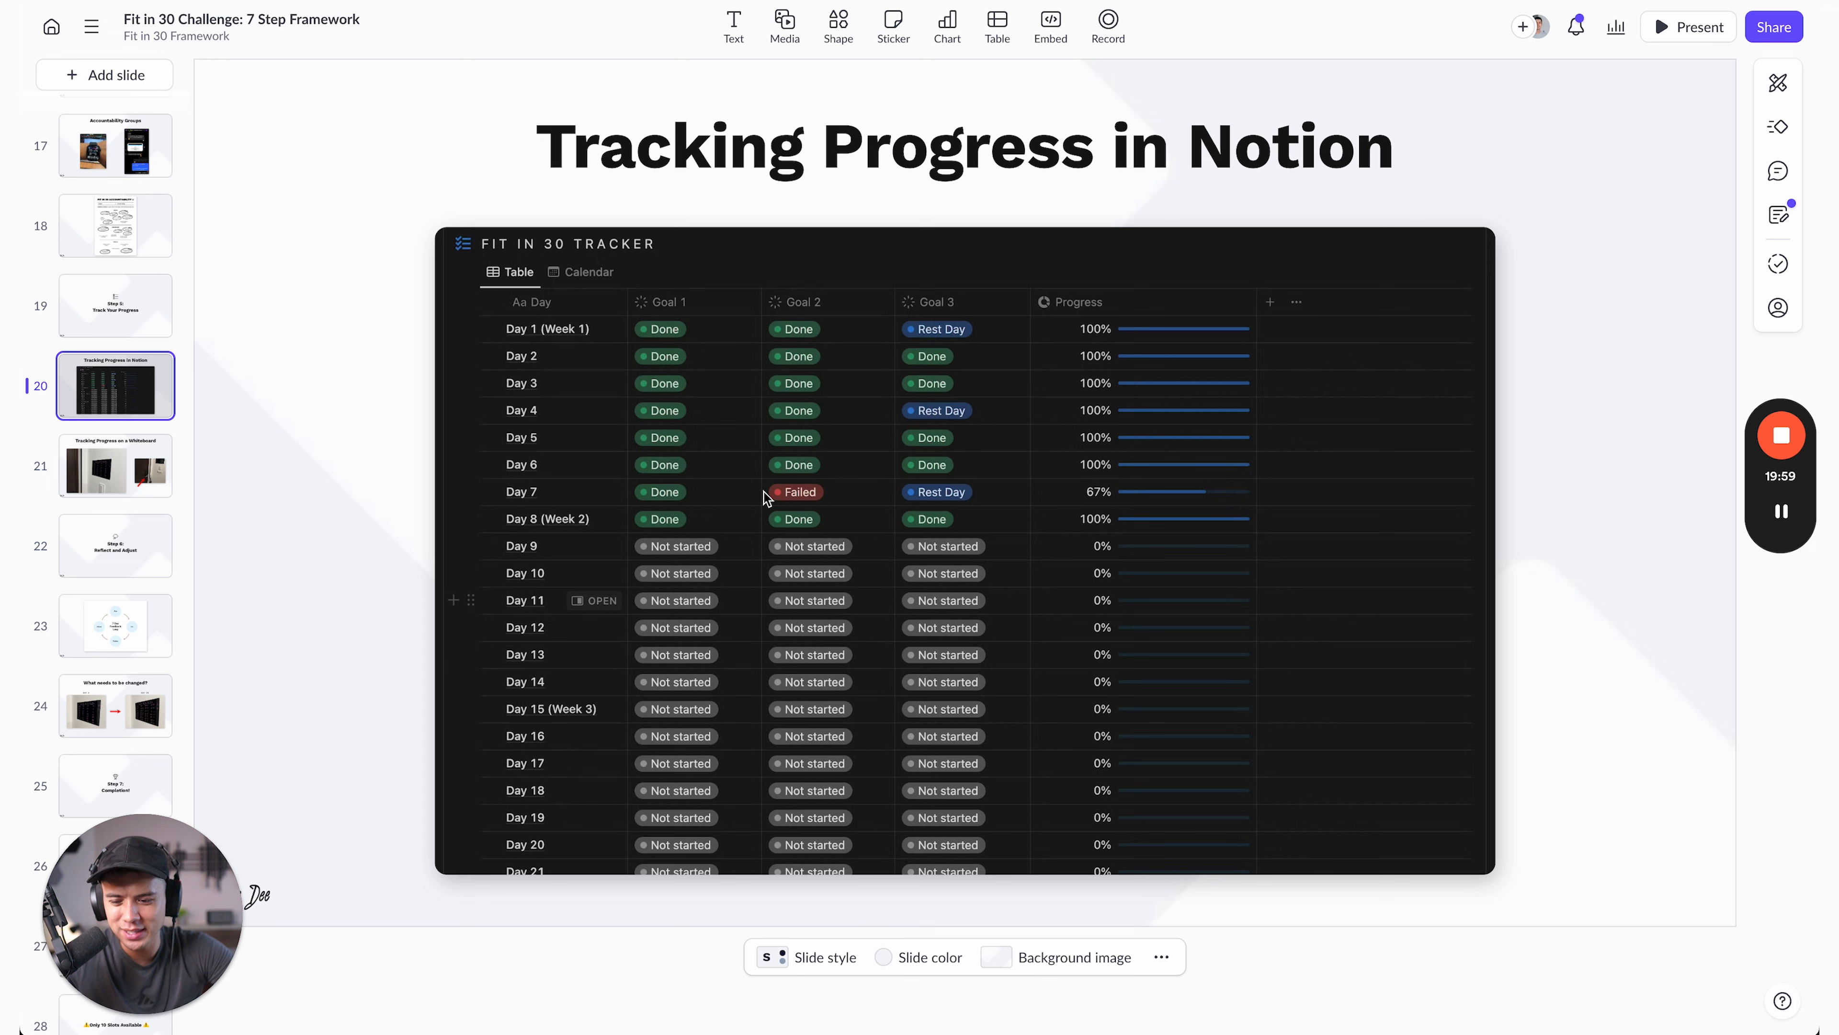
{"action": "mouse_move", "coordinate": [1209, 388]}
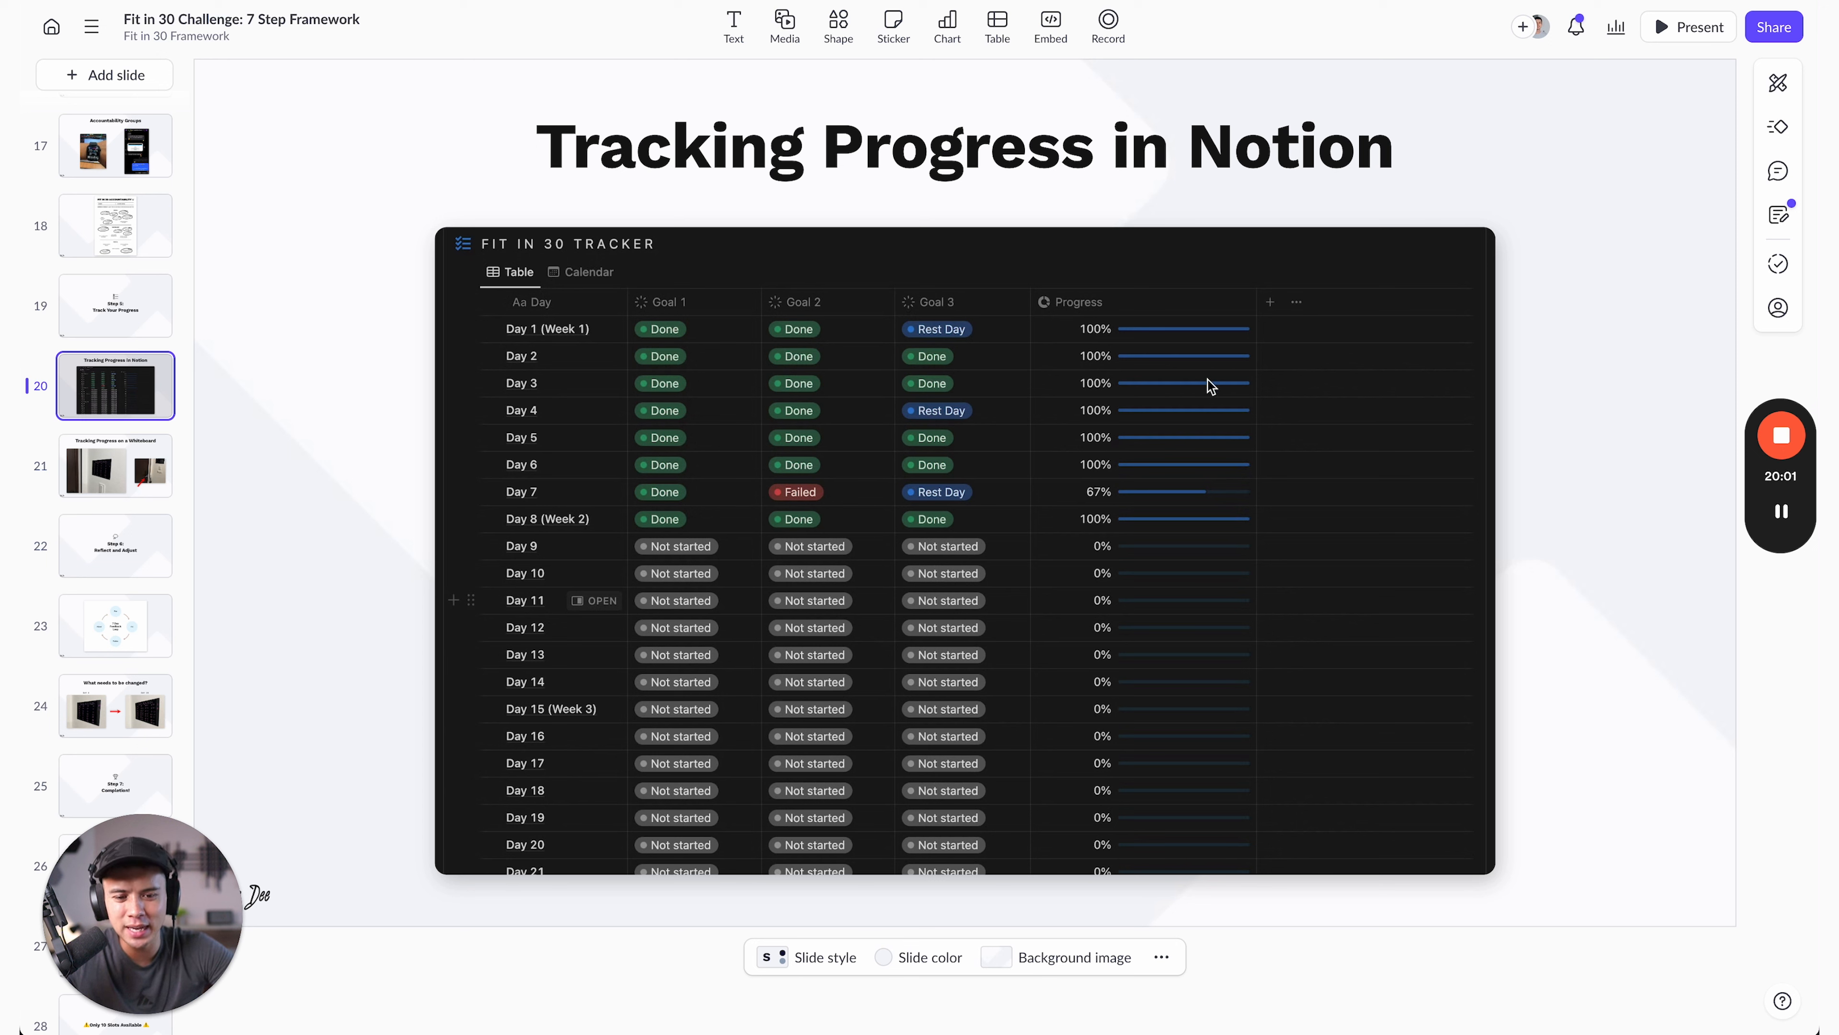
{"action": "mouse_move", "coordinate": [1198, 467]}
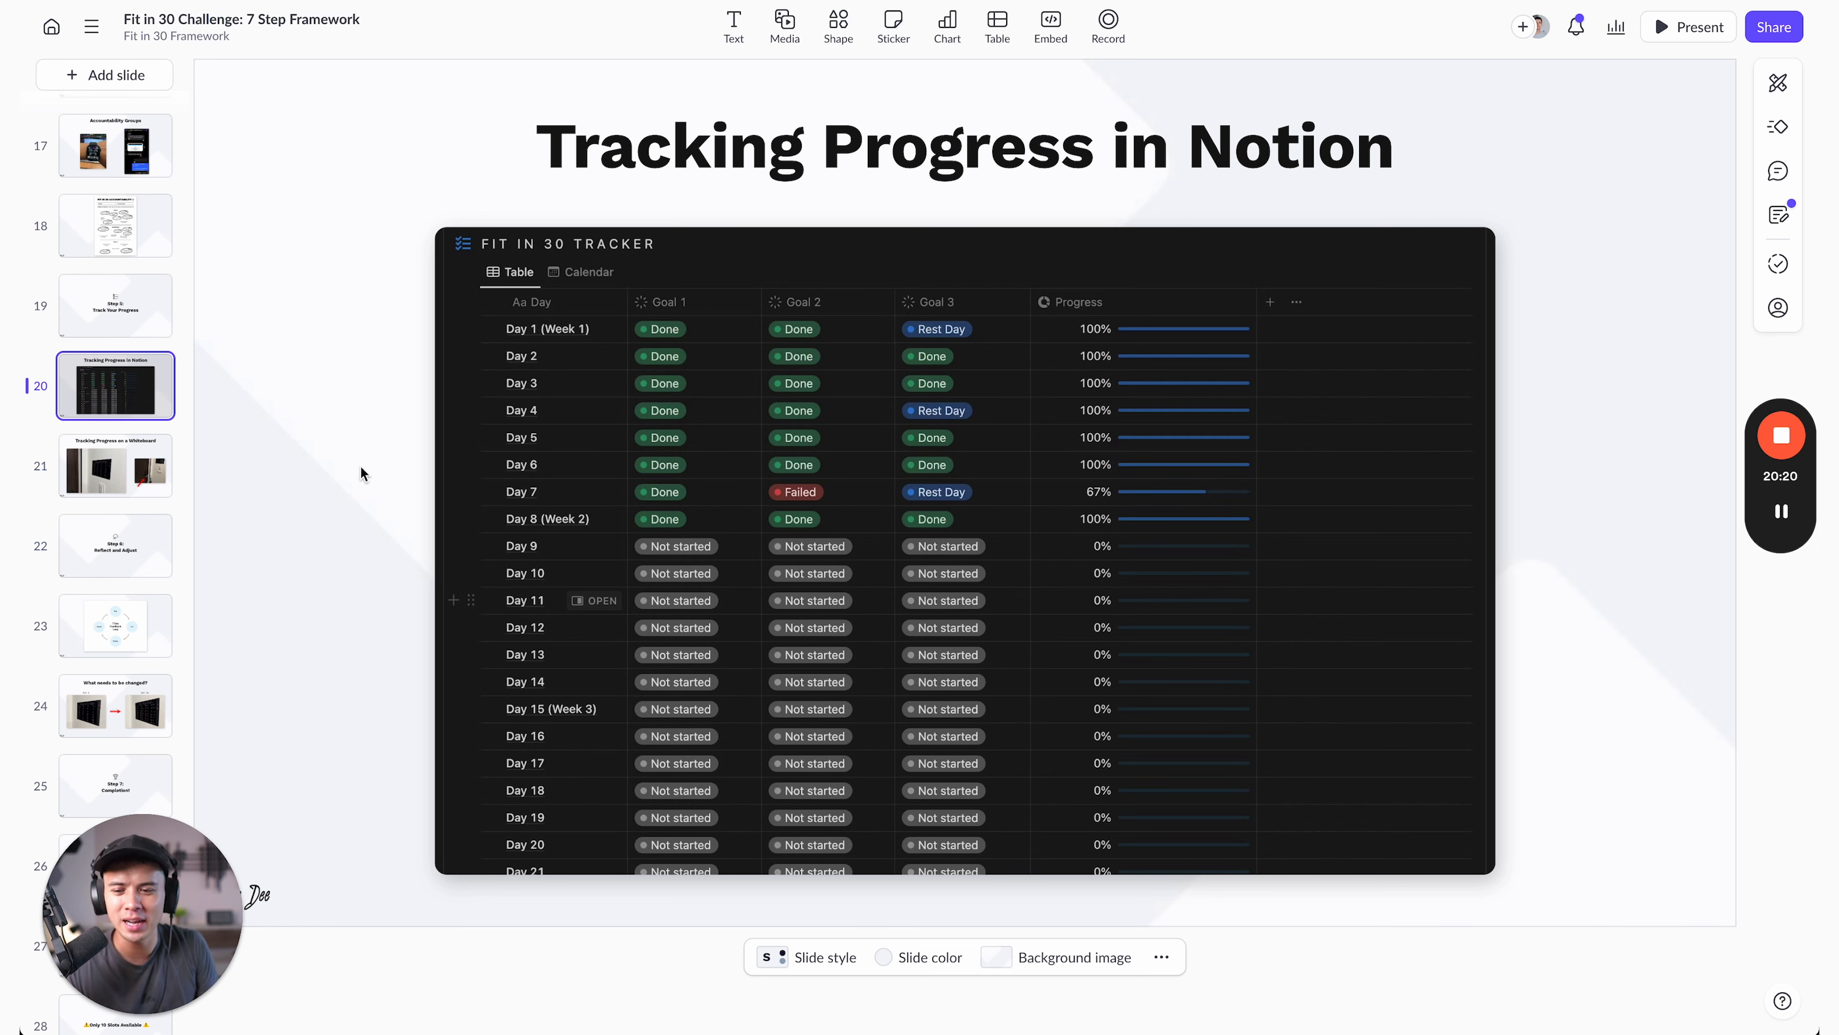
- Advance to the Tracking Progress on a Whiteboard slide with the 30-day checklist board
{"action": "left_click", "coordinate": [115, 464]}
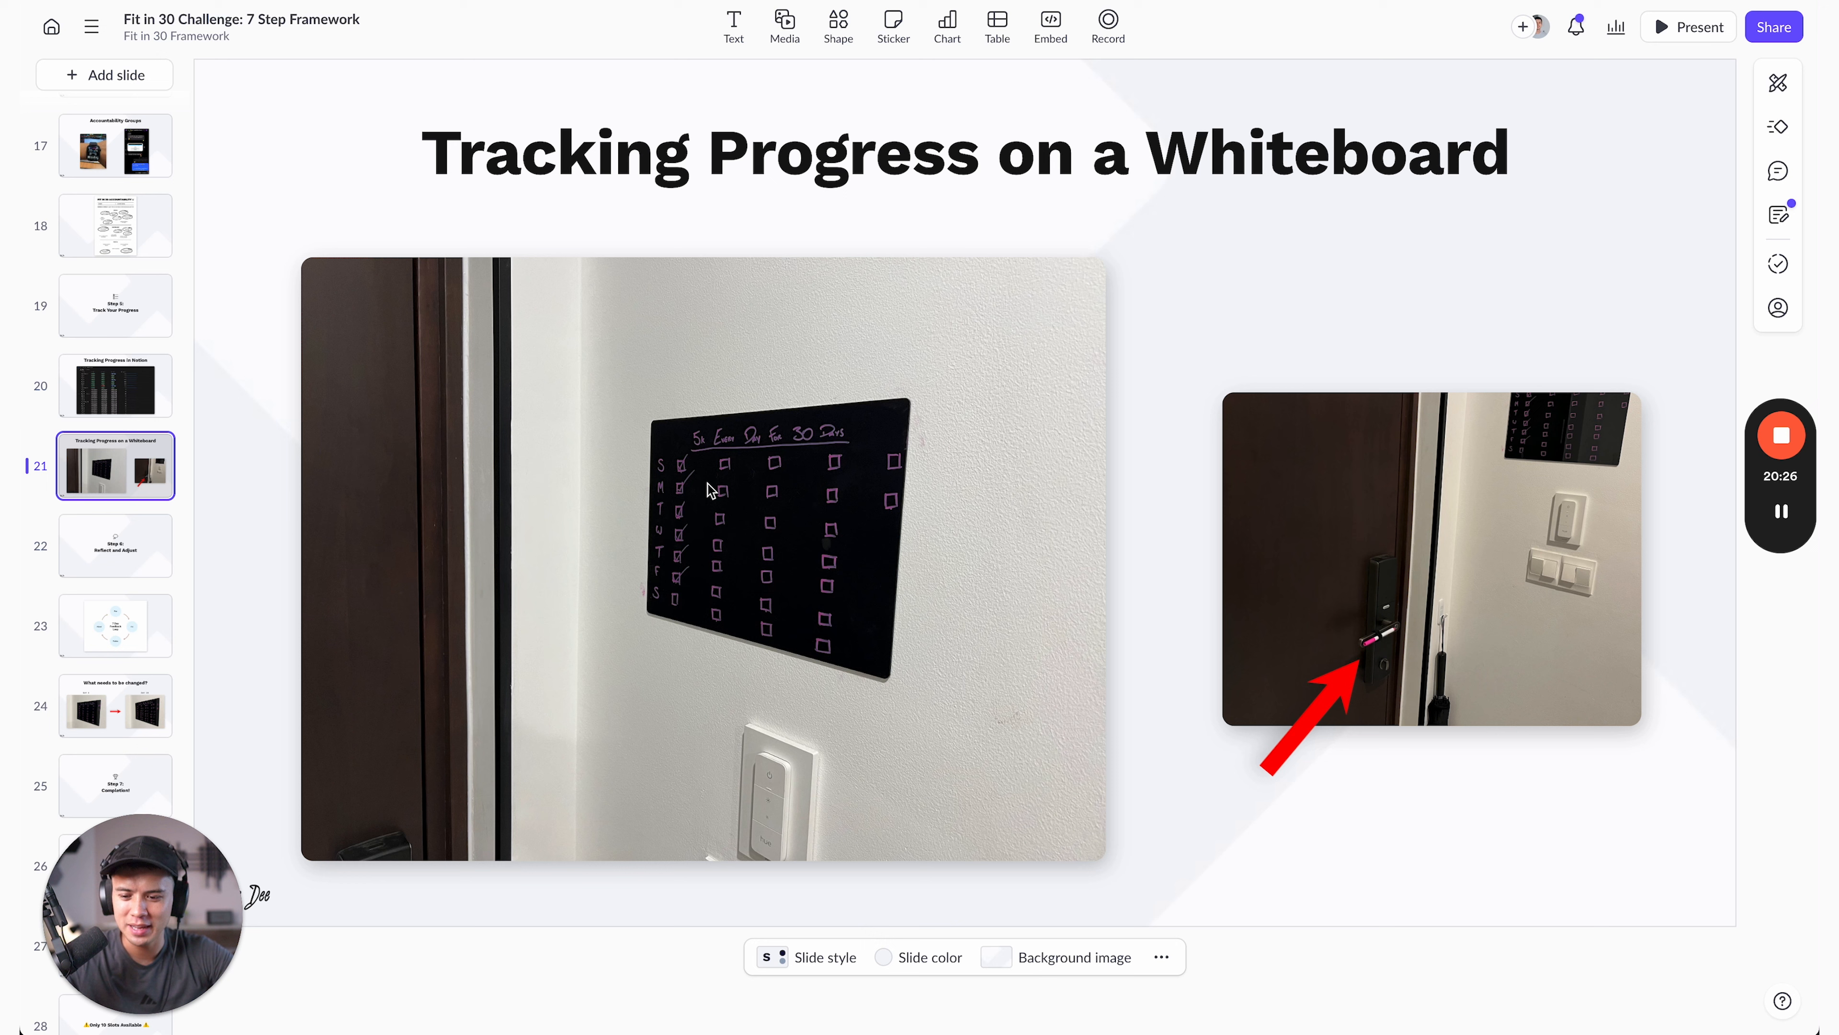
{"action": "mouse_move", "coordinate": [754, 472]}
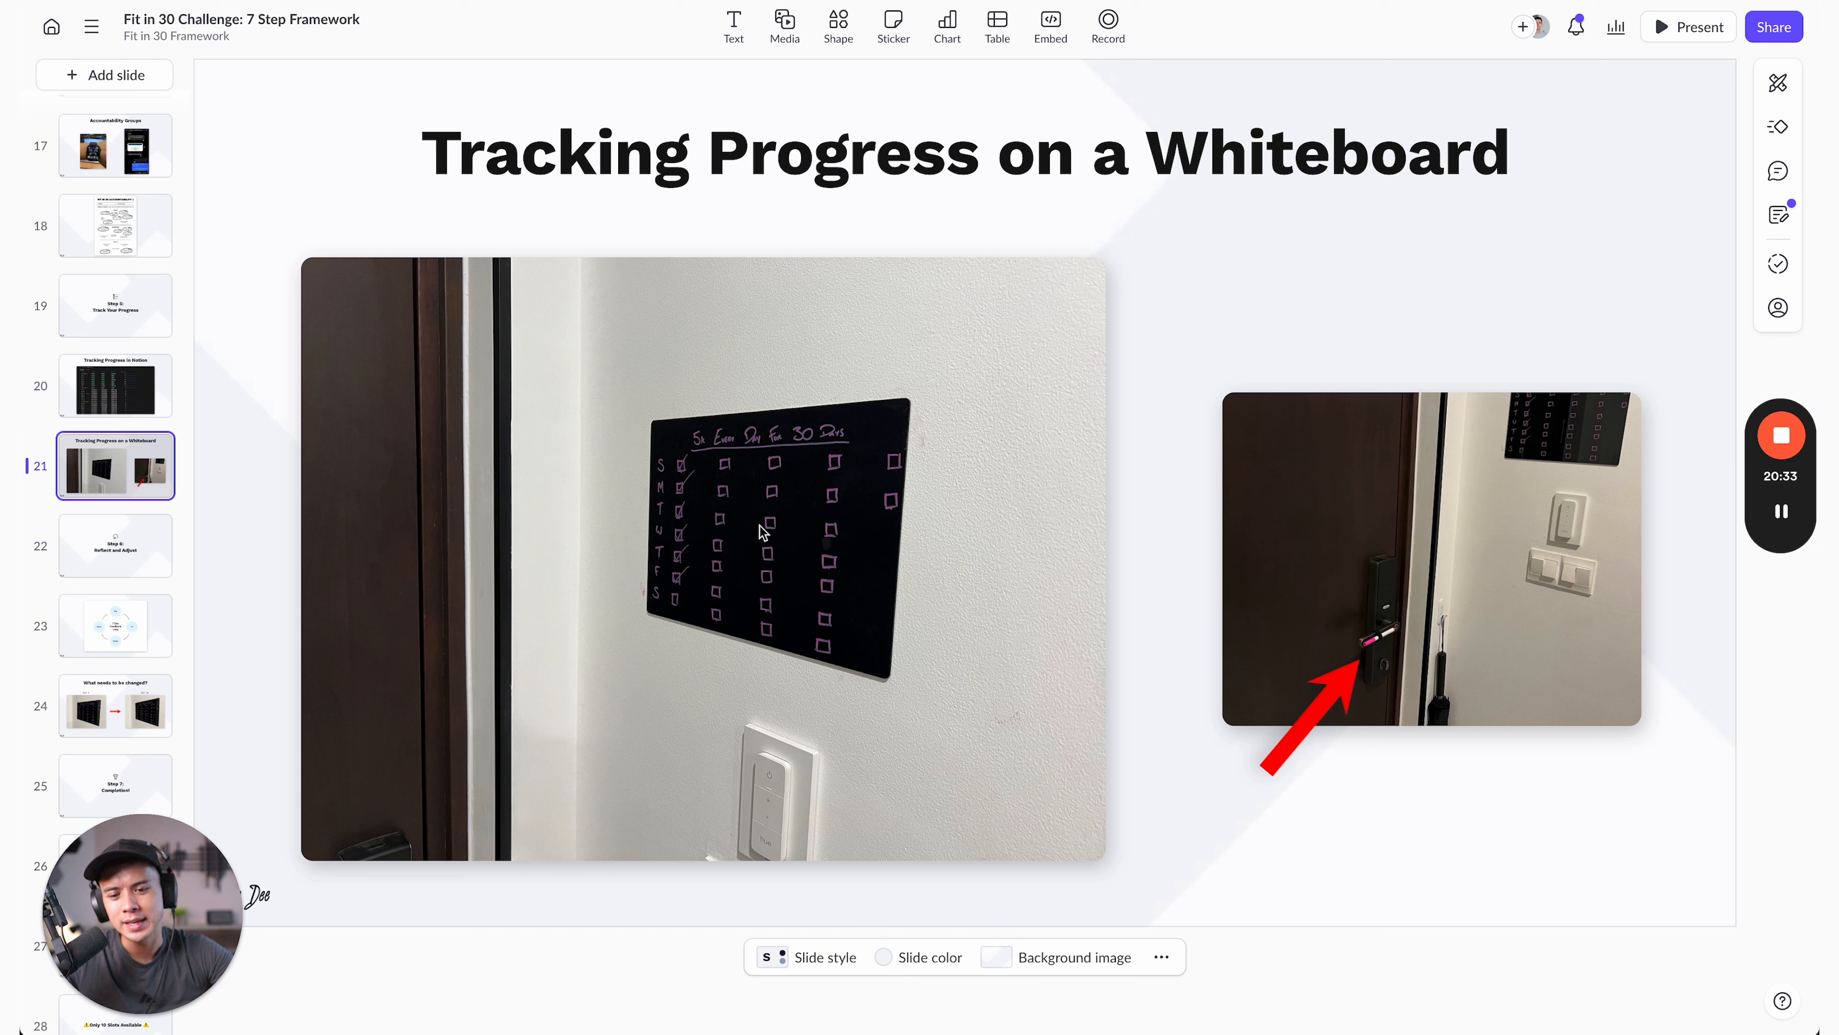
{"action": "mouse_move", "coordinate": [786, 528]}
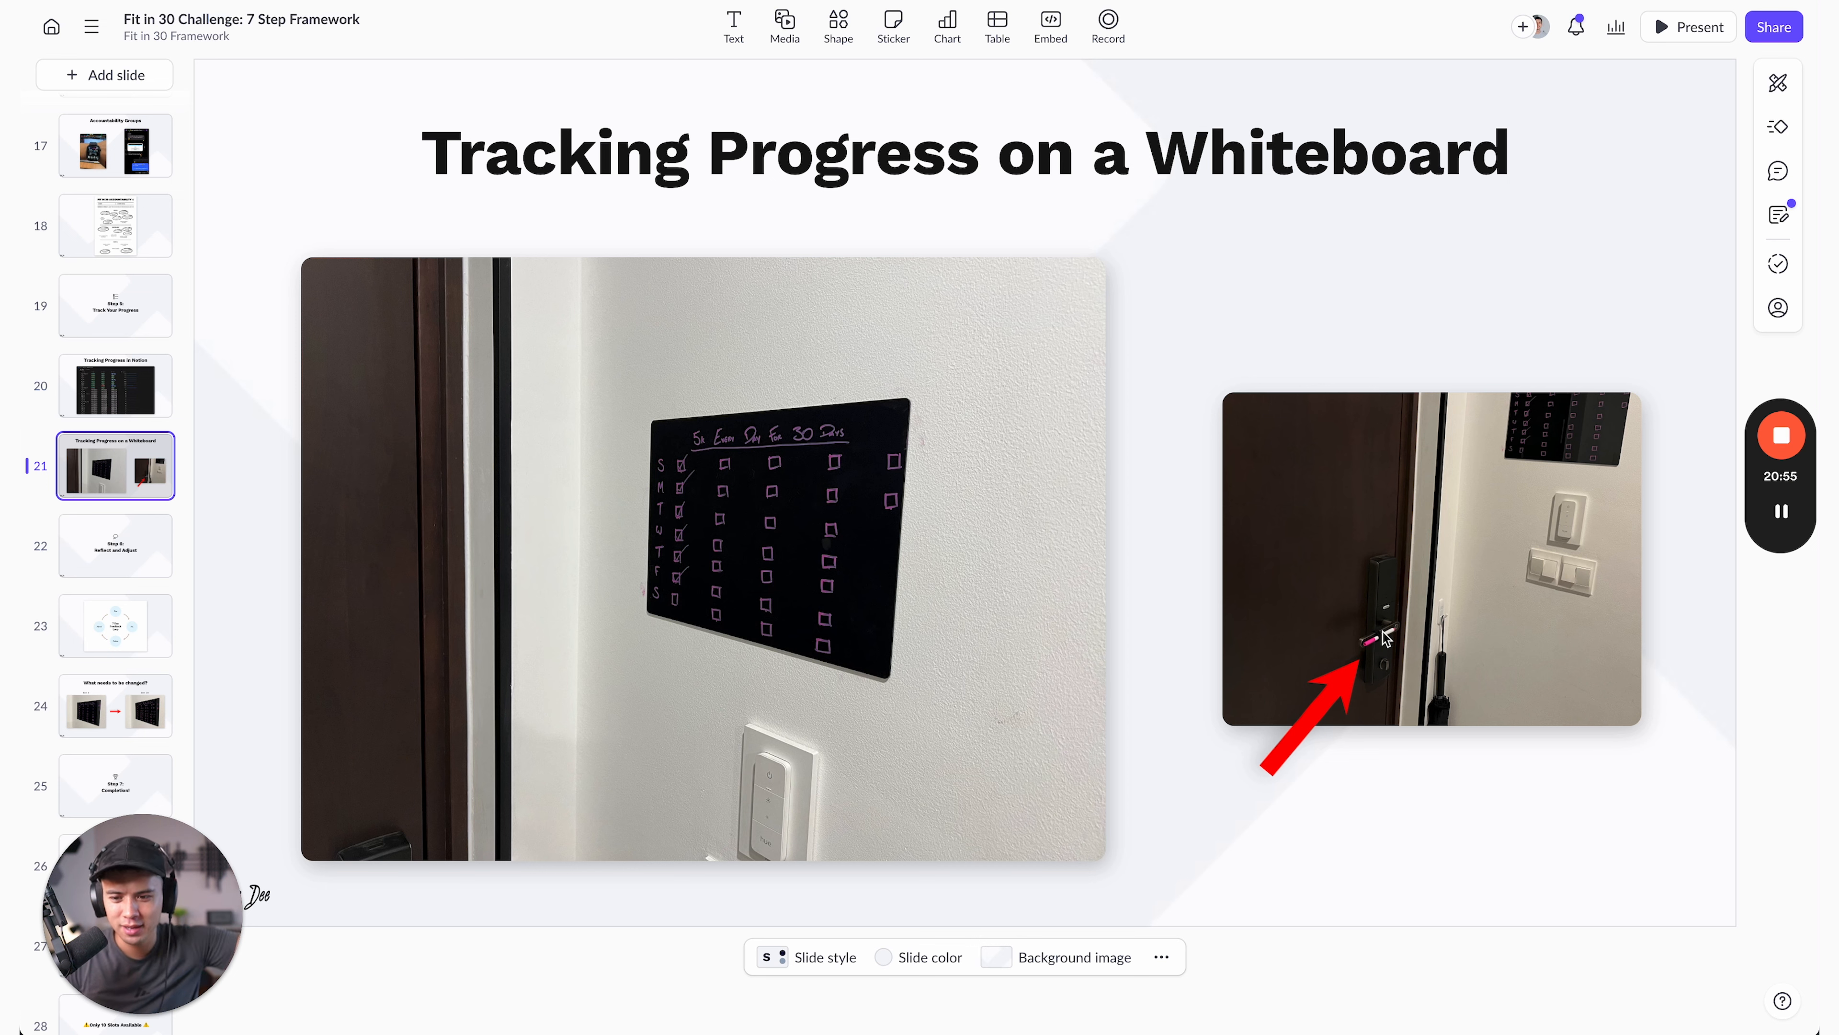
- Advance to the Step 6: Reflect and Adjust section divider slide
{"action": "left_click", "coordinate": [115, 533]}
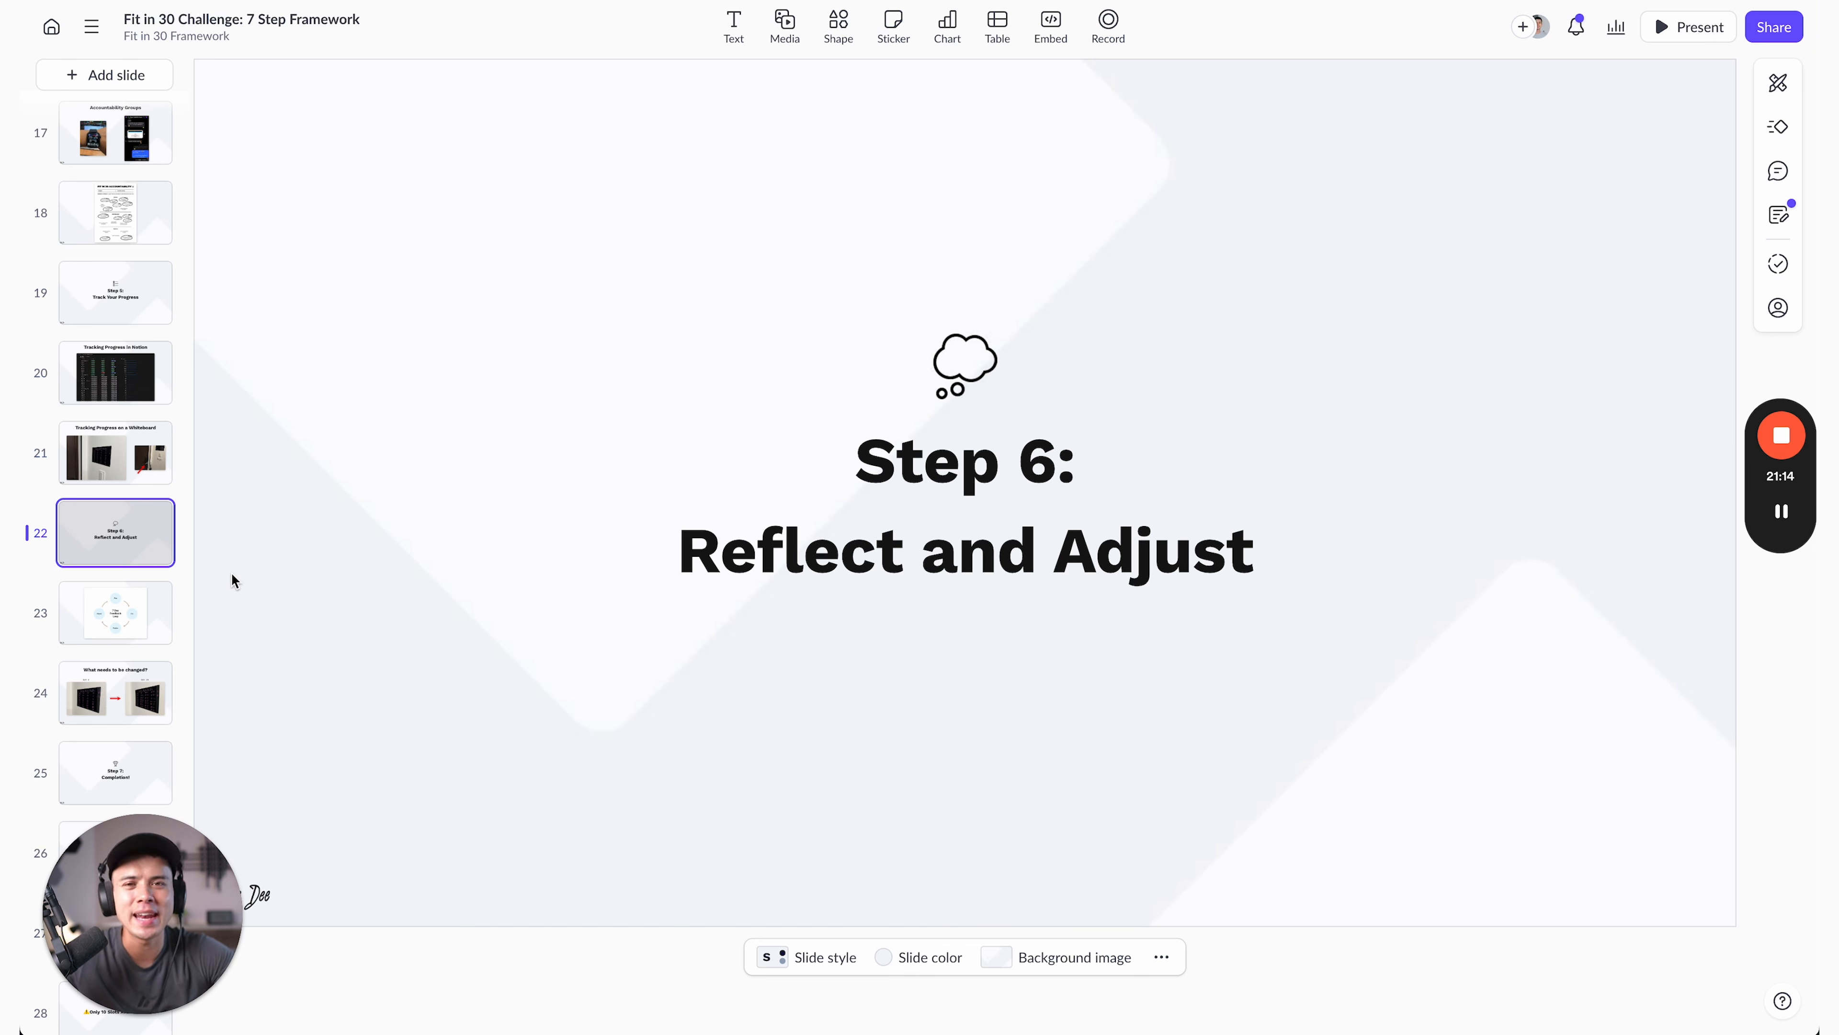
- Move through the 7 Day Feedback Loop diagram to the What needs to be changed? slide
{"action": "left_click", "coordinate": [115, 612]}
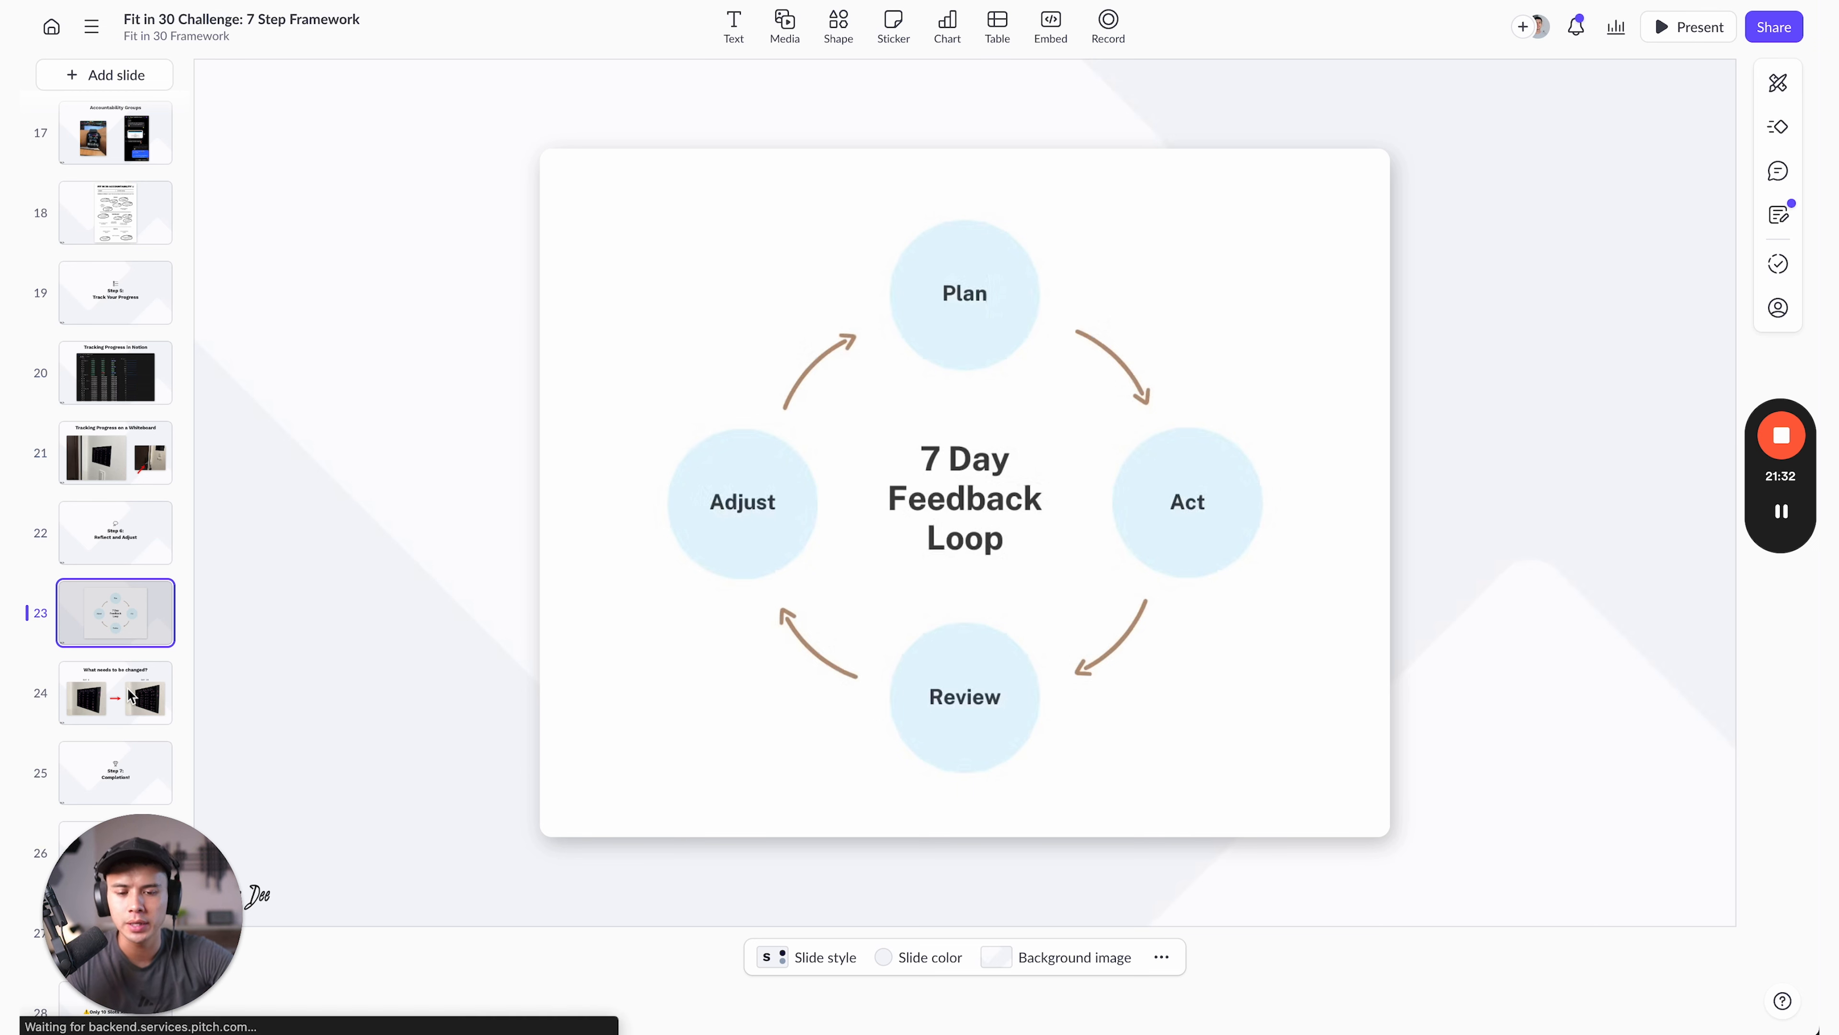
{"action": "left_click", "coordinate": [115, 692]}
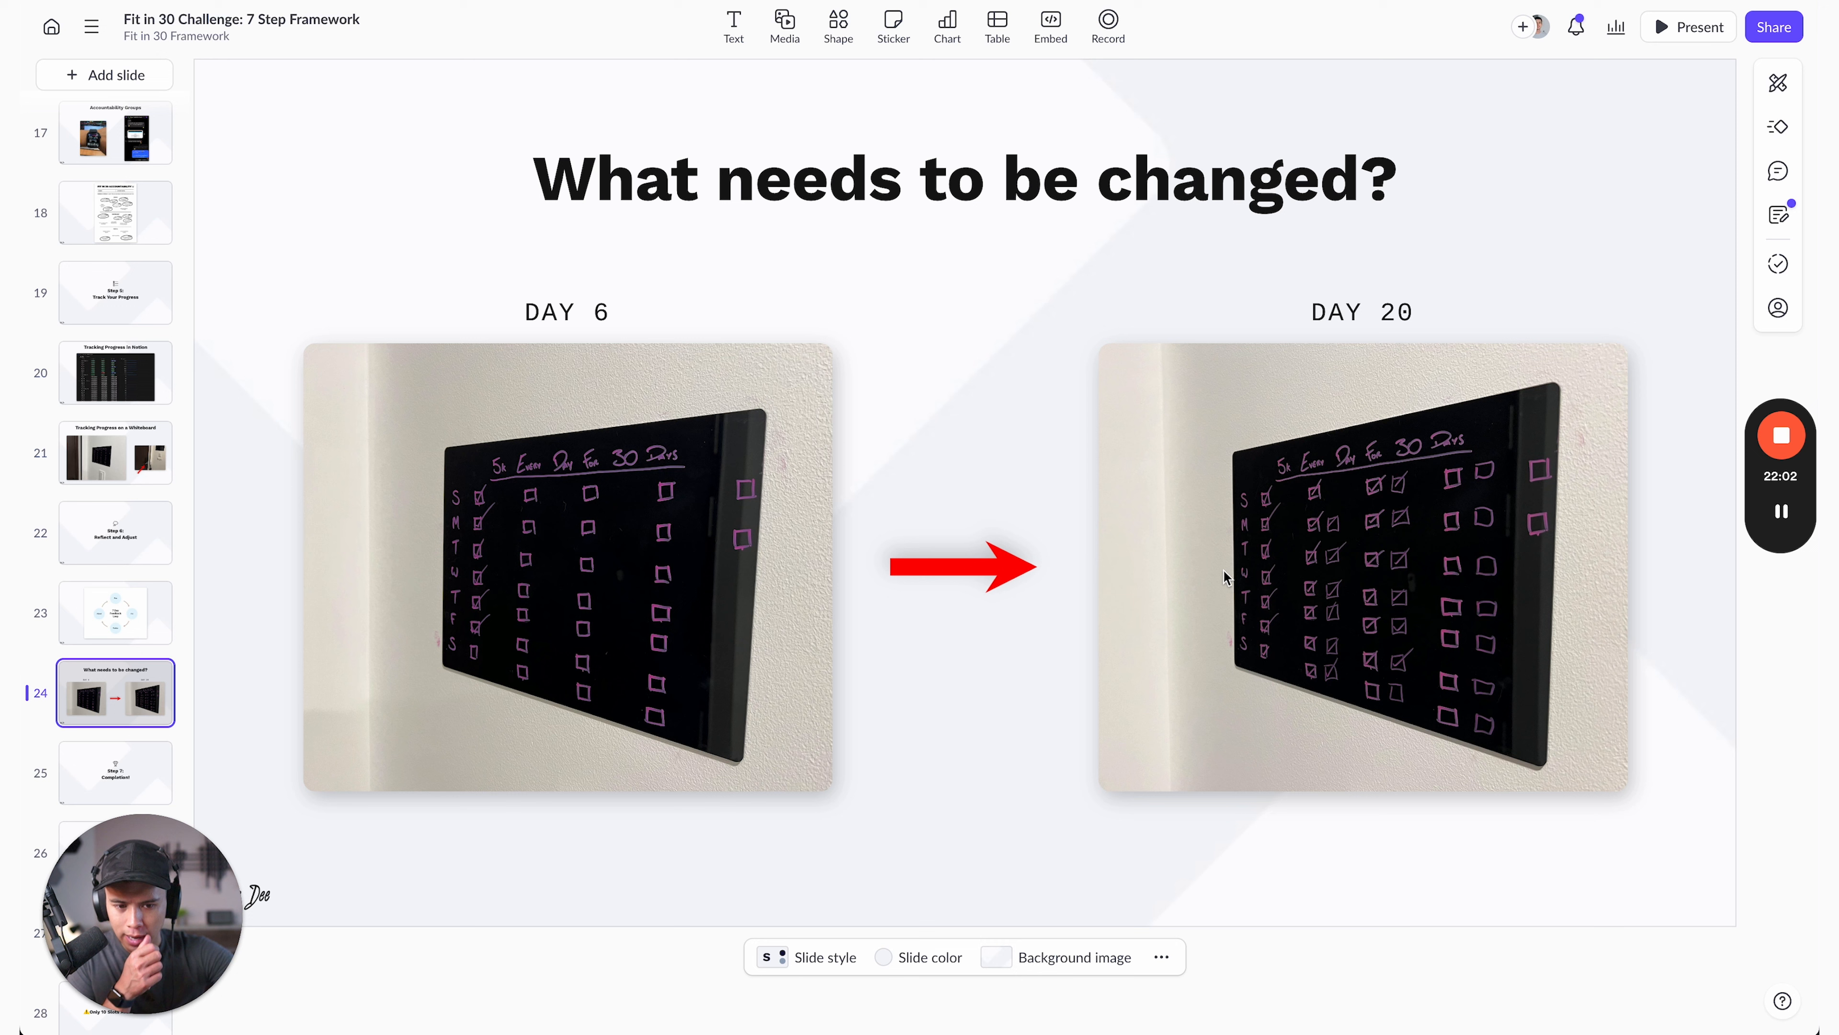
{"action": "mouse_move", "coordinate": [1353, 545]}
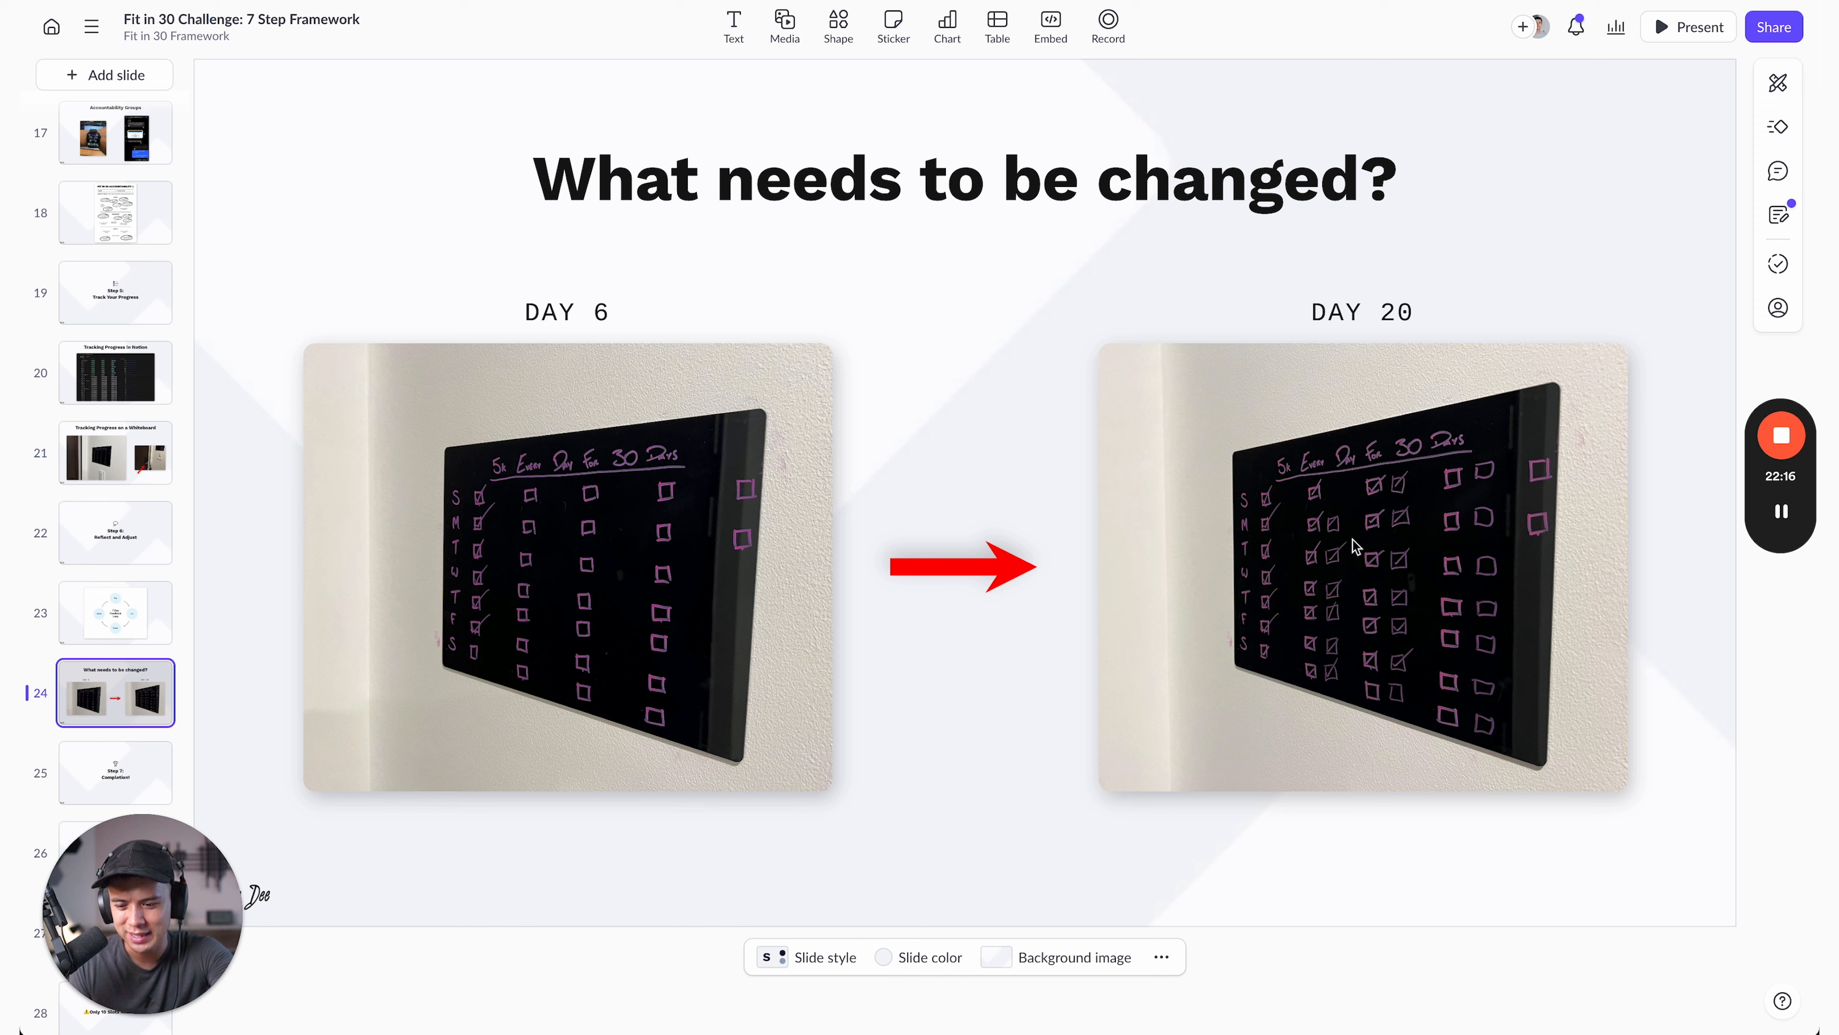
- Advance to the 3 Step Process slide on rest, 50-70% capacity activity and the next challenge
{"action": "left_click", "coordinate": [115, 772]}
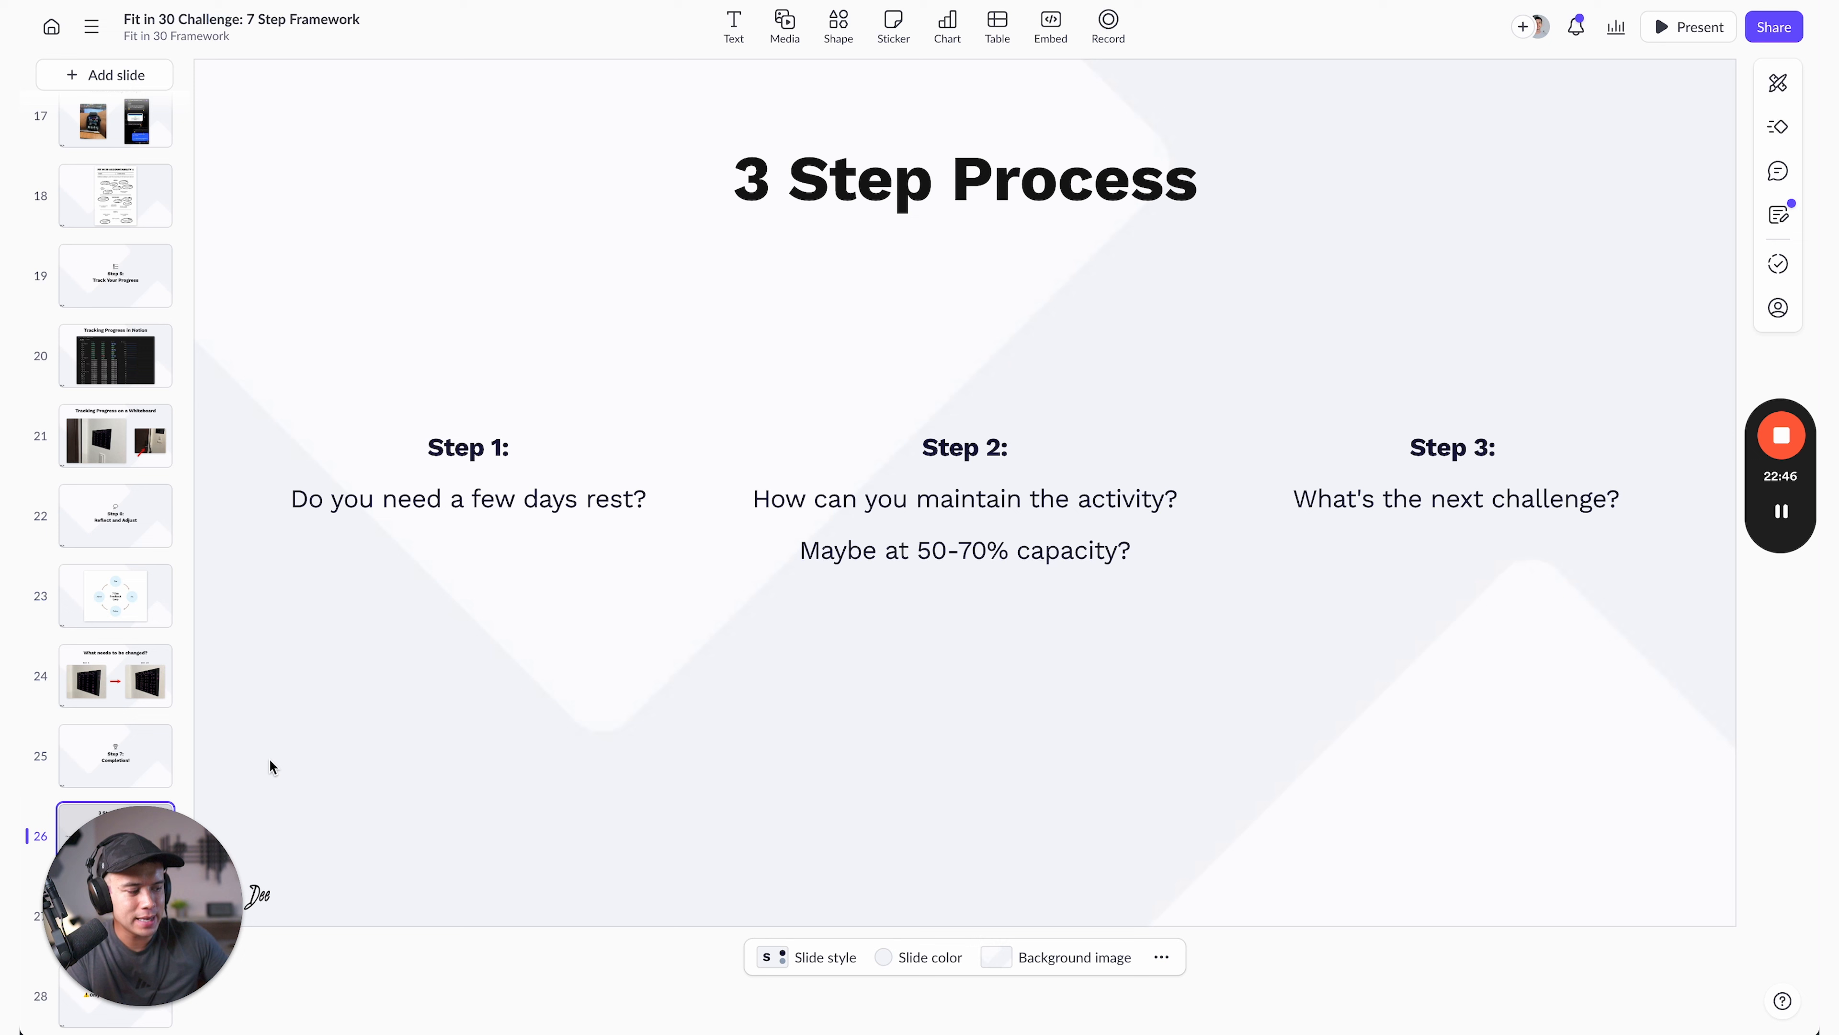
{"action": "mouse_move", "coordinate": [586, 261]}
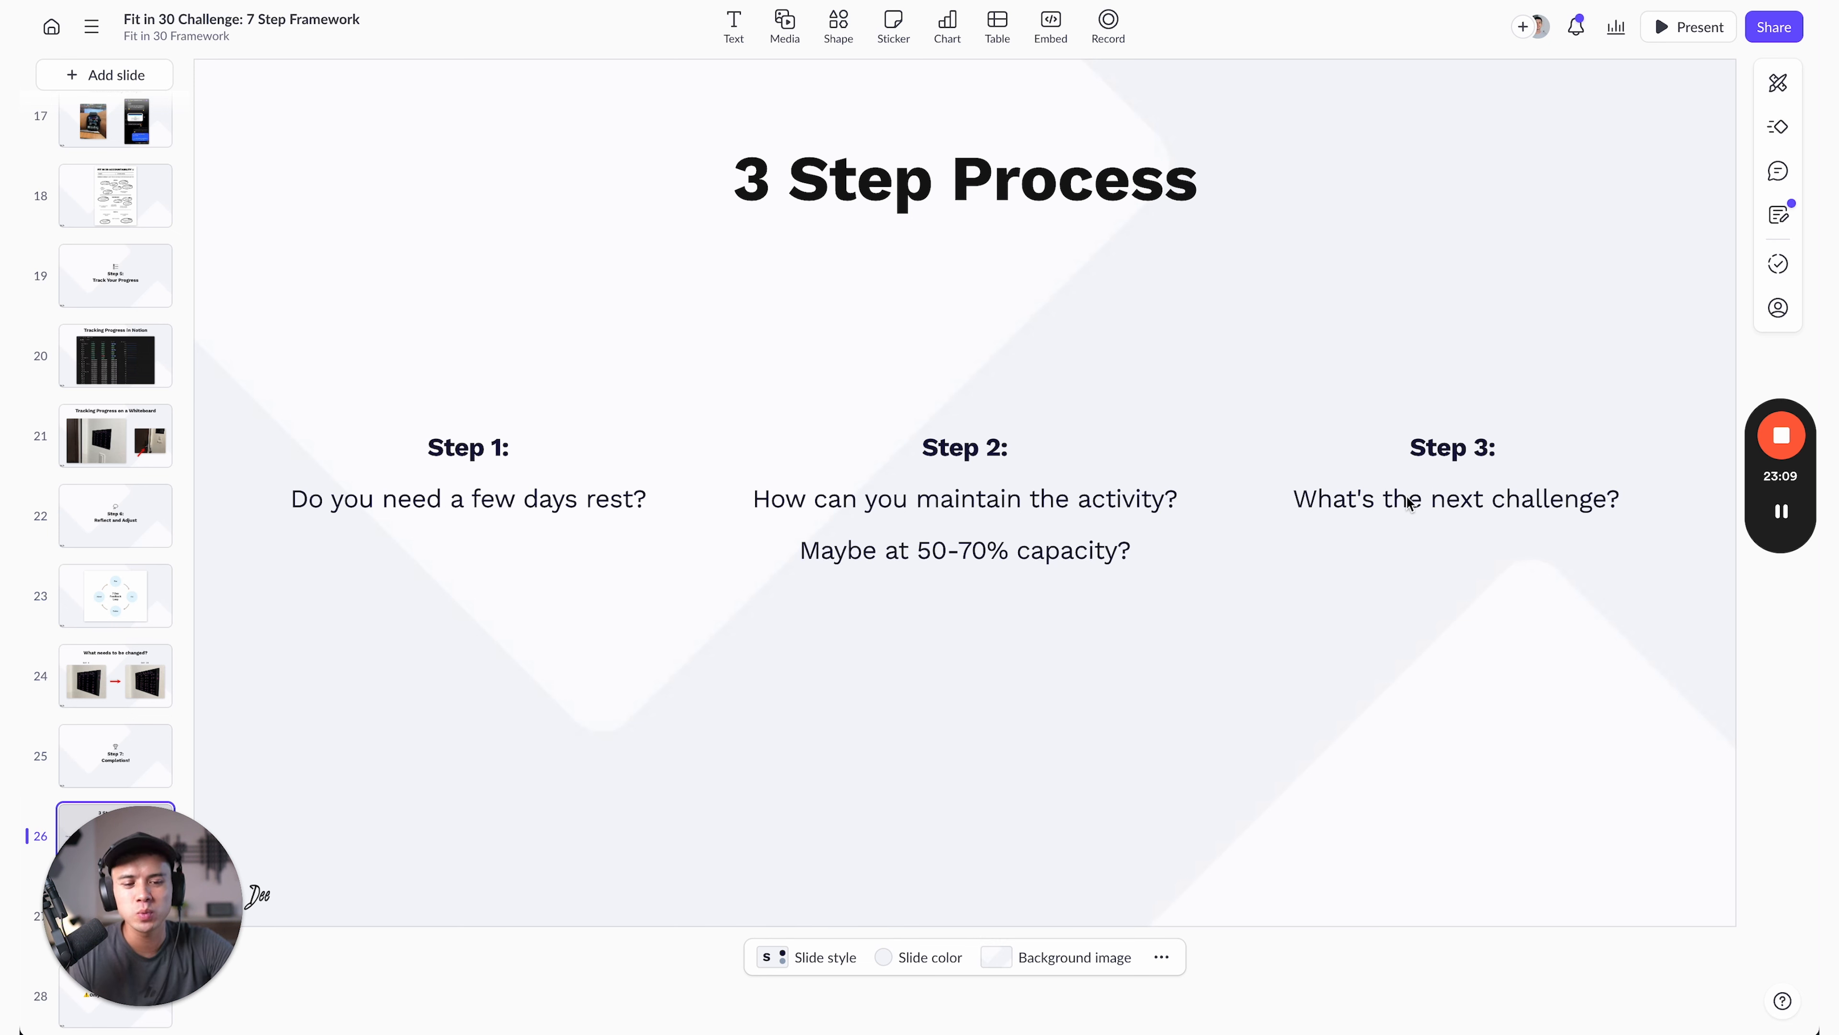
{"action": "mouse_move", "coordinate": [340, 768]}
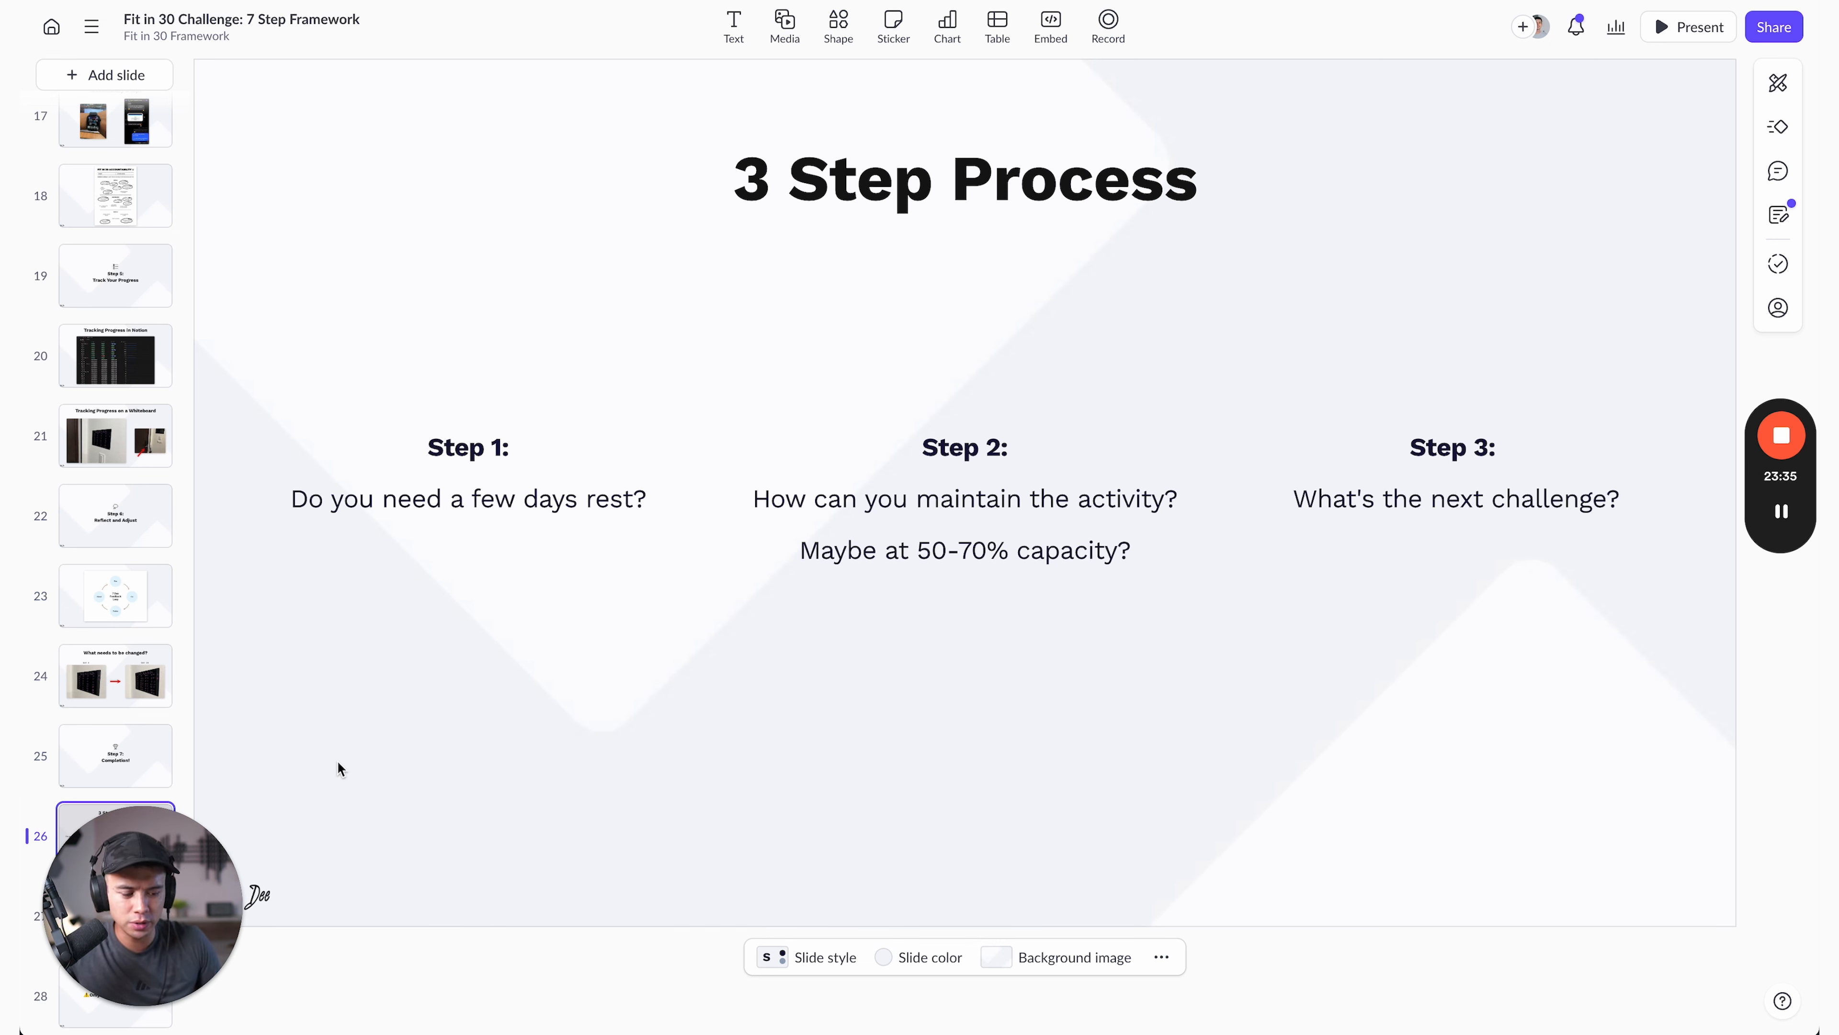